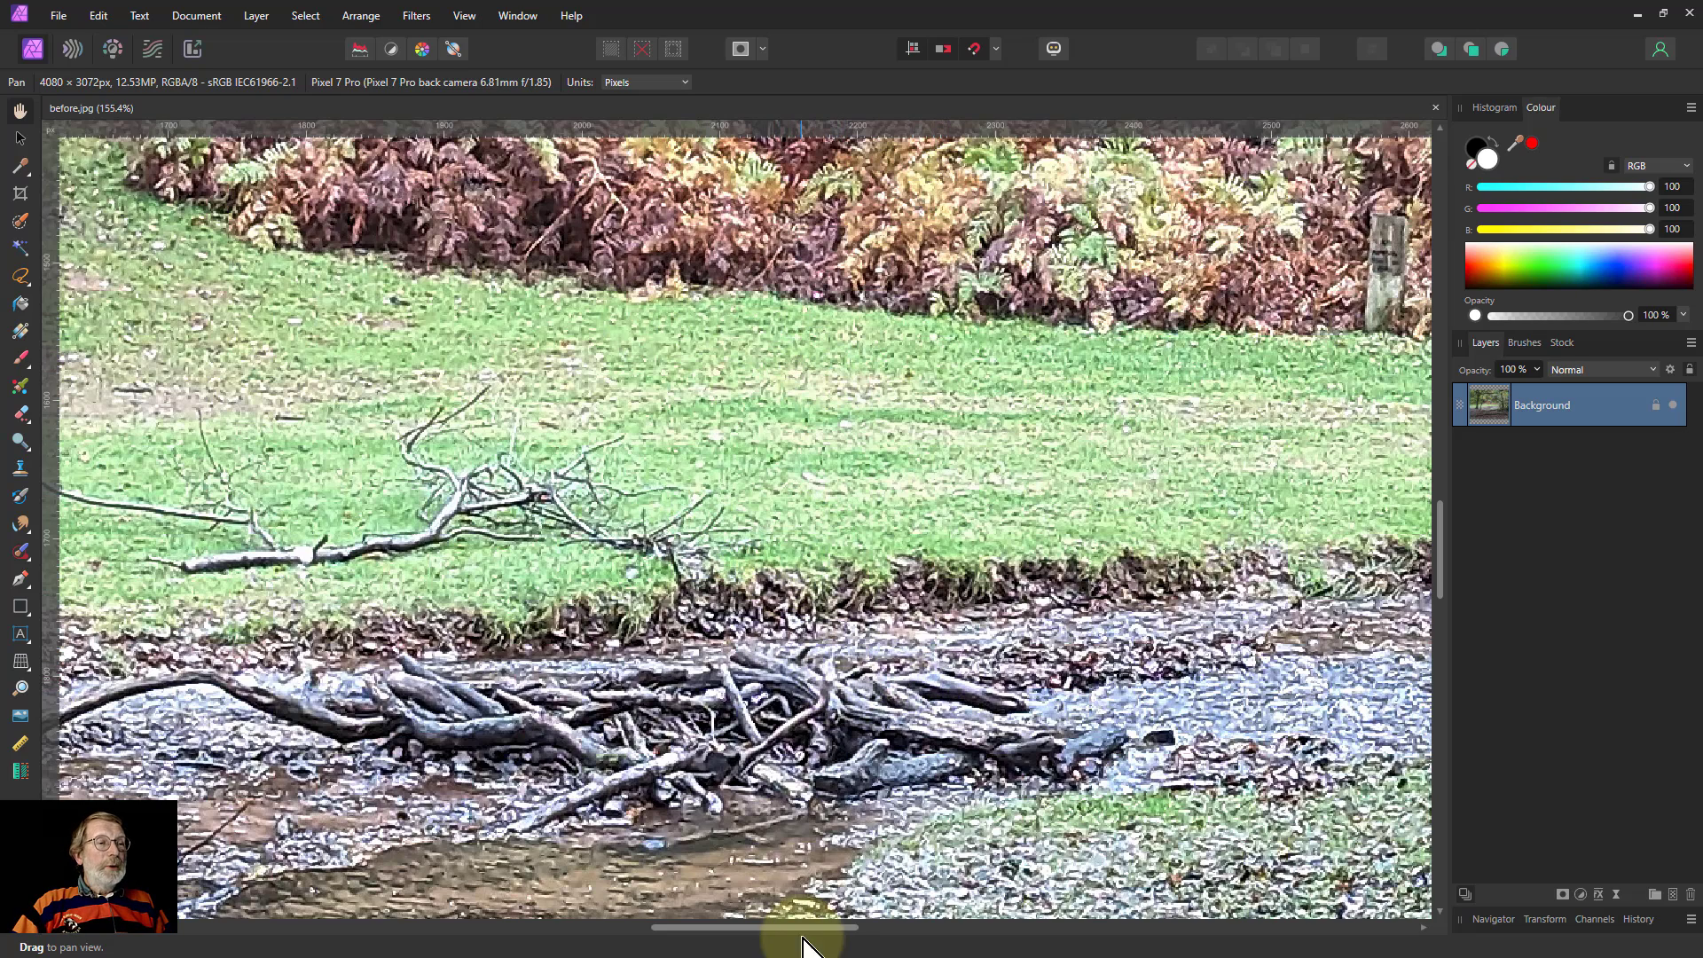
pyautogui.moveTo(886, 875)
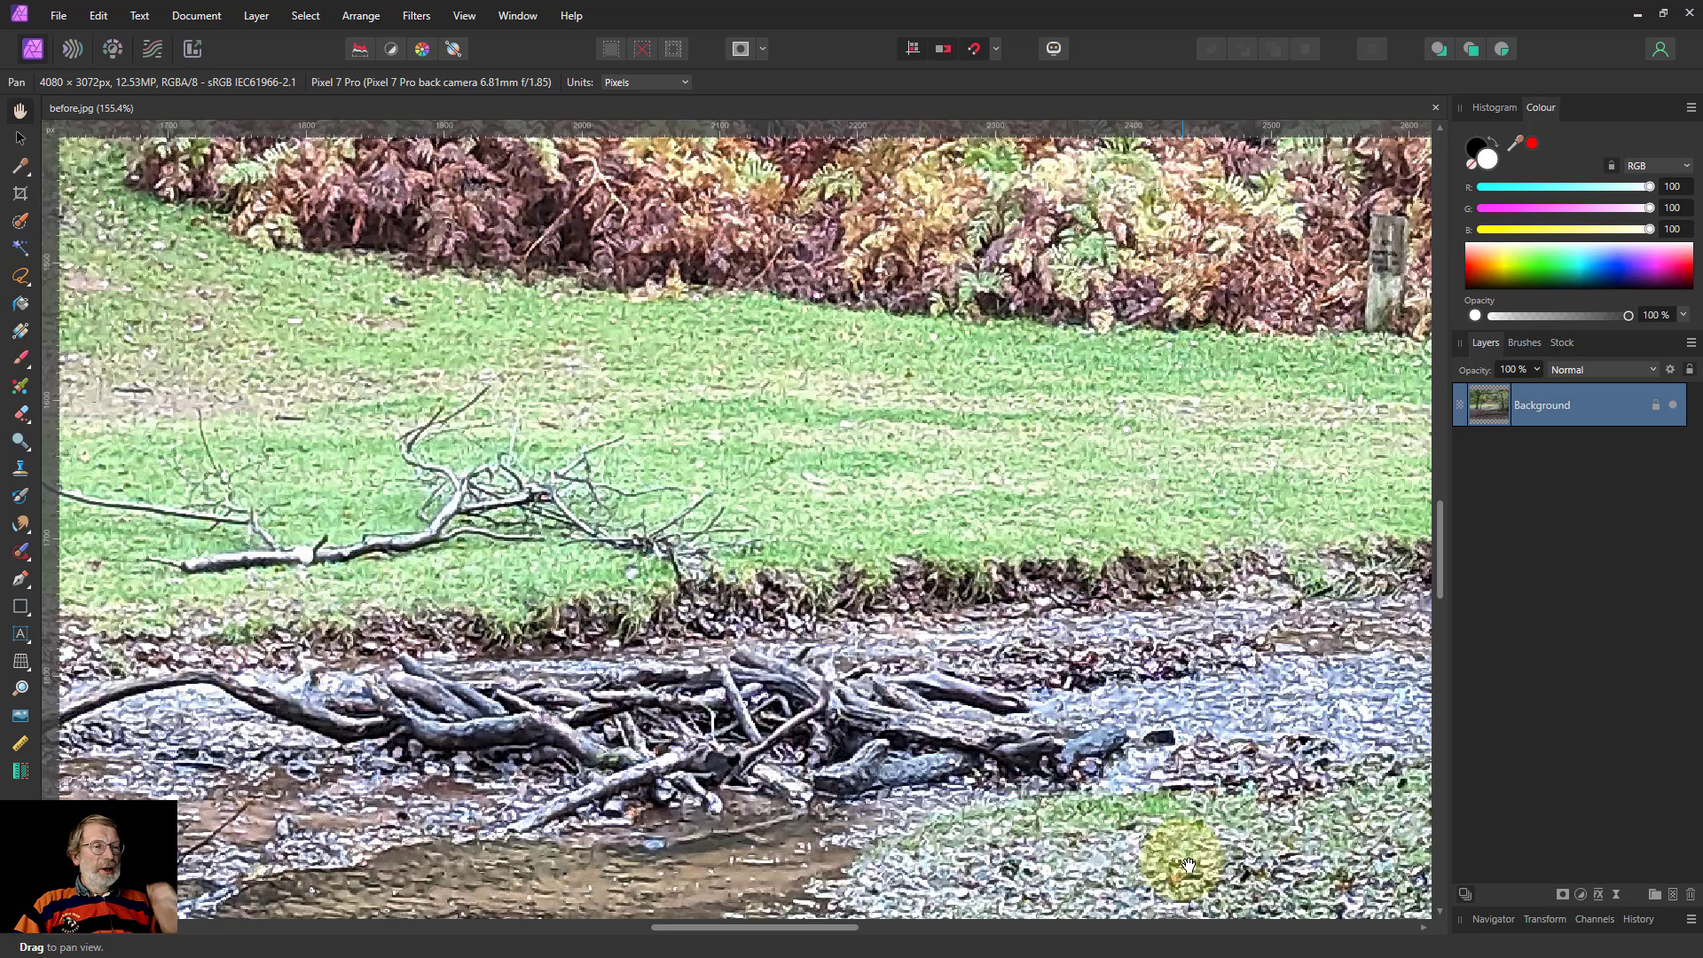
pyautogui.moveTo(1130, 738)
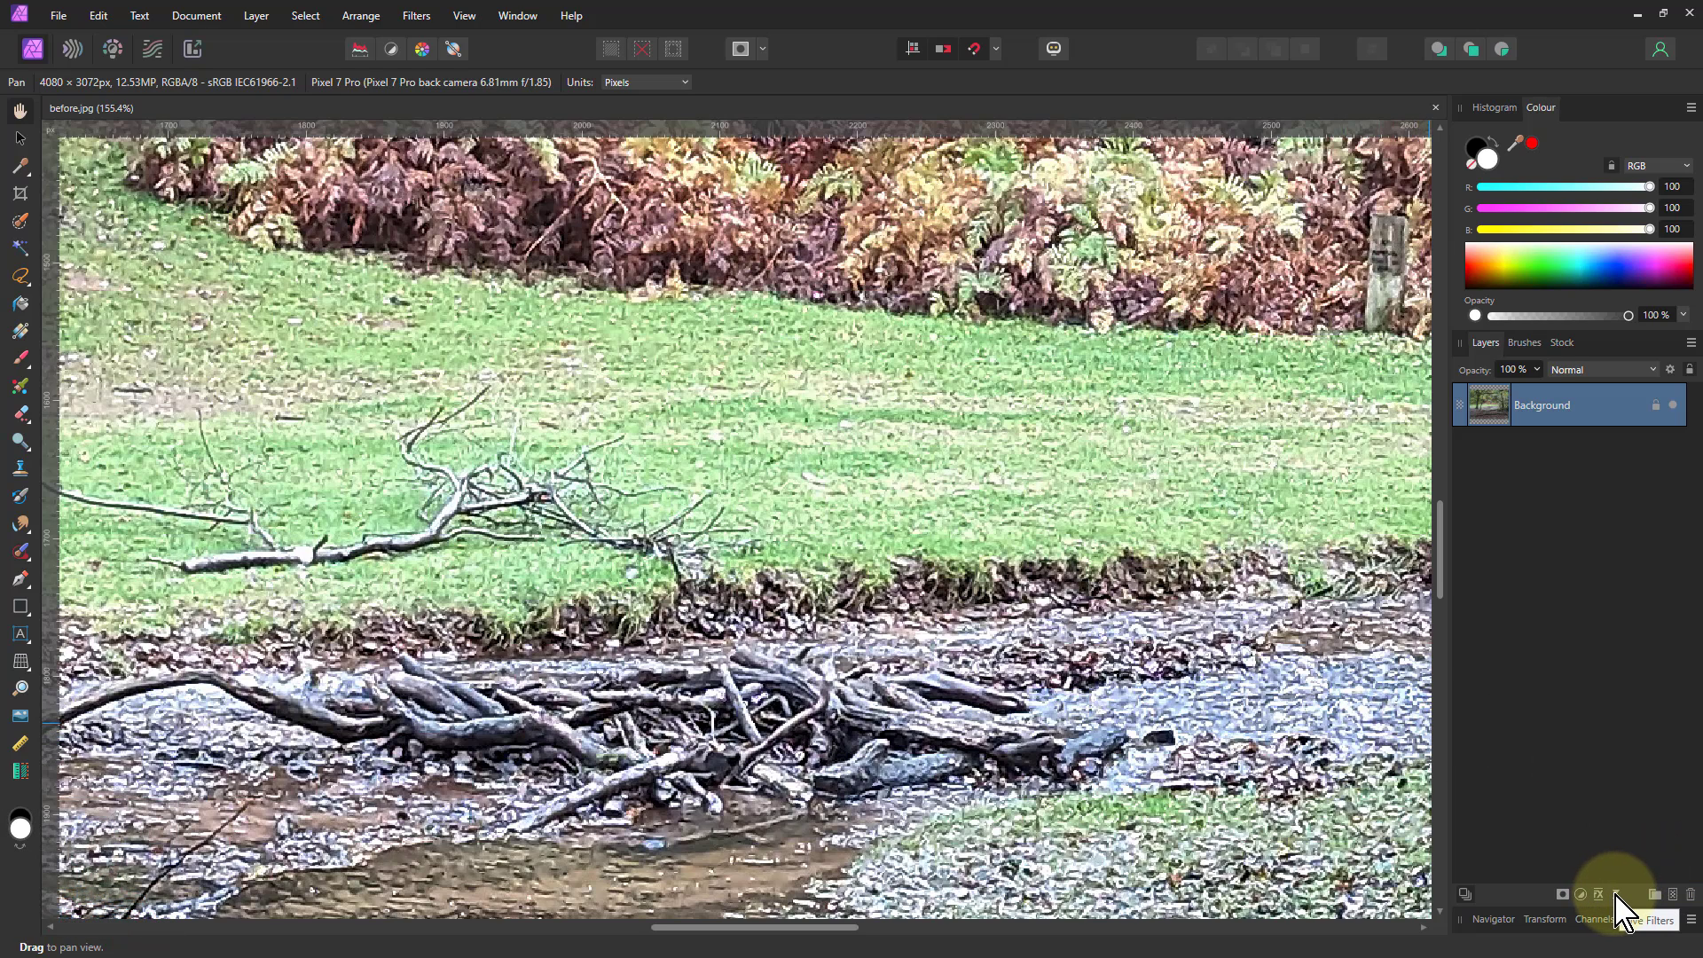
# - Add a live Median Blur filter above the Background with Preserve Alpha enabled
pyautogui.click(1614, 894)
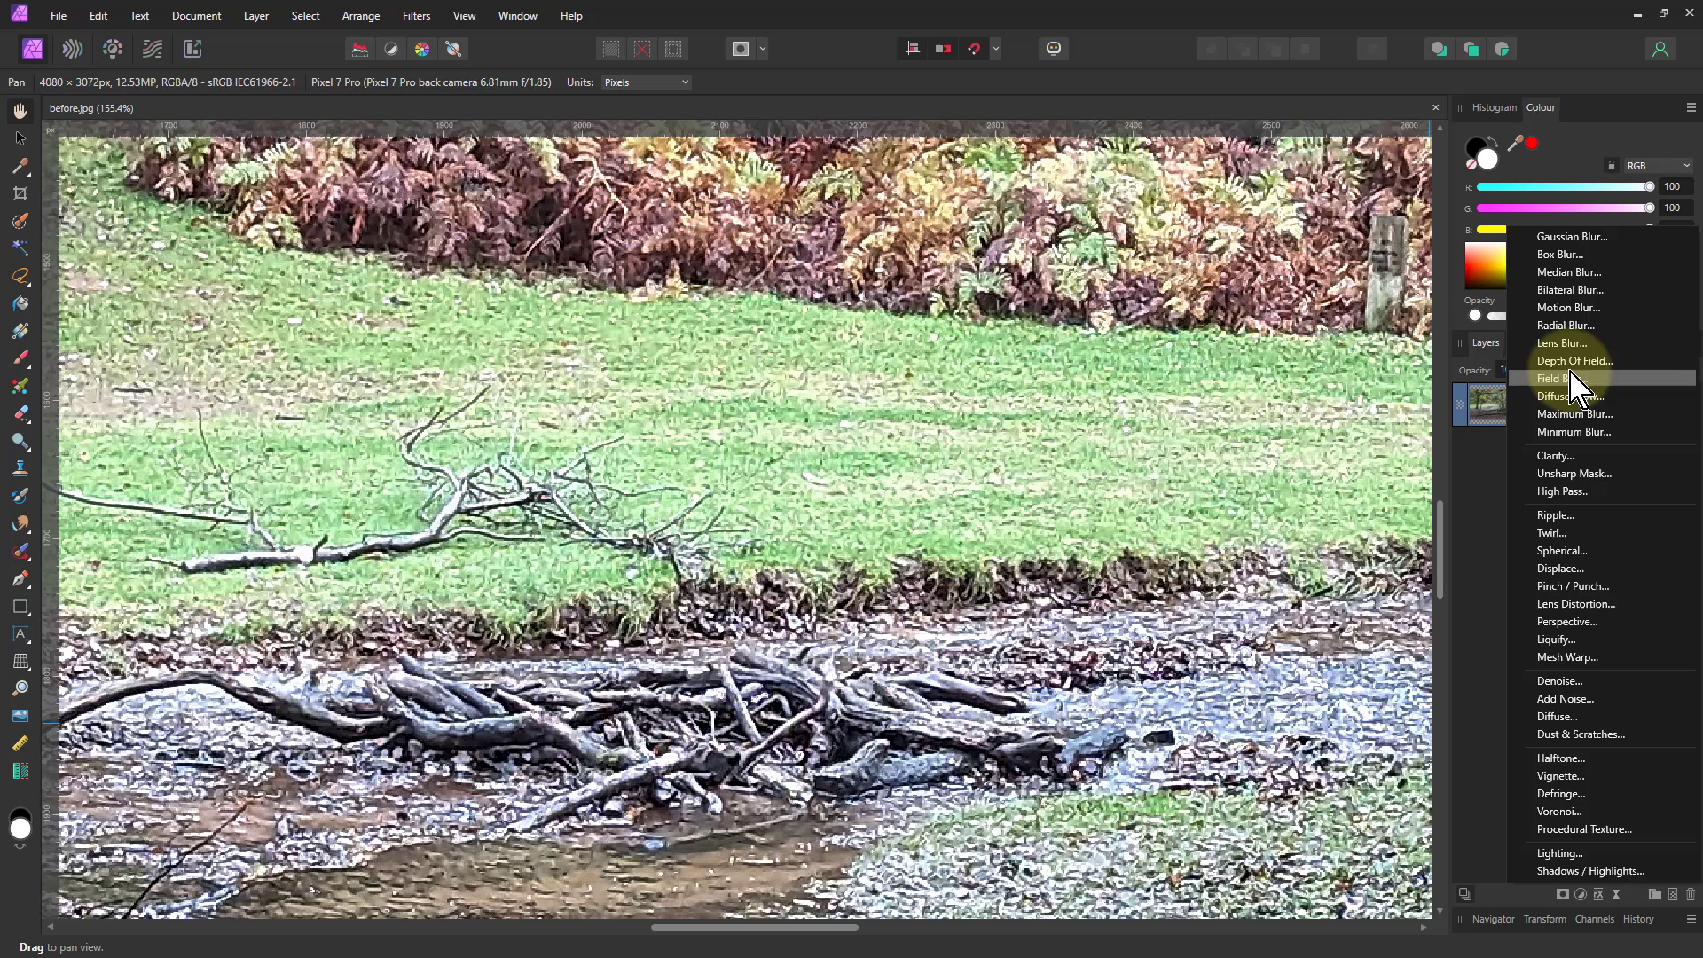
pyautogui.click(1570, 271)
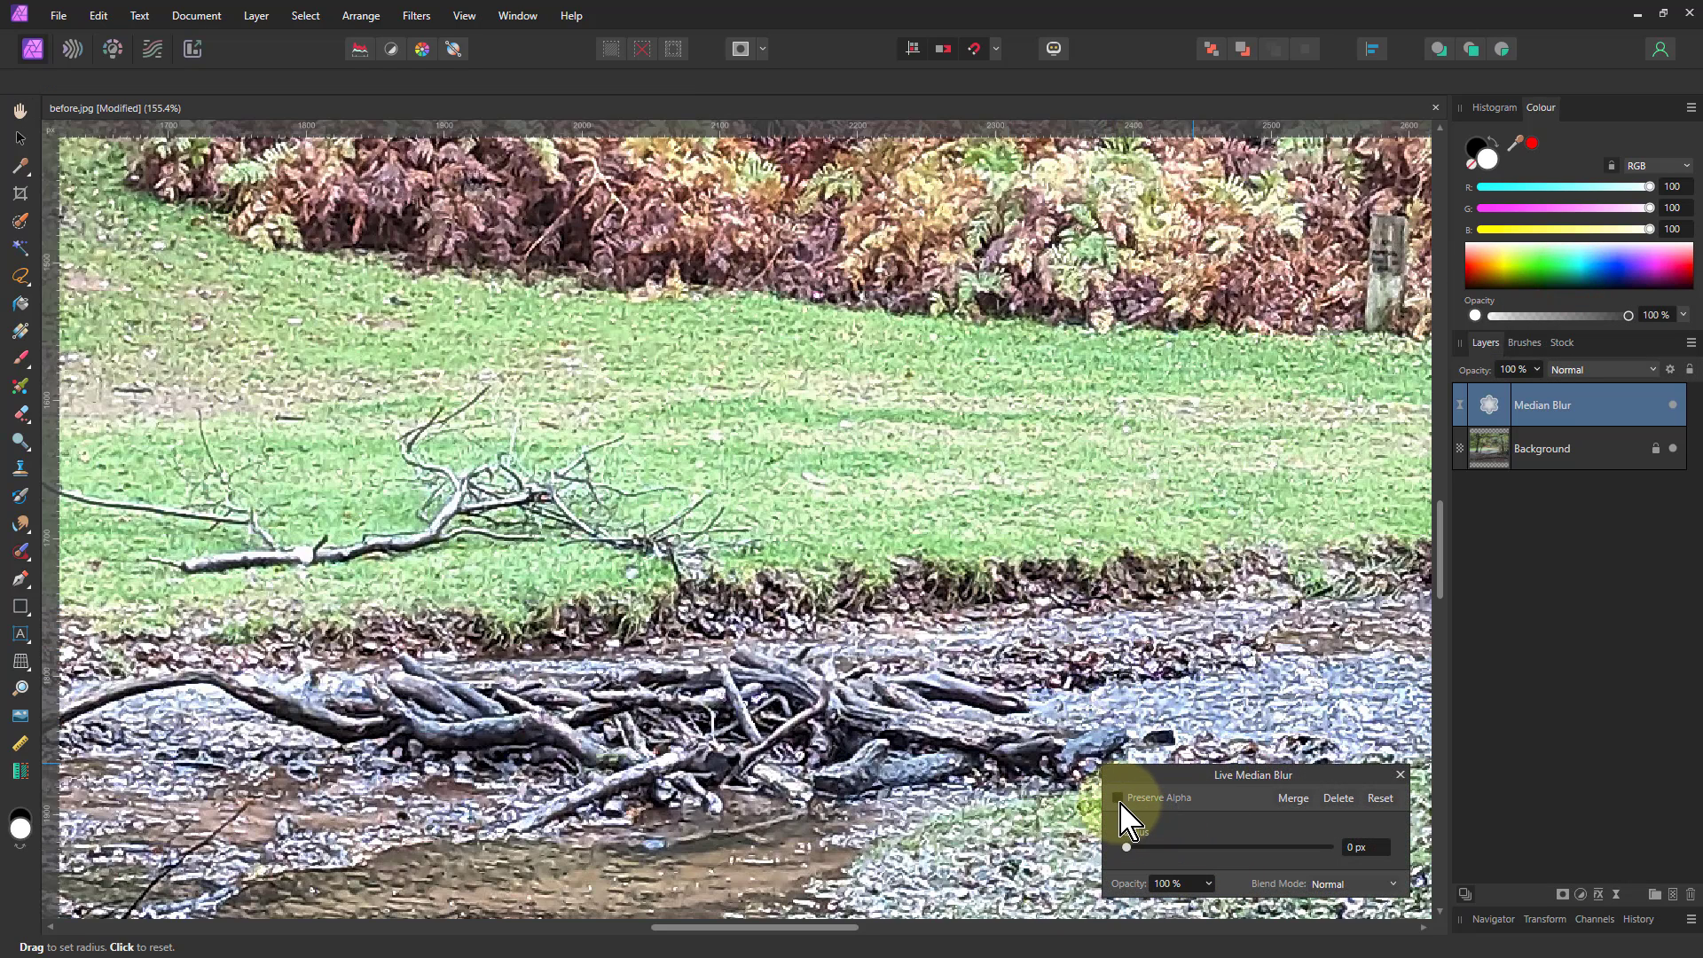
pyautogui.click(1118, 797)
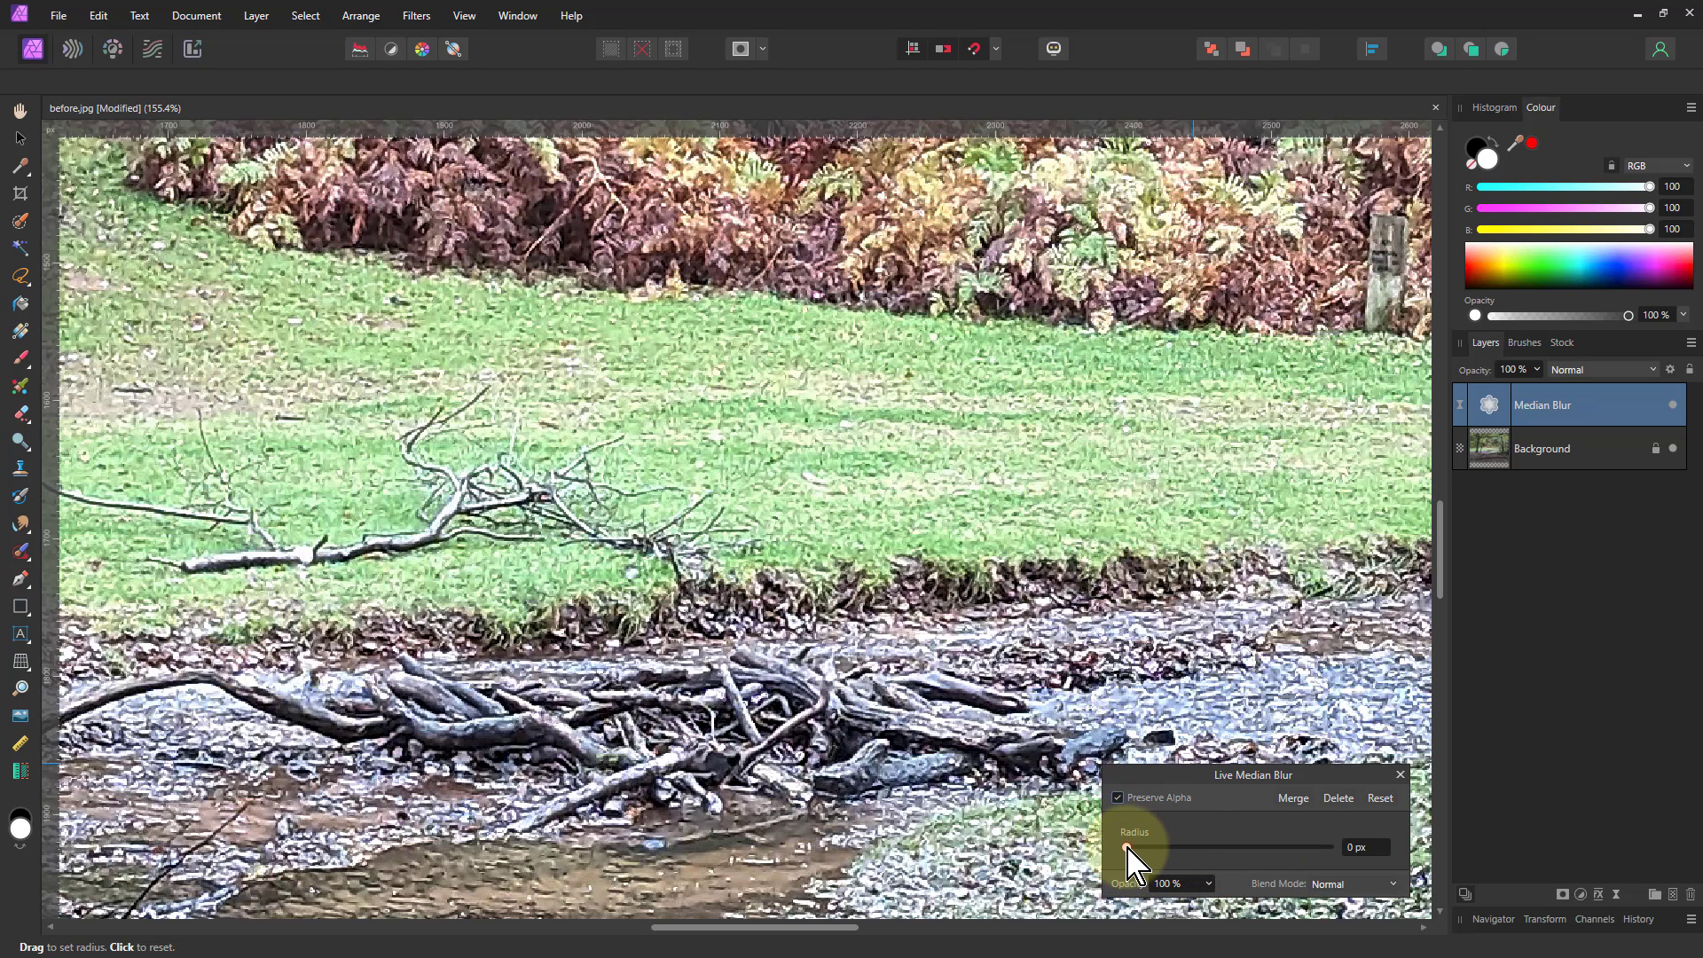
# - Set the Median Blur radius to about 2.7 px to smooth the noise
pyautogui.moveTo(1130, 848); pyautogui.dragTo(1155, 848)
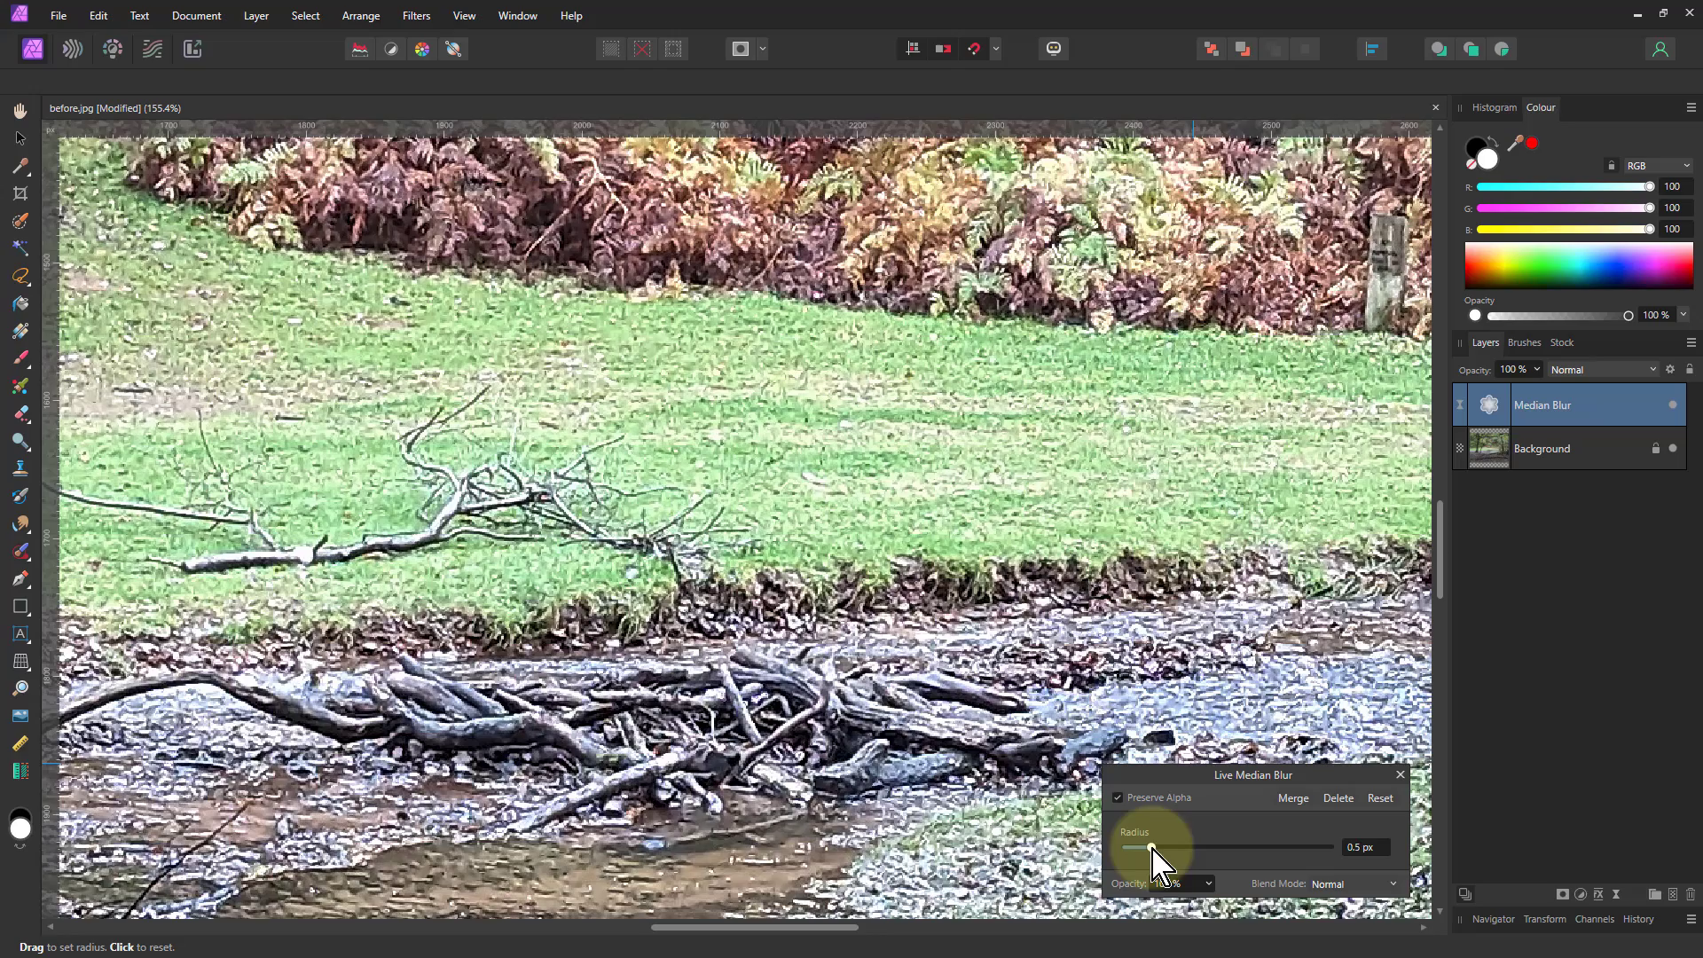
pyautogui.moveTo(1153, 848); pyautogui.dragTo(1182, 848)
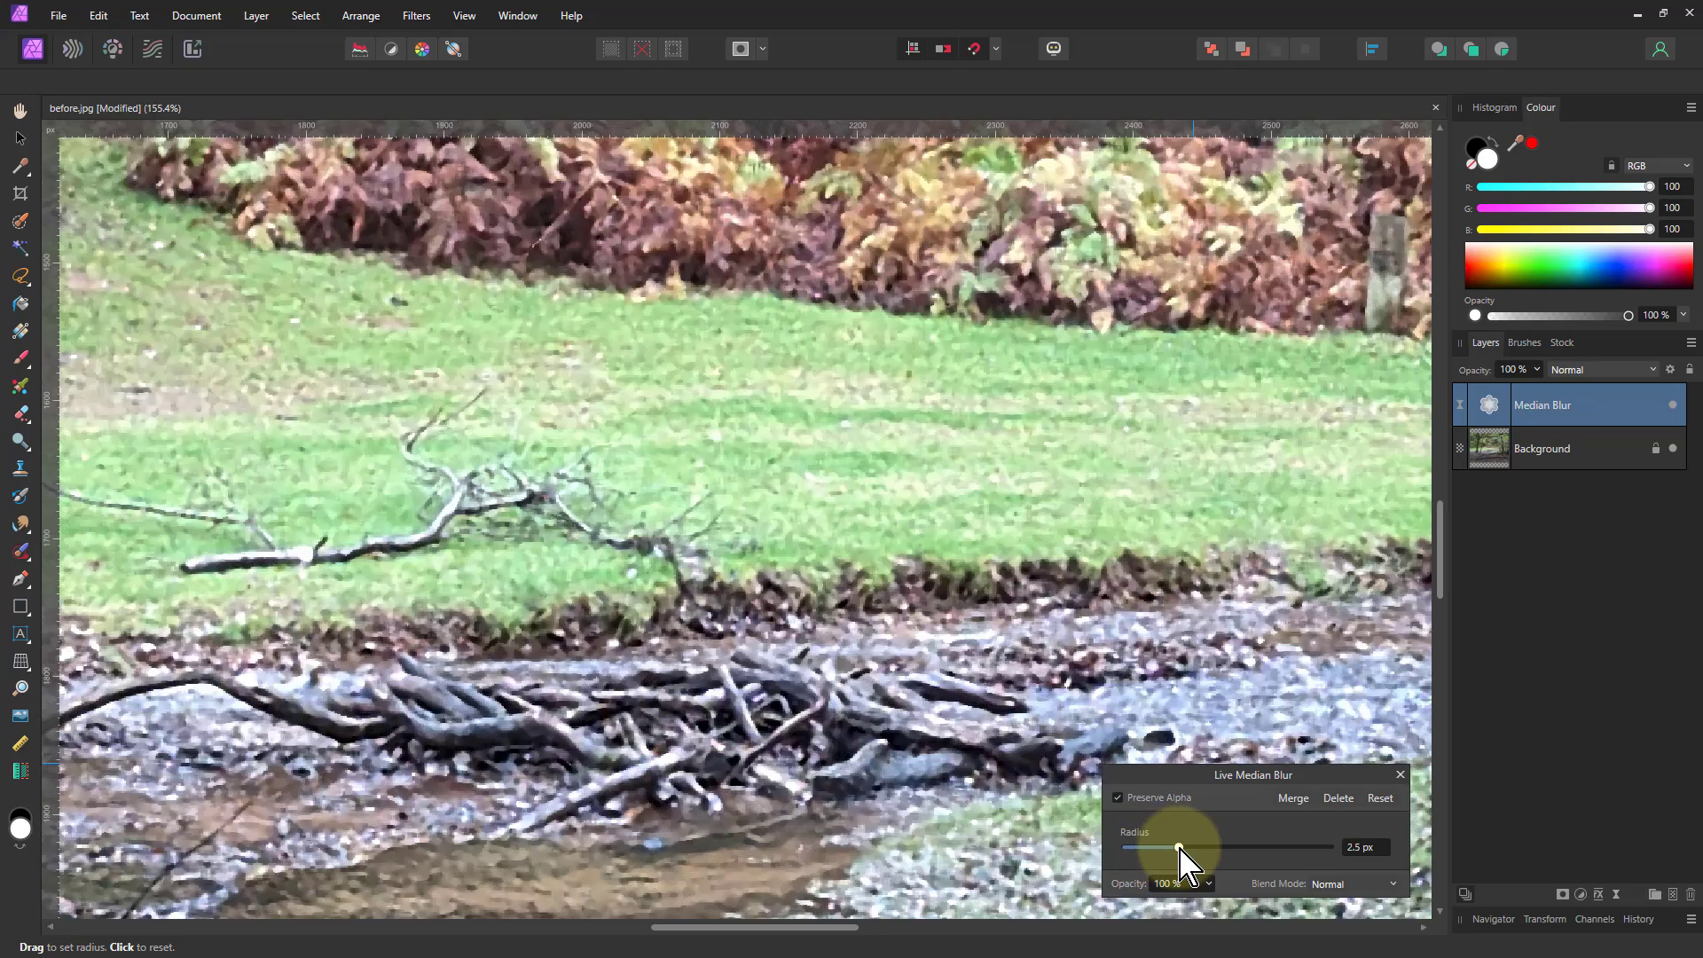
pyautogui.moveTo(1194, 848); pyautogui.dragTo(1178, 848)
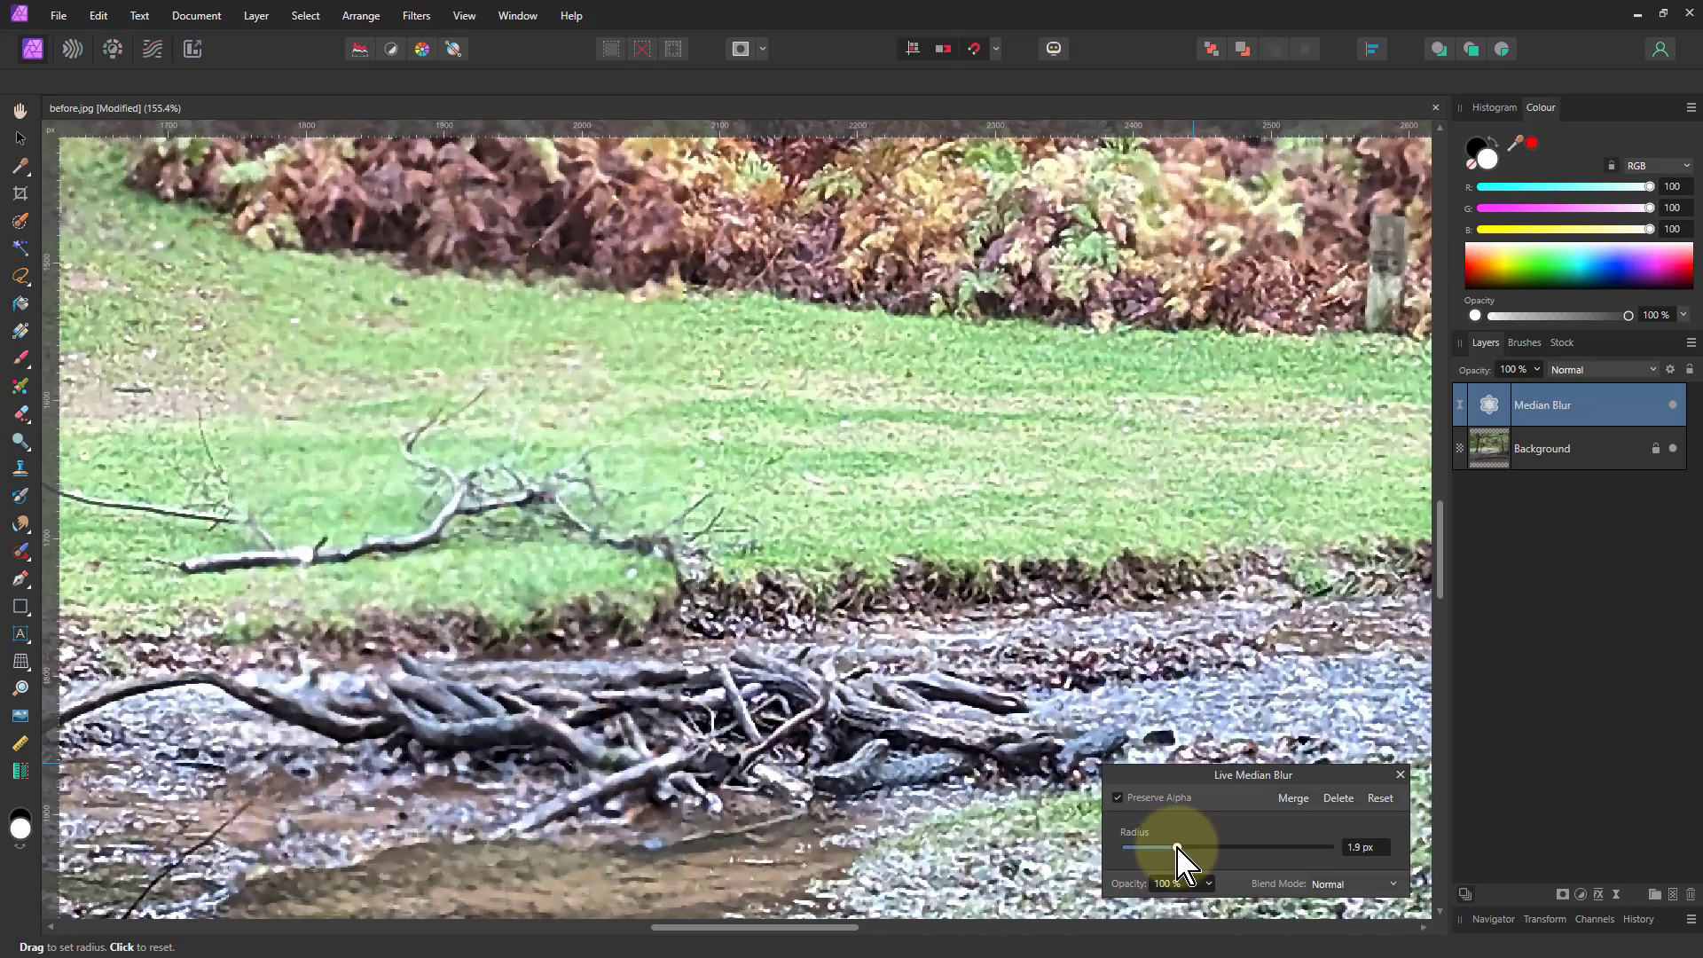
pyautogui.moveTo(1178, 848); pyautogui.dragTo(1194, 848)
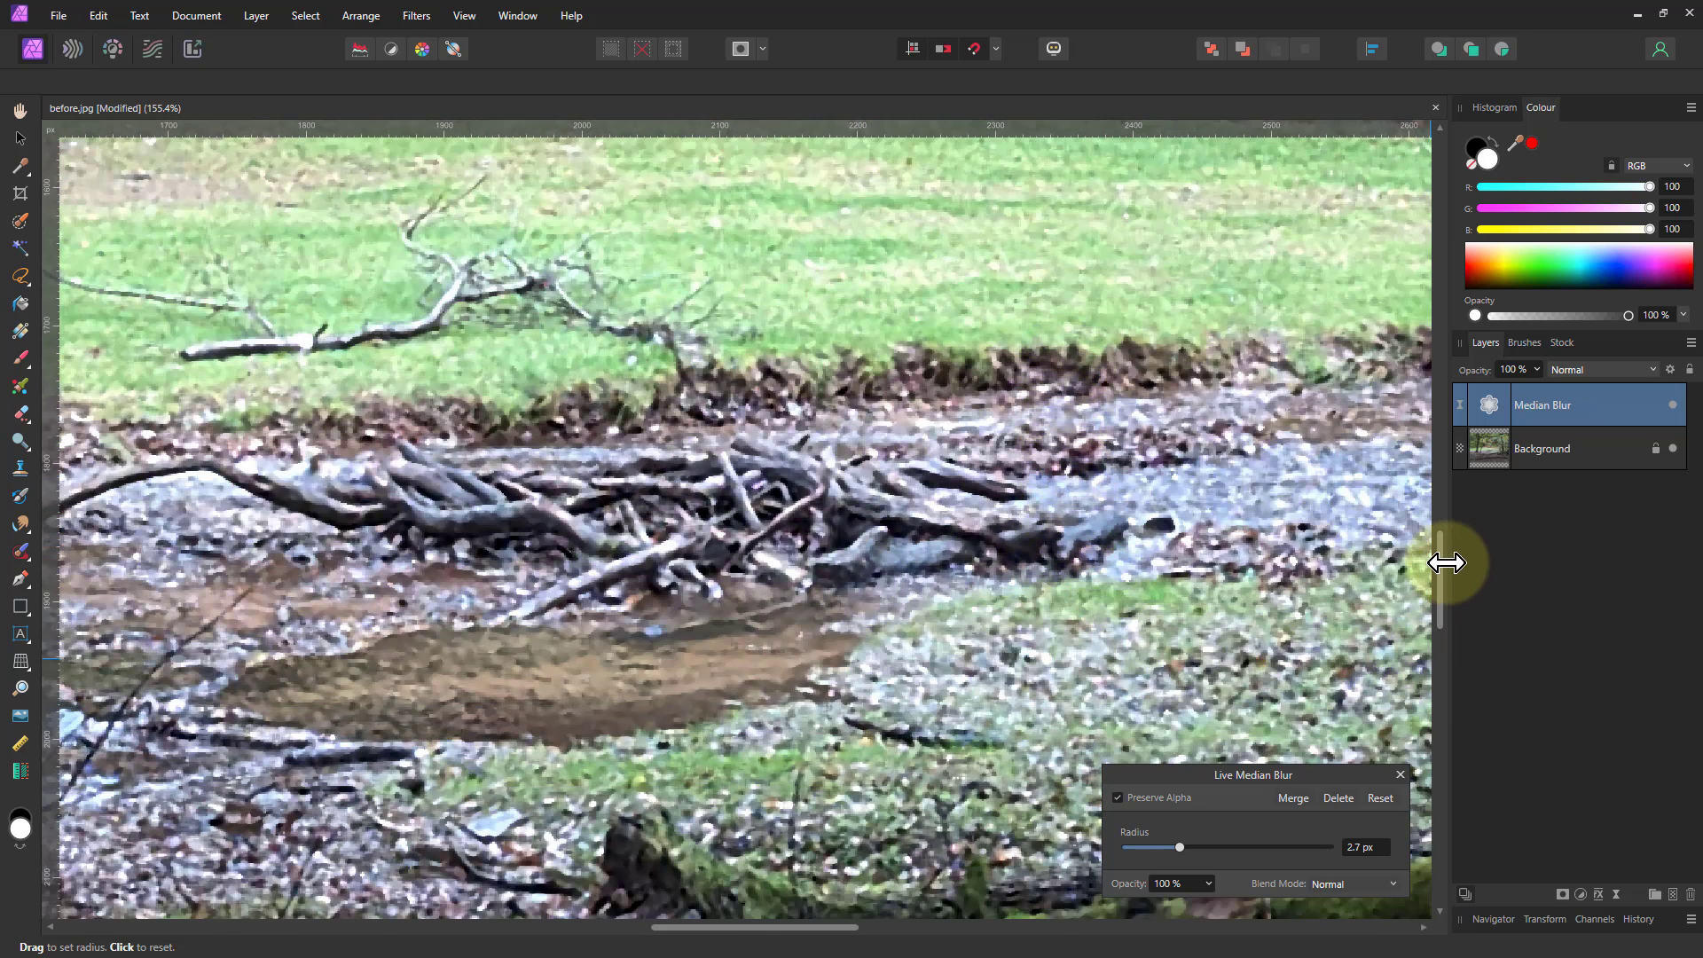
pyautogui.scroll(-3)
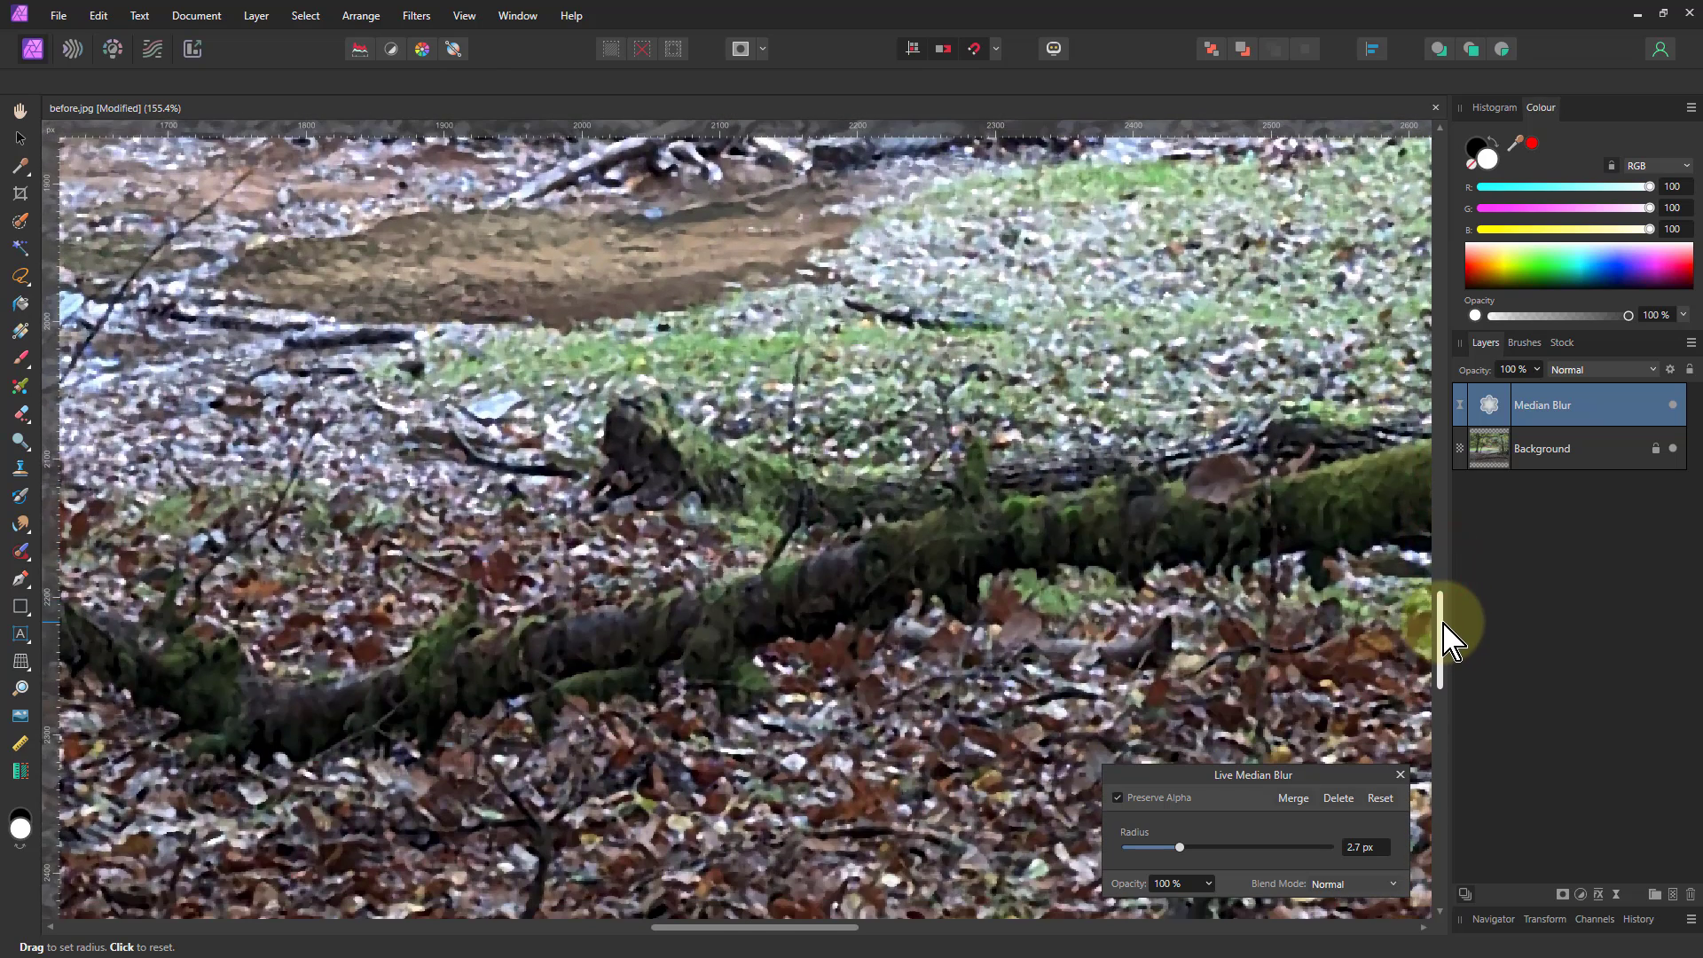
pyautogui.moveTo(1102, 559)
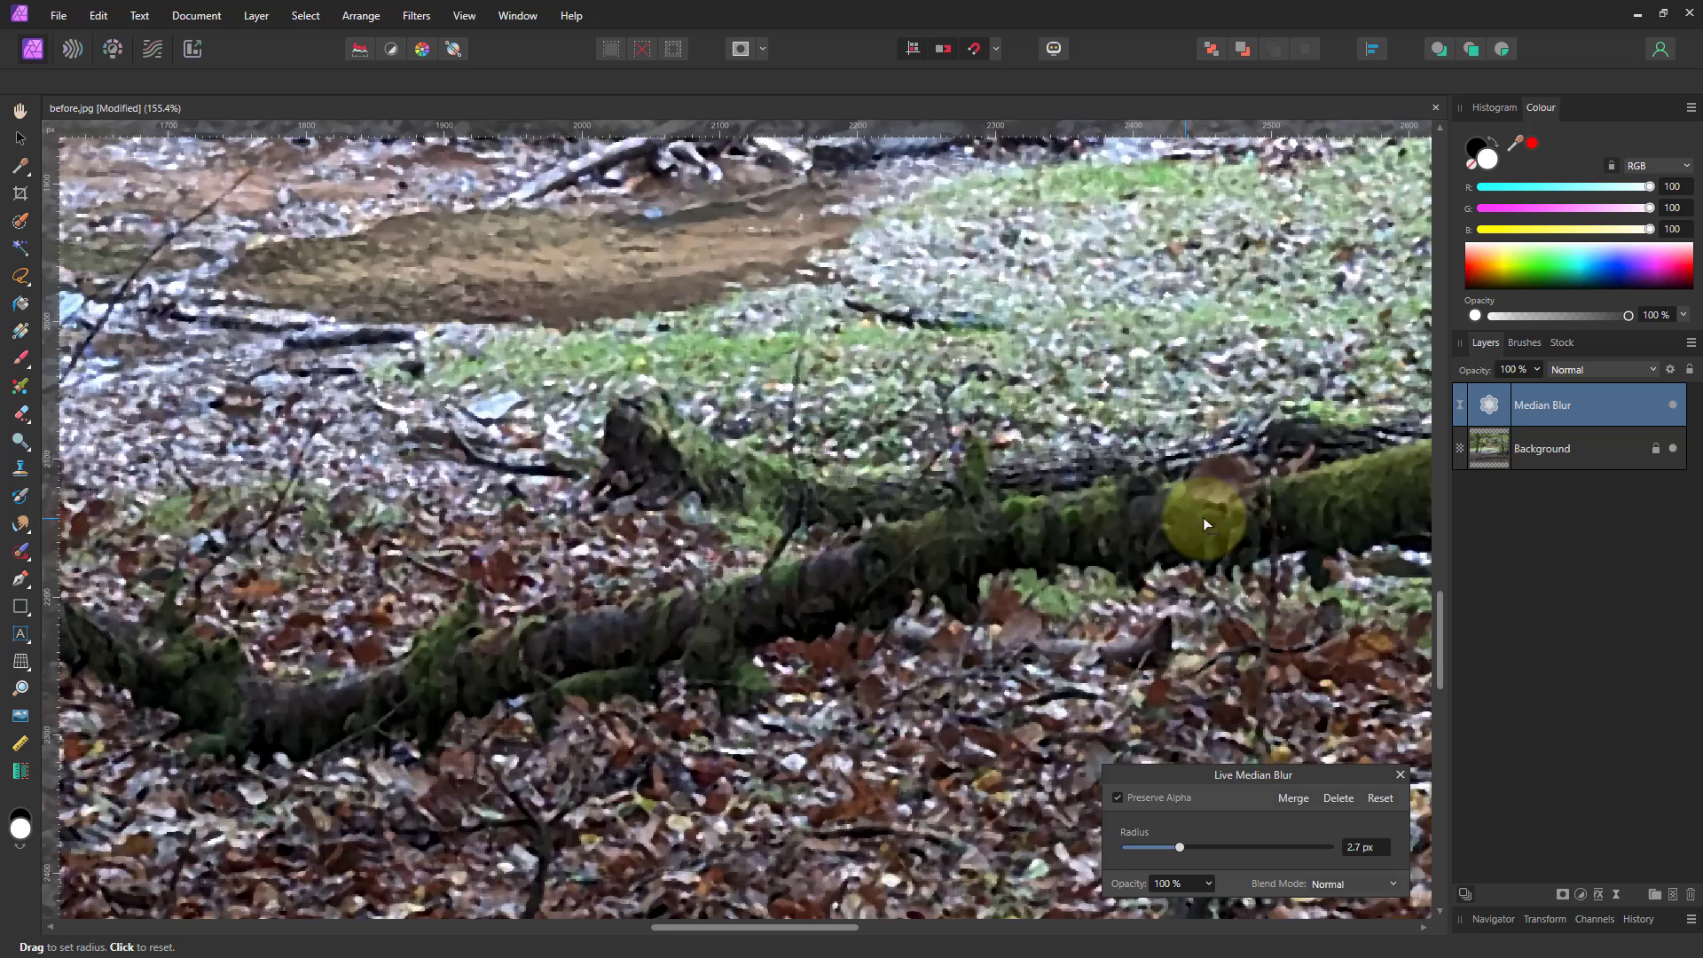
pyautogui.moveTo(1040, 525)
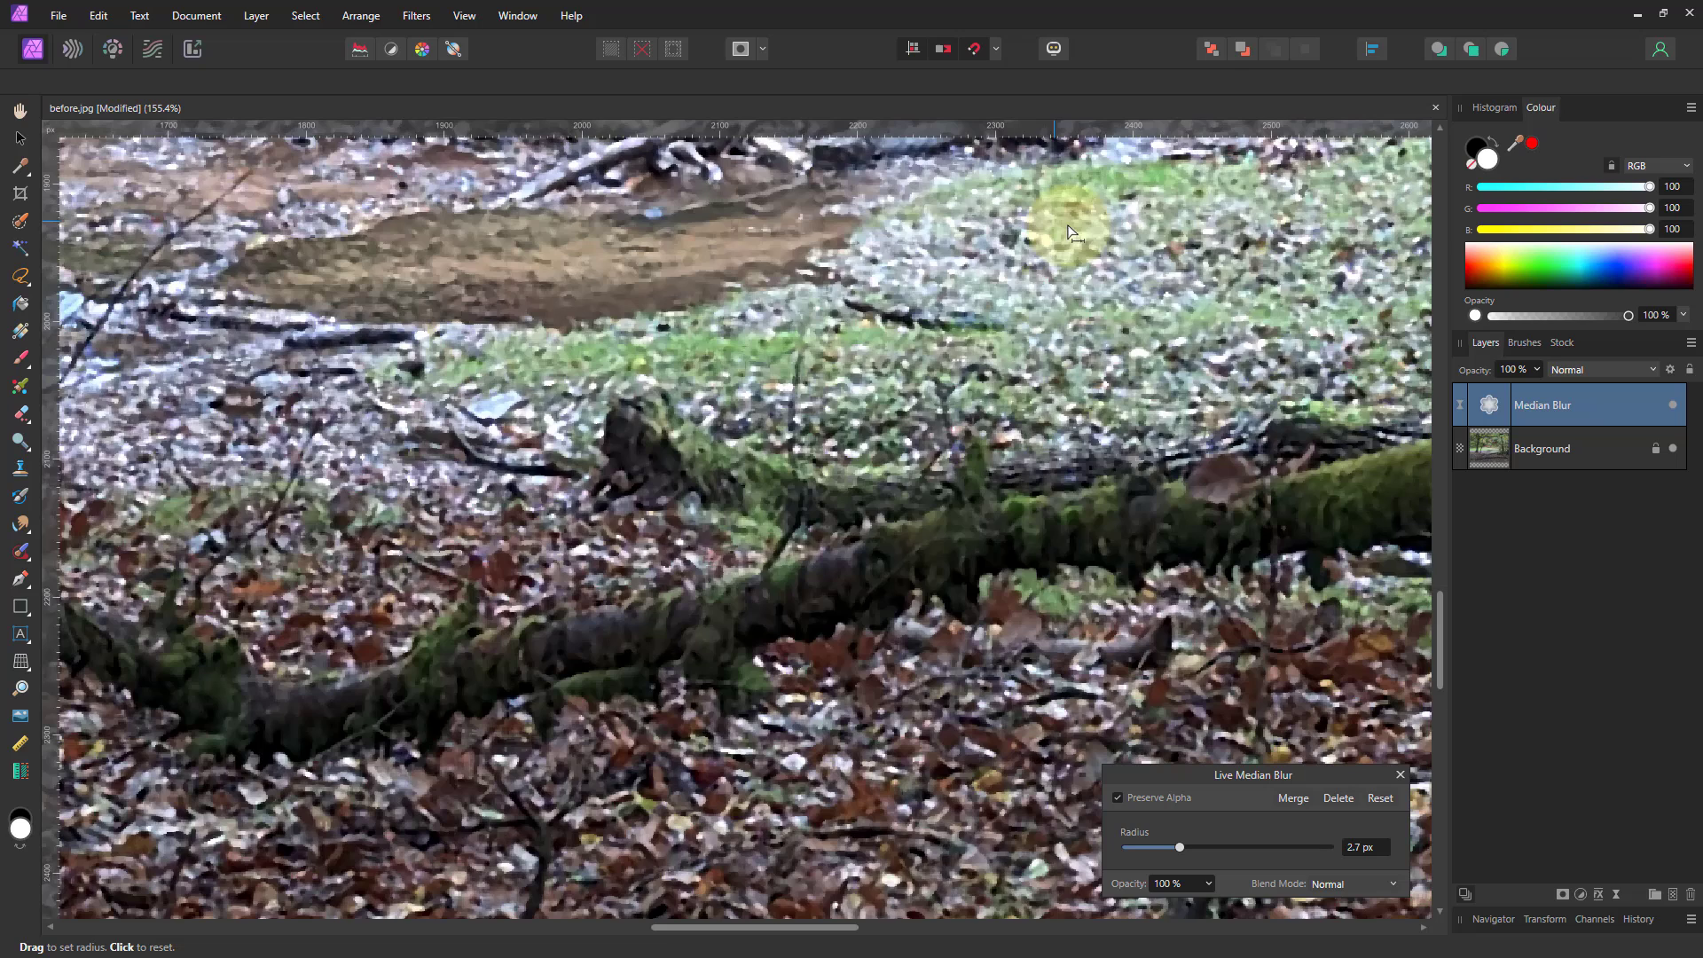
pyautogui.moveTo(1246, 449)
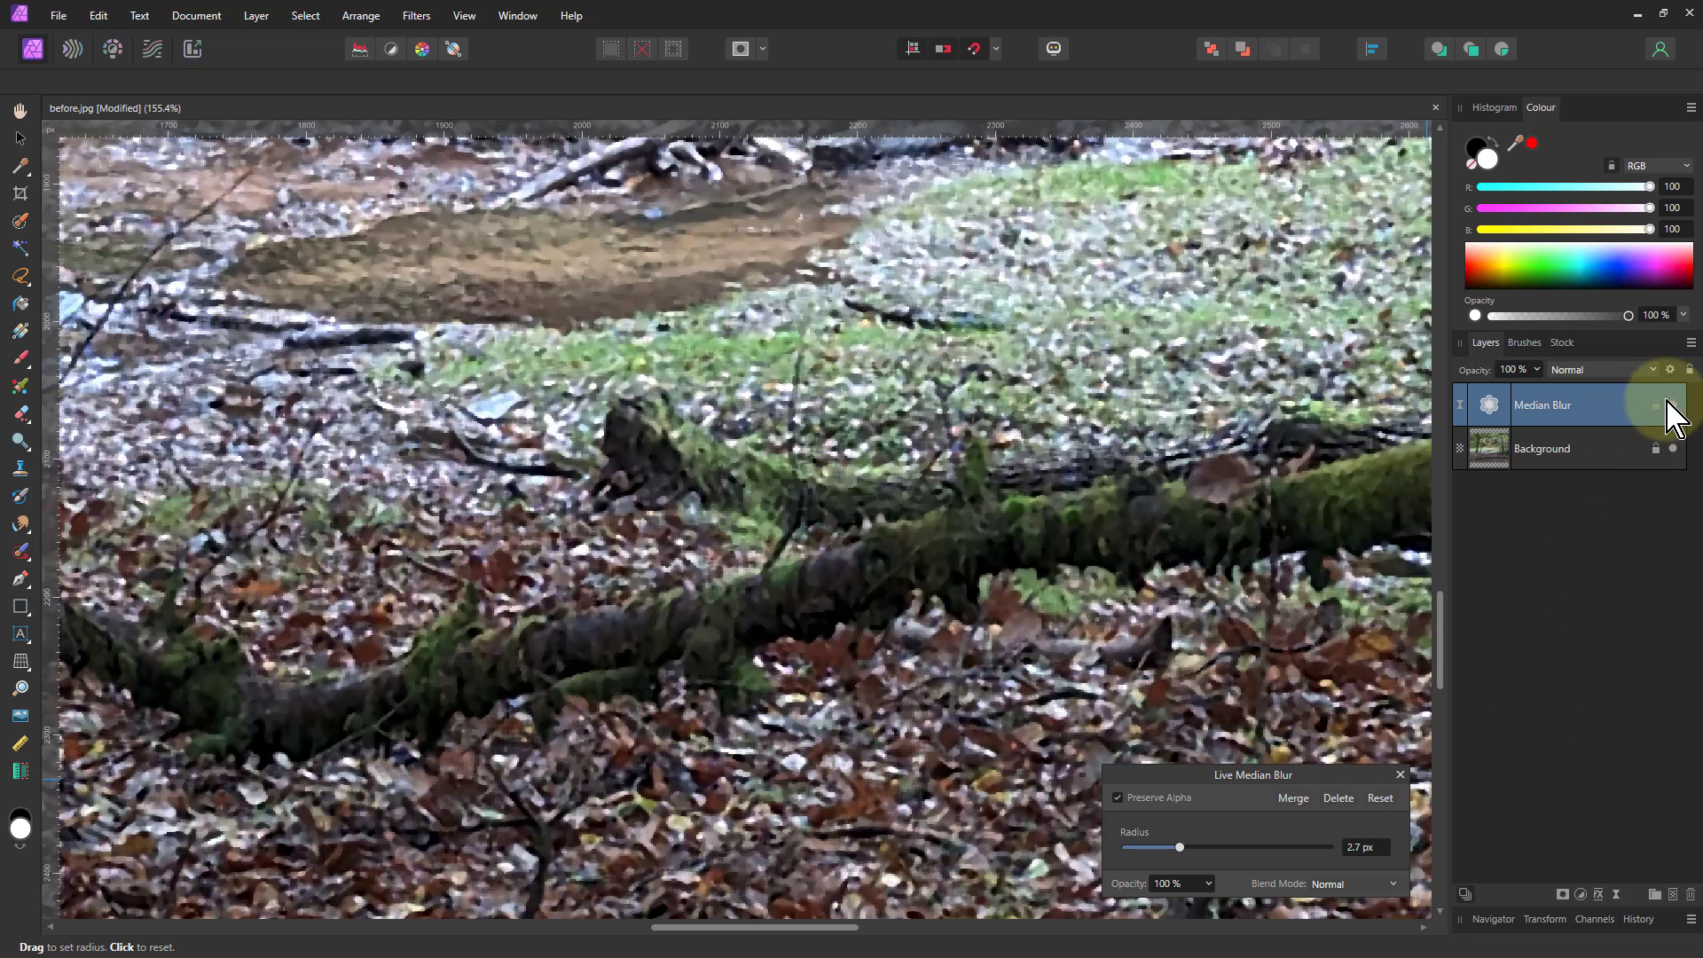
pyautogui.moveTo(1673, 385)
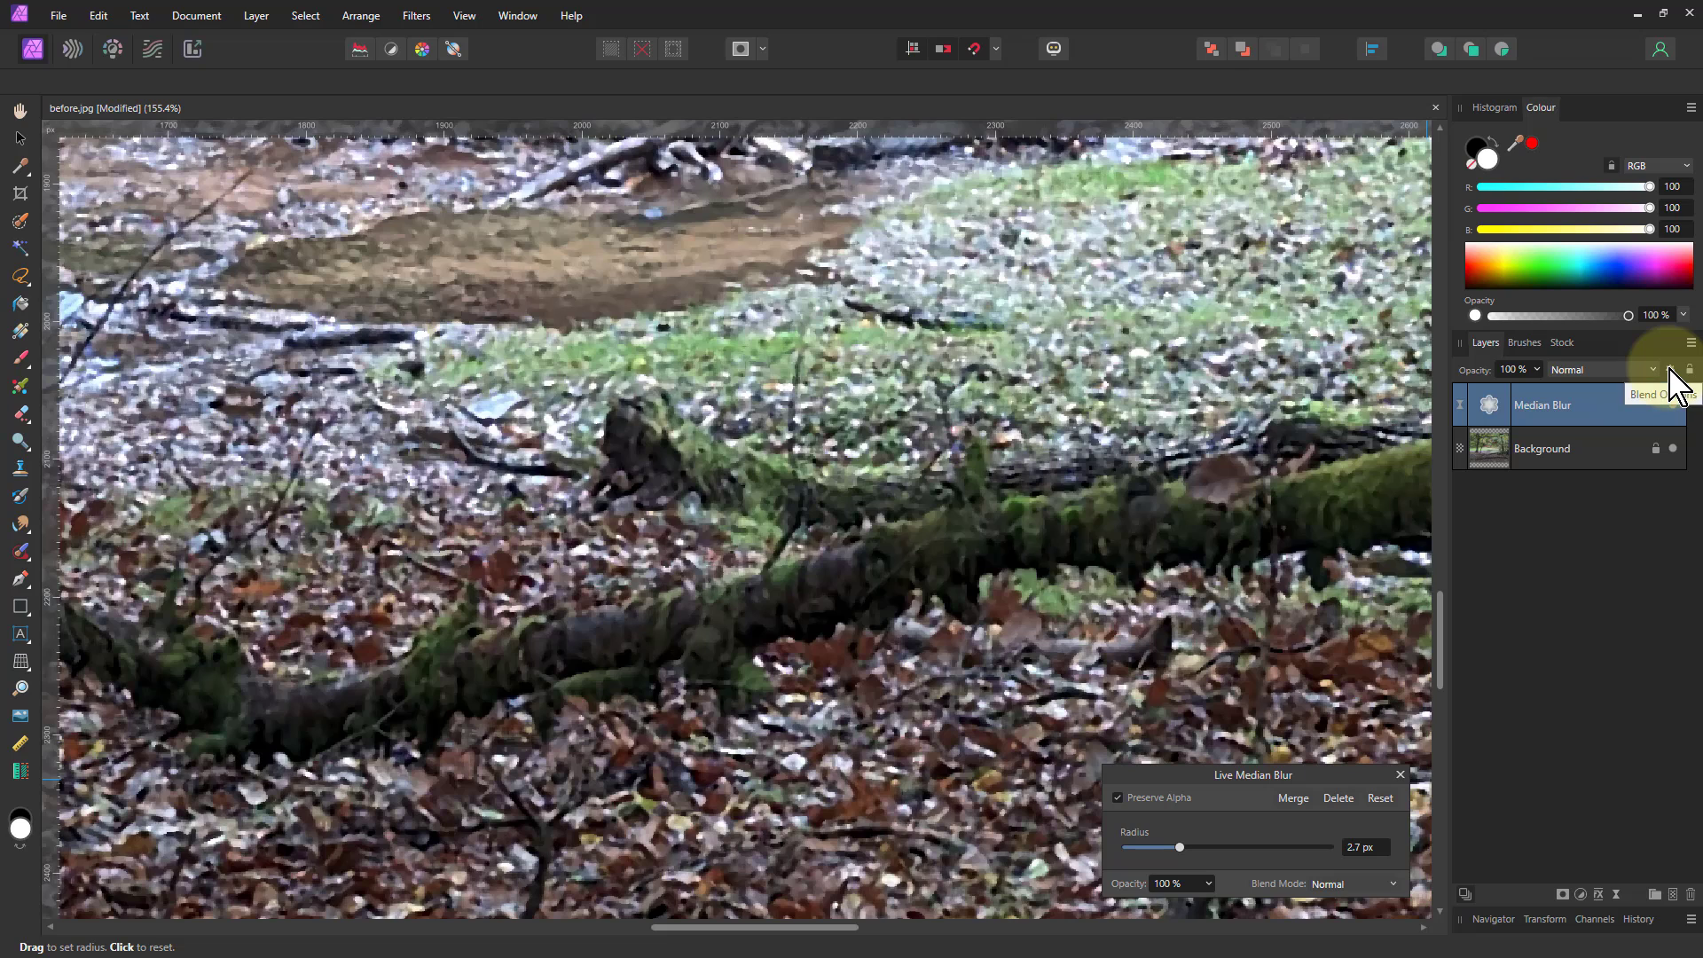
# - In Median Blur's Blend Options, drop the underlying range so the blur fades fully over black
pyautogui.click(1682, 369)
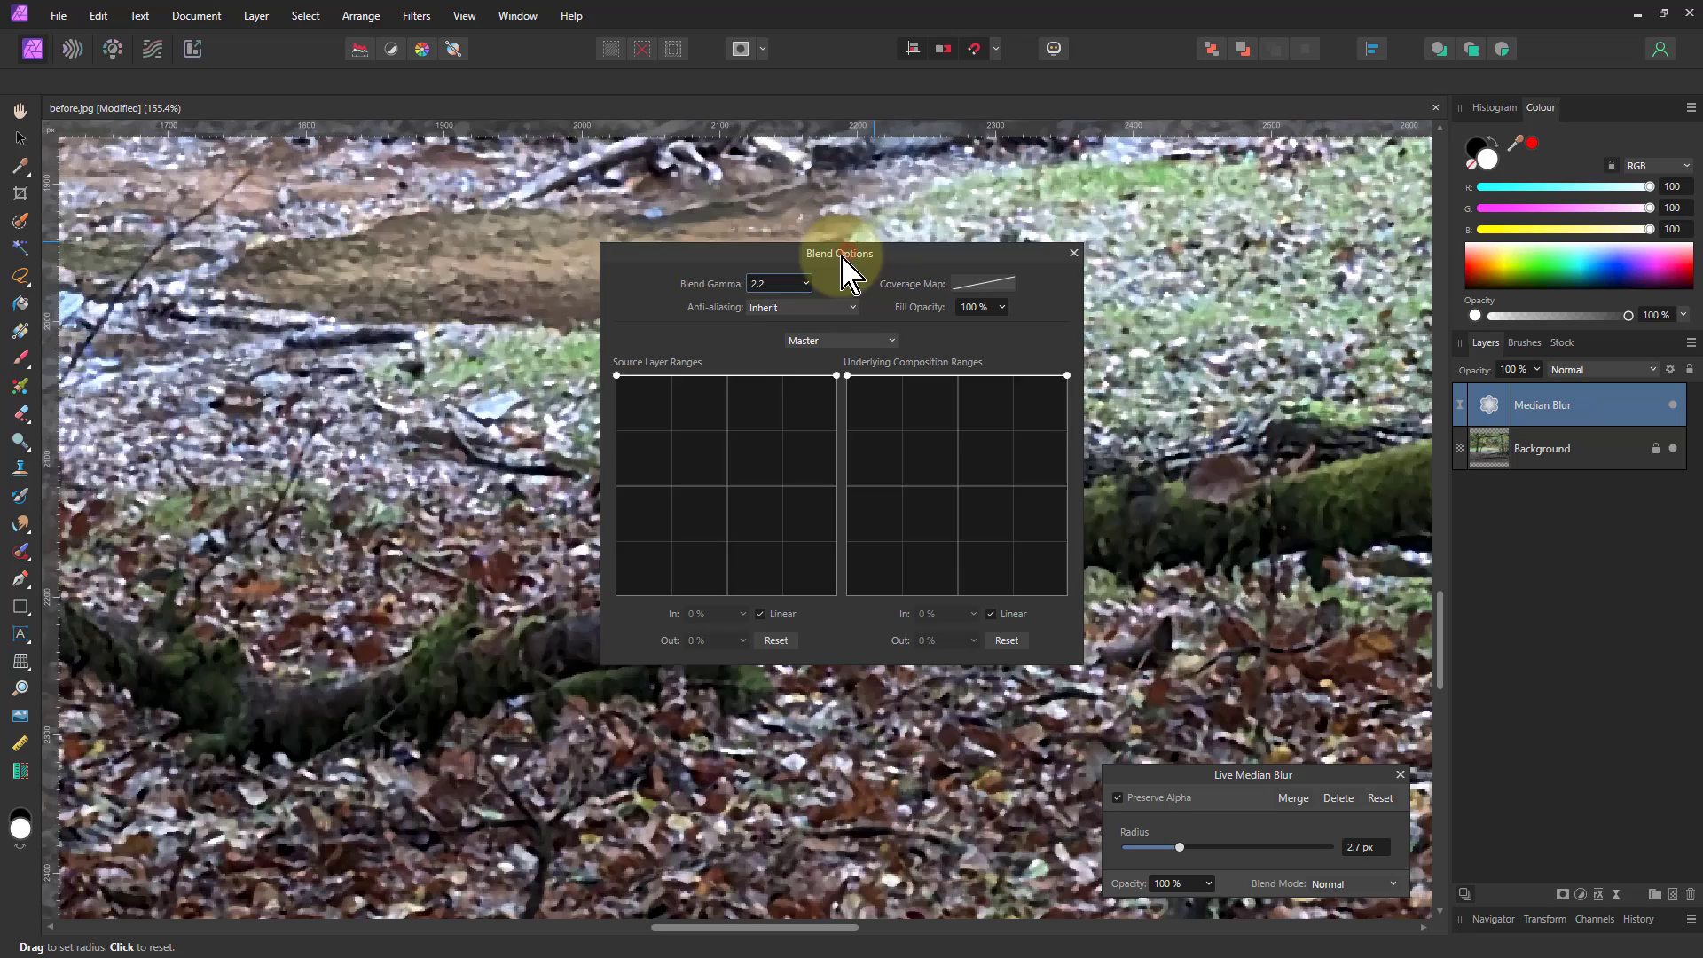
pyautogui.moveTo(839, 254); pyautogui.dragTo(561, 312)
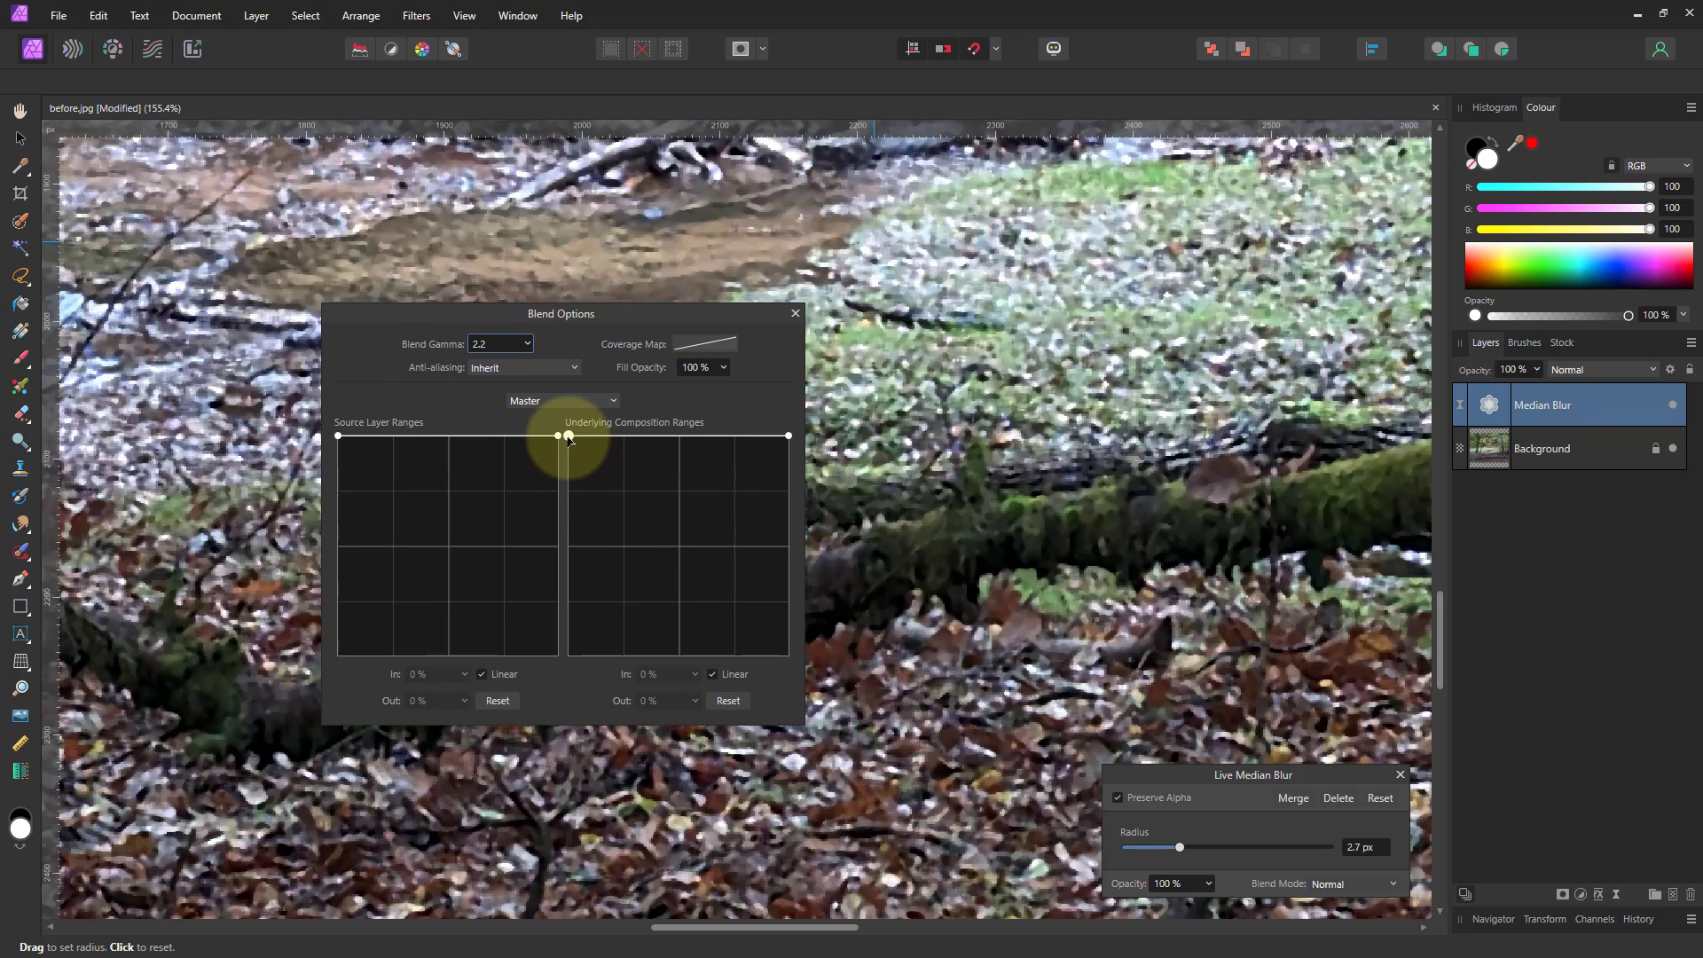
pyautogui.moveTo(557, 436); pyautogui.dragTo(571, 522)
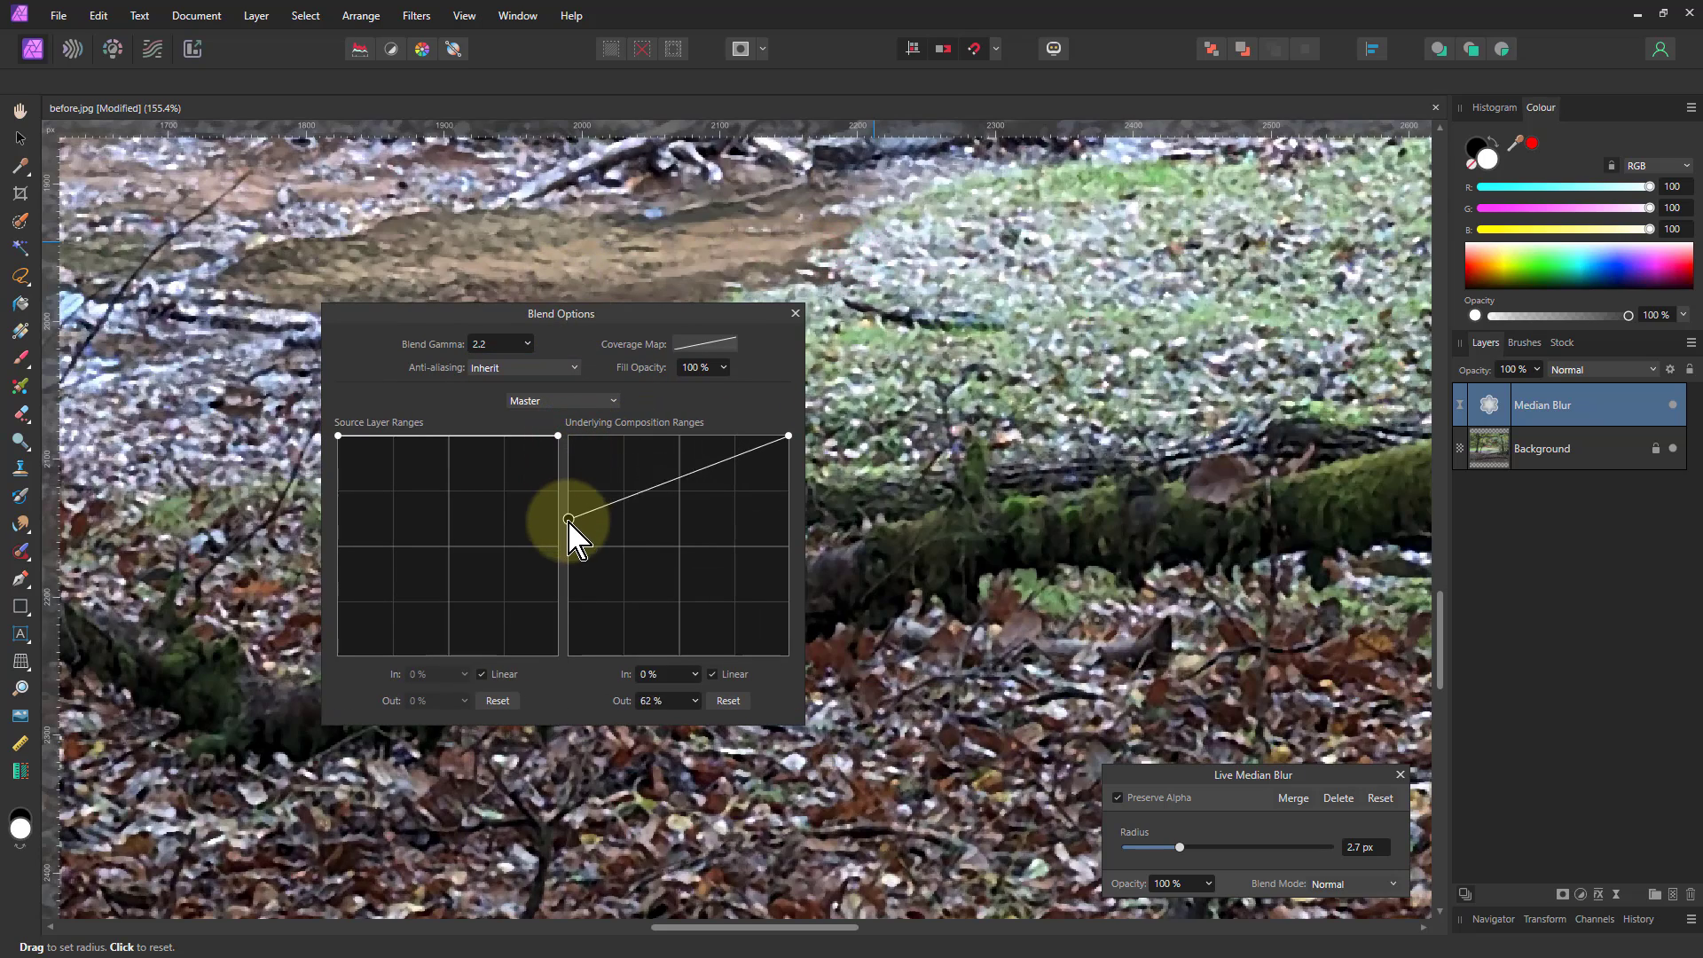
pyautogui.moveTo(570, 521); pyautogui.dragTo(570, 641)
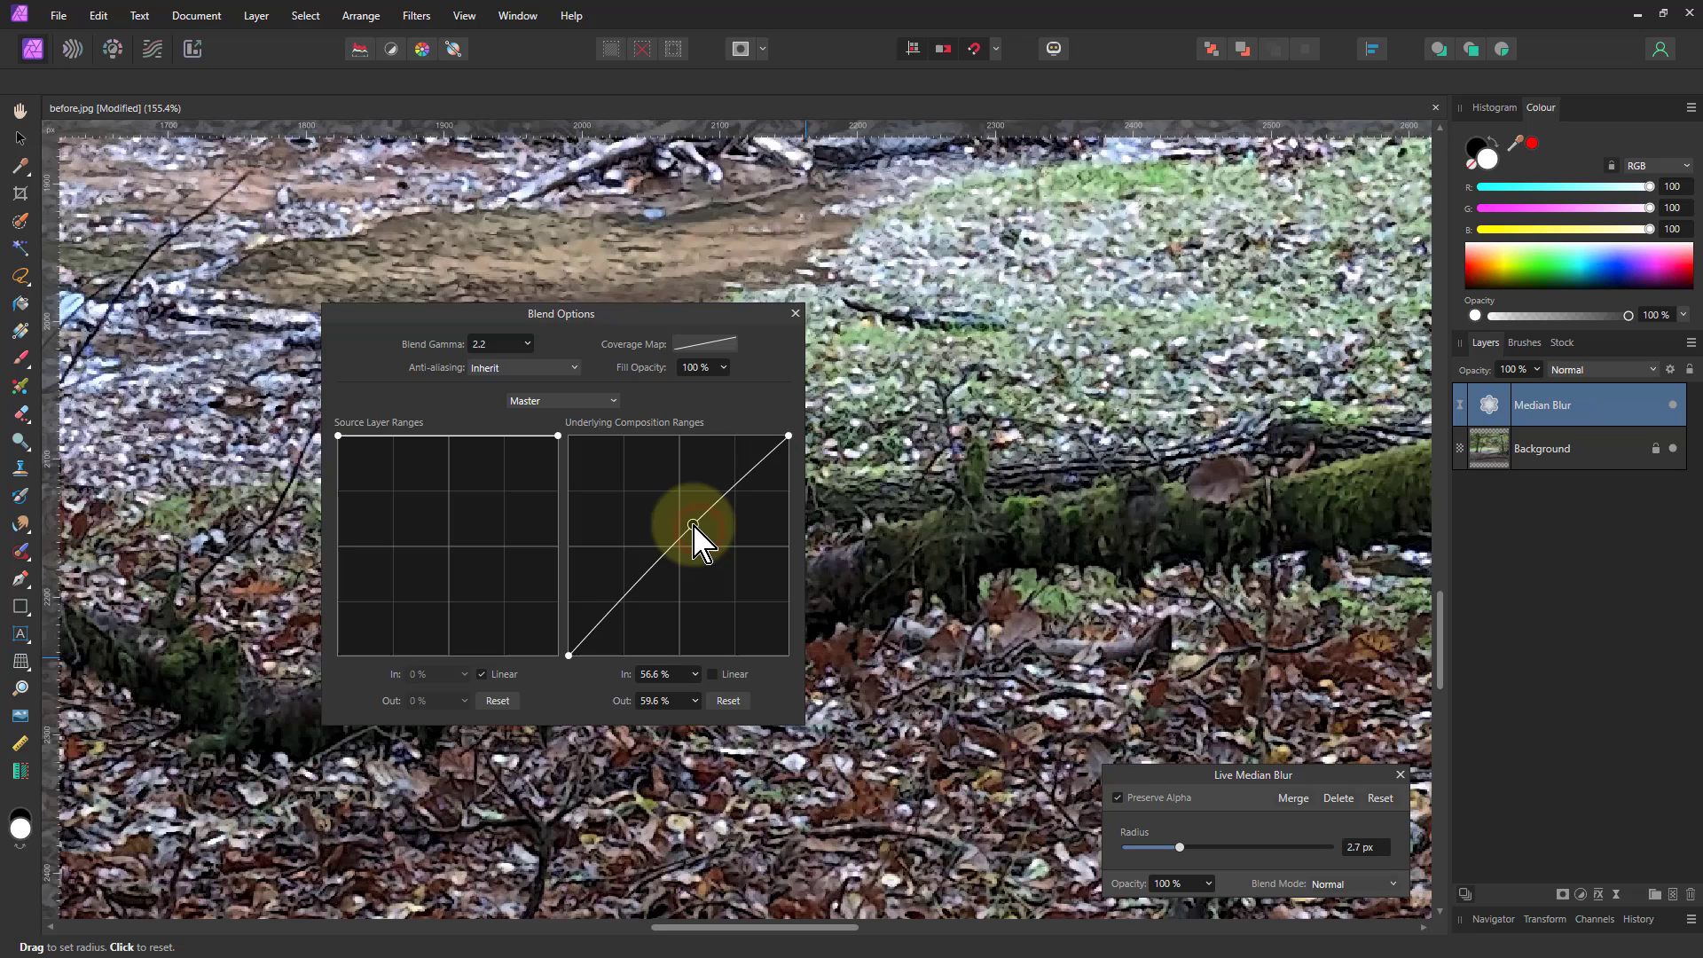
# - Add and raise a midpoint on the underlying range curve so only dark tones are protected
pyautogui.moveTo(701, 543); pyautogui.dragTo(706, 521)
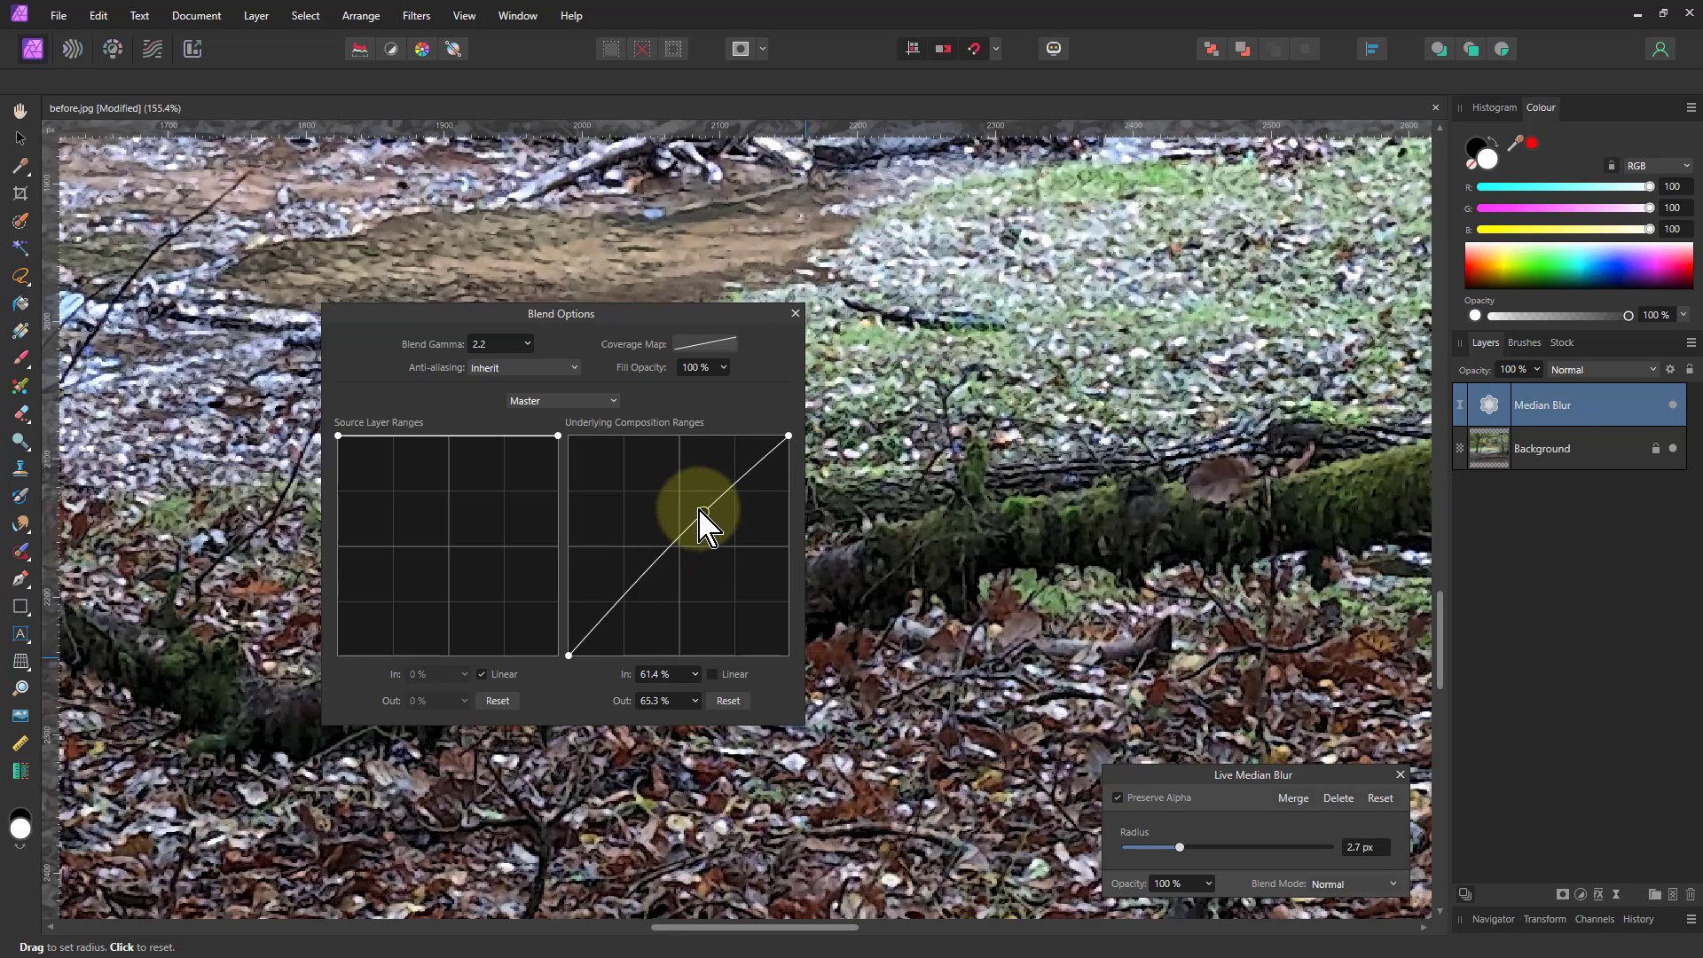
pyautogui.moveTo(706, 522); pyautogui.dragTo(674, 472)
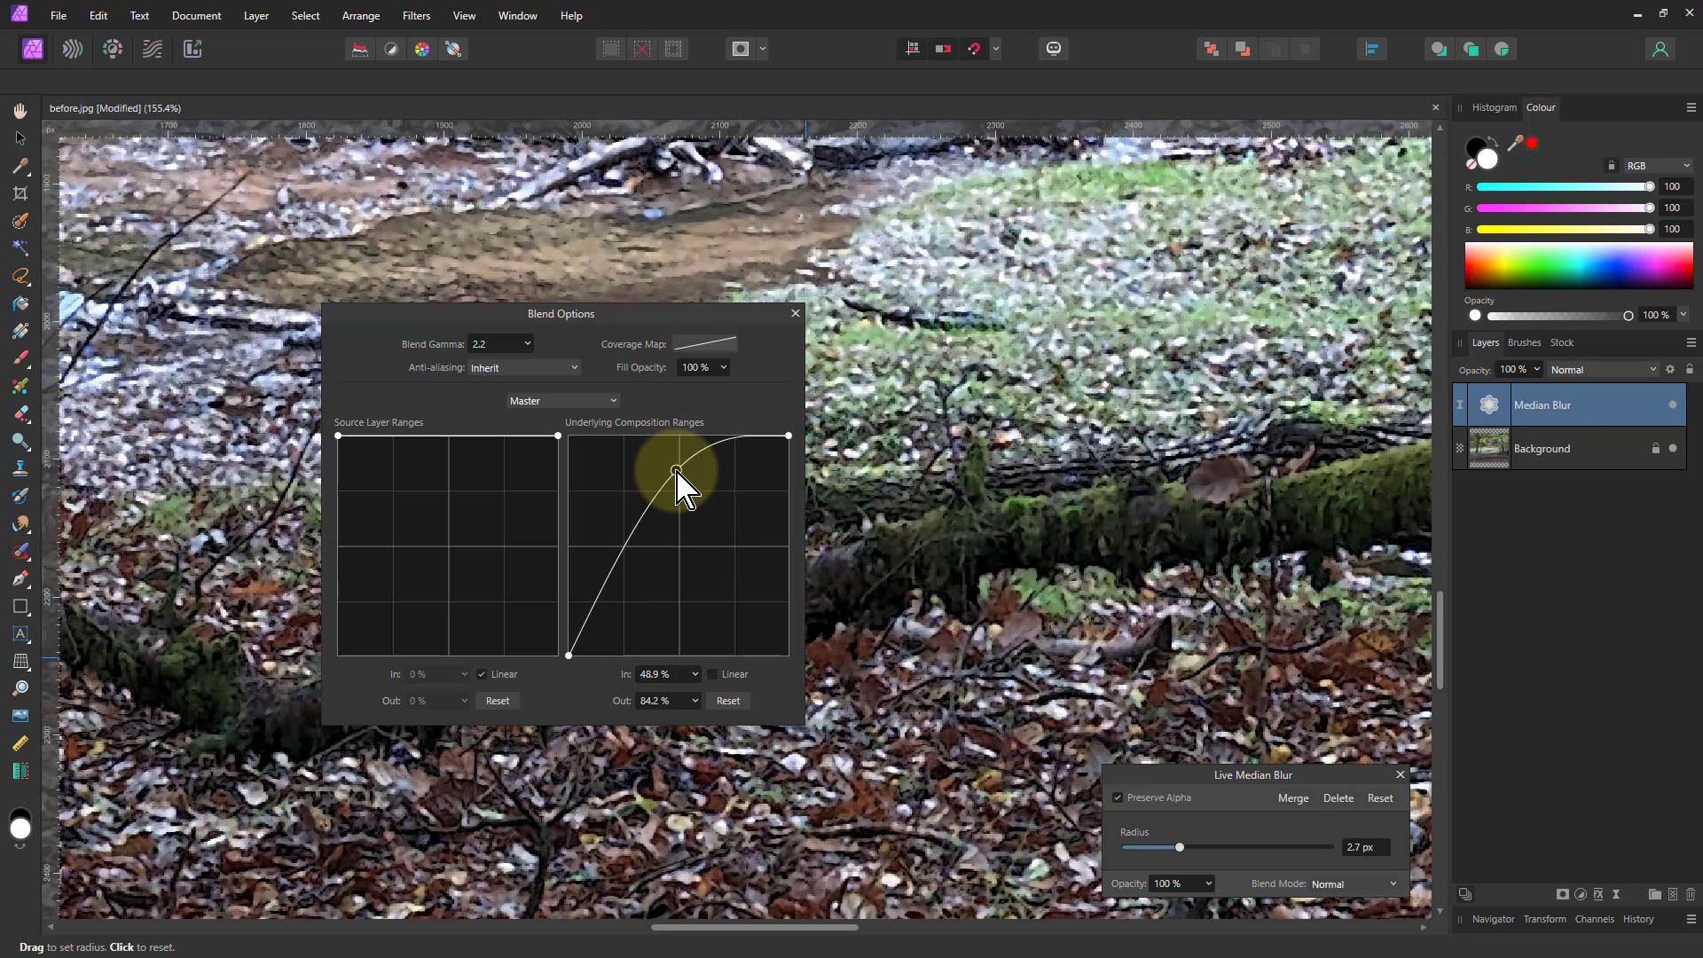
pyautogui.moveTo(676, 478); pyautogui.dragTo(681, 472)
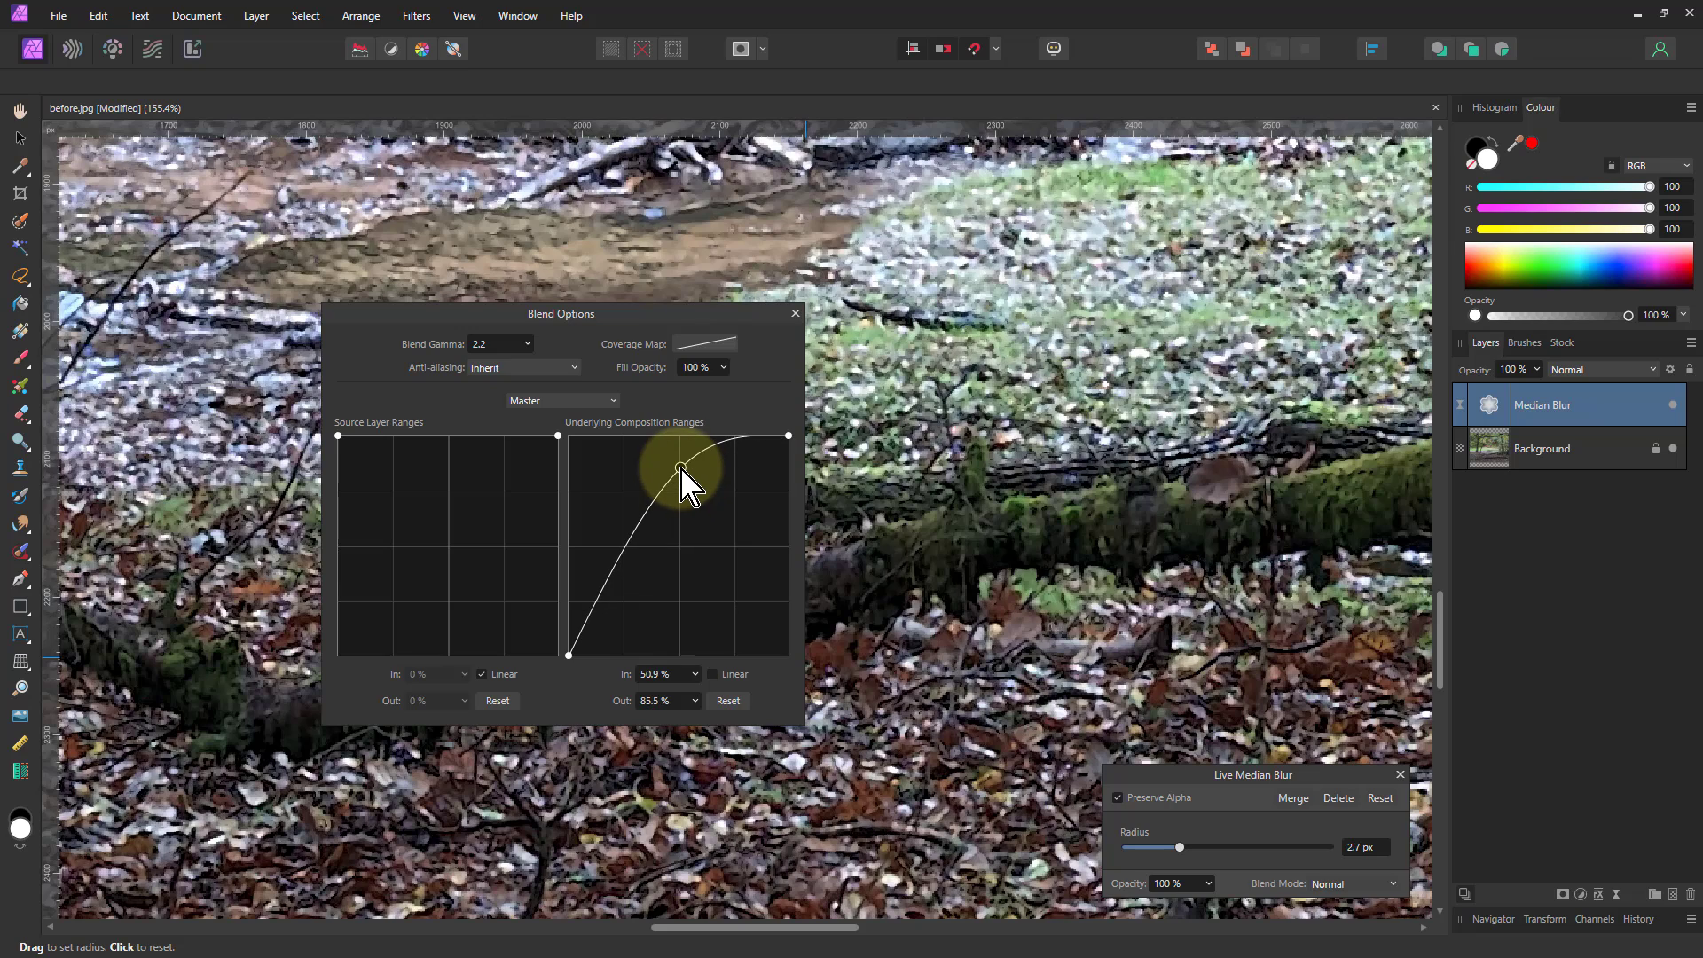
pyautogui.moveTo(682, 467); pyautogui.dragTo(682, 472)
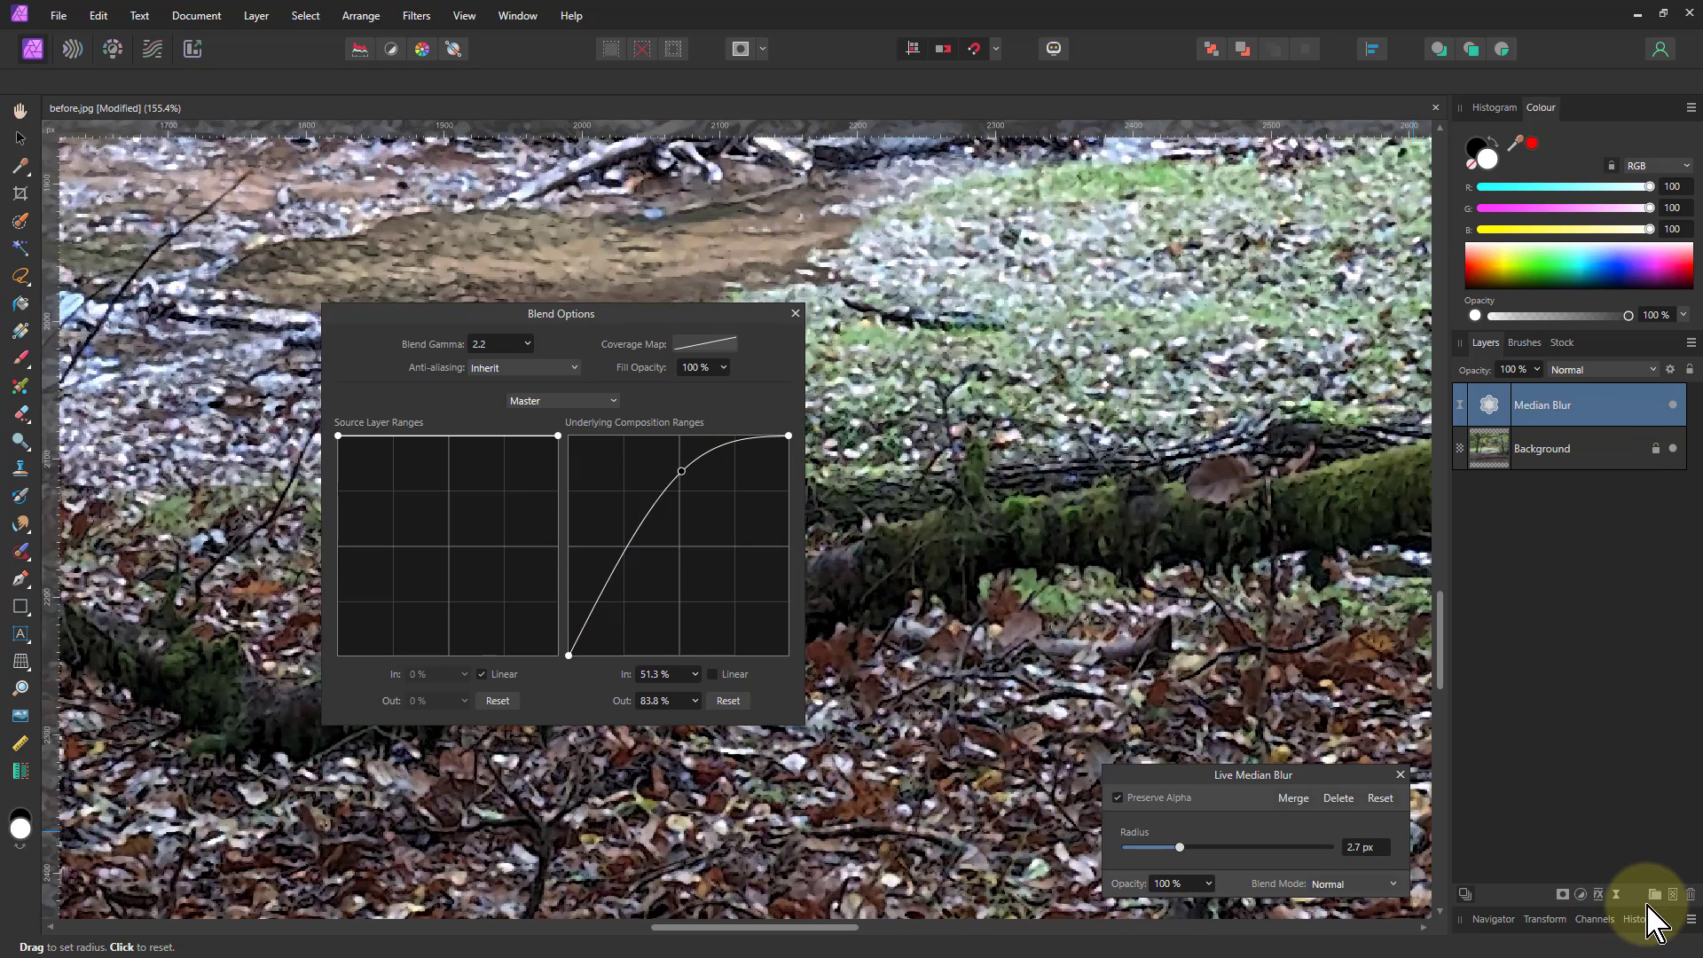
# - Add a live Bilateral Blur above the Median Blur with Preserve Alpha enabled
pyautogui.click(1618, 895)
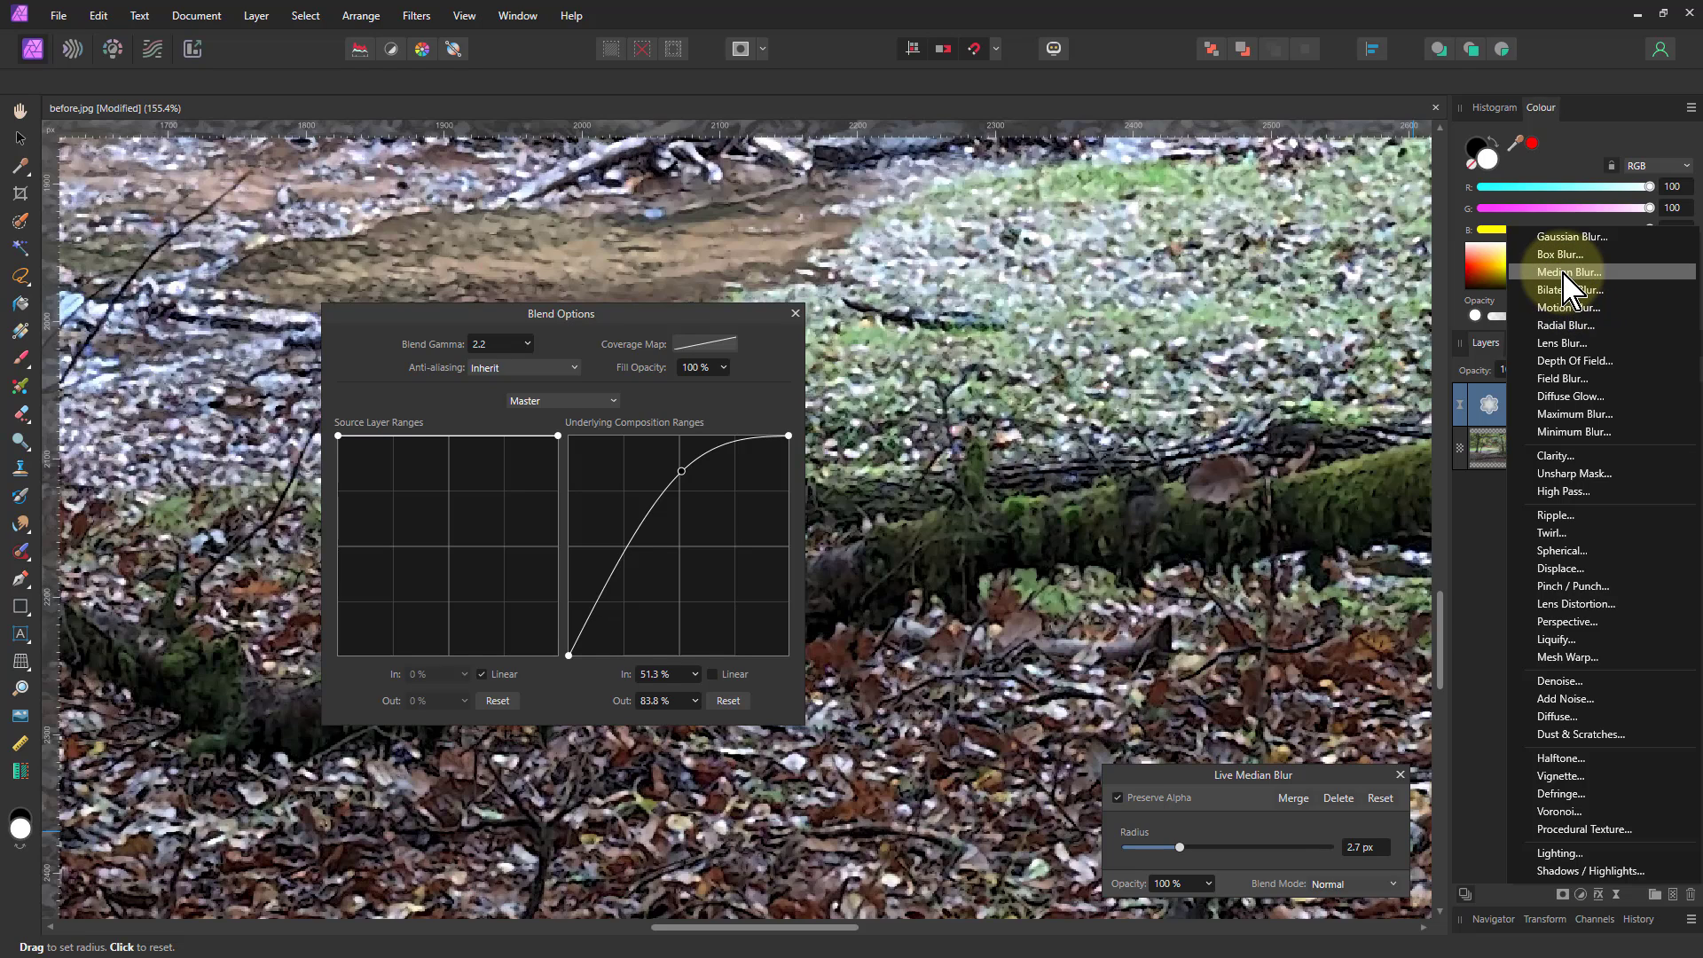
pyautogui.moveTo(1570, 290)
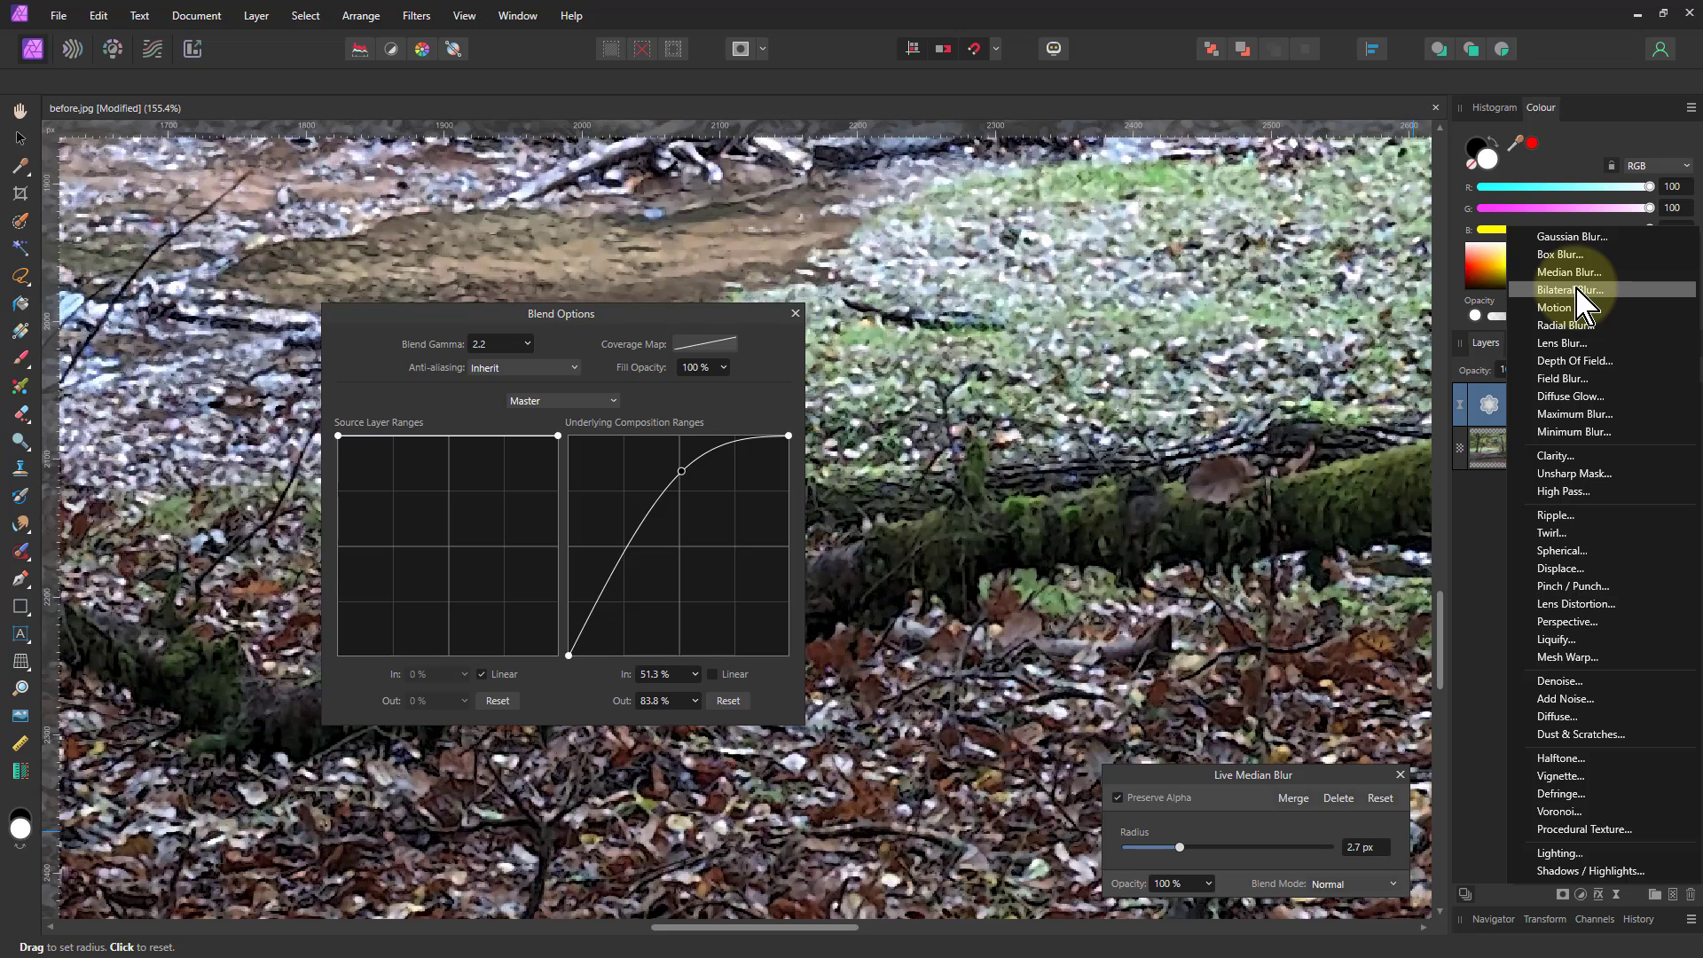
pyautogui.click(1574, 290)
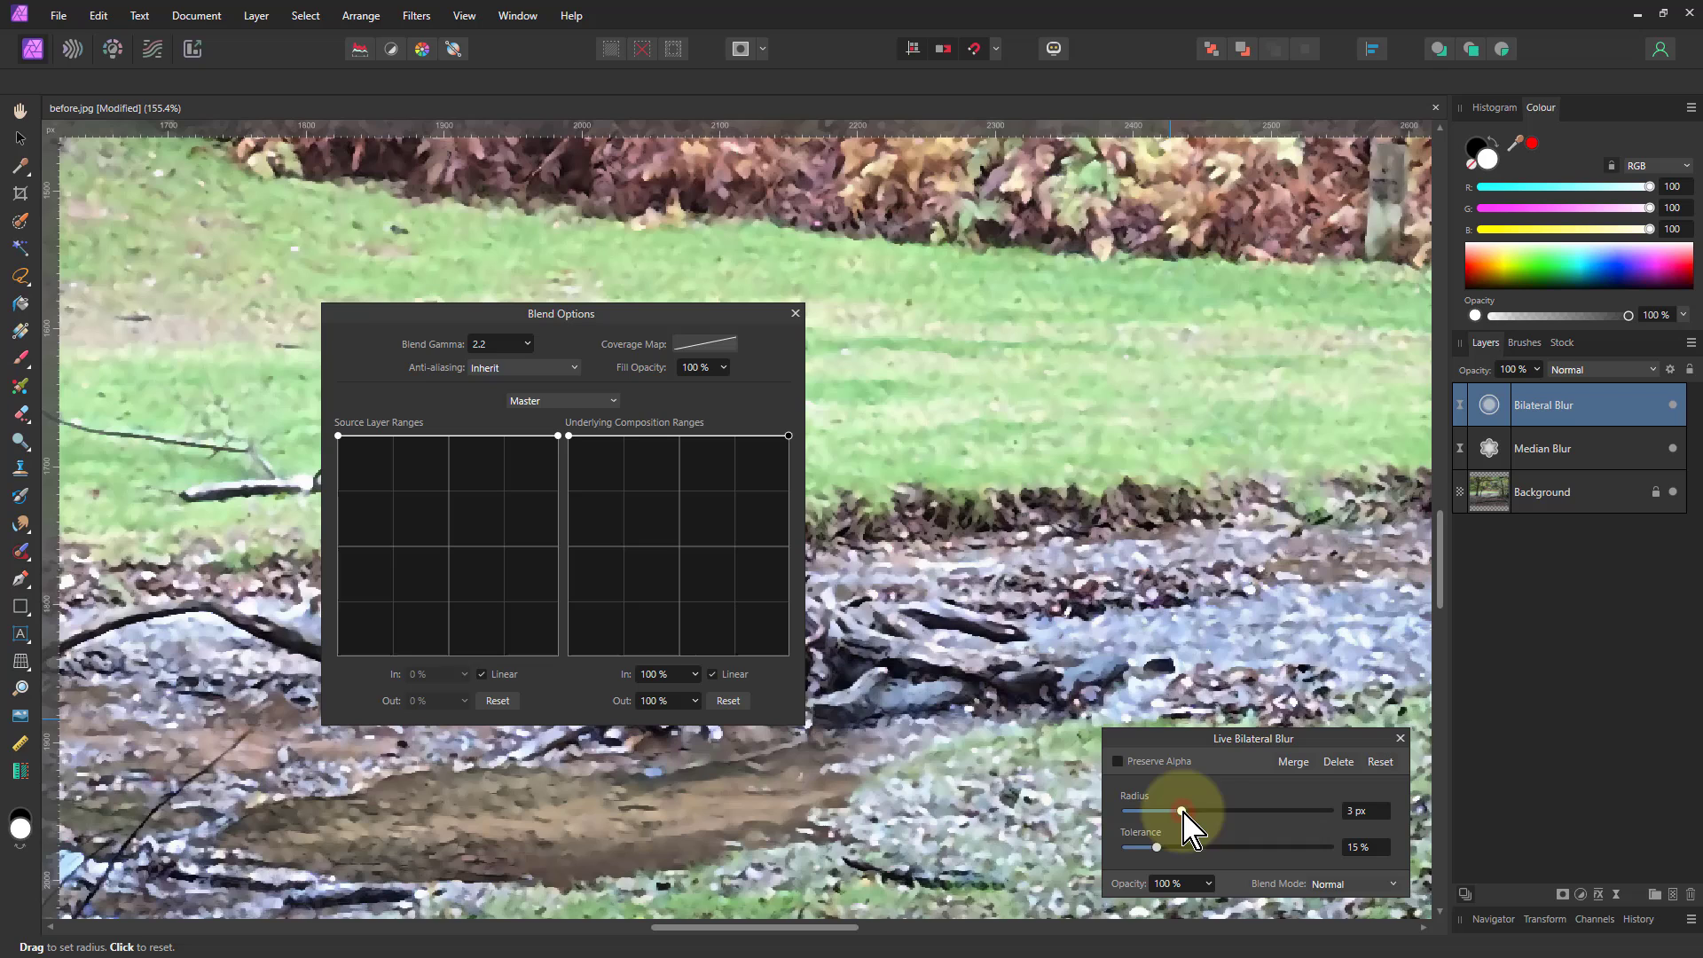
pyautogui.click(1116, 761)
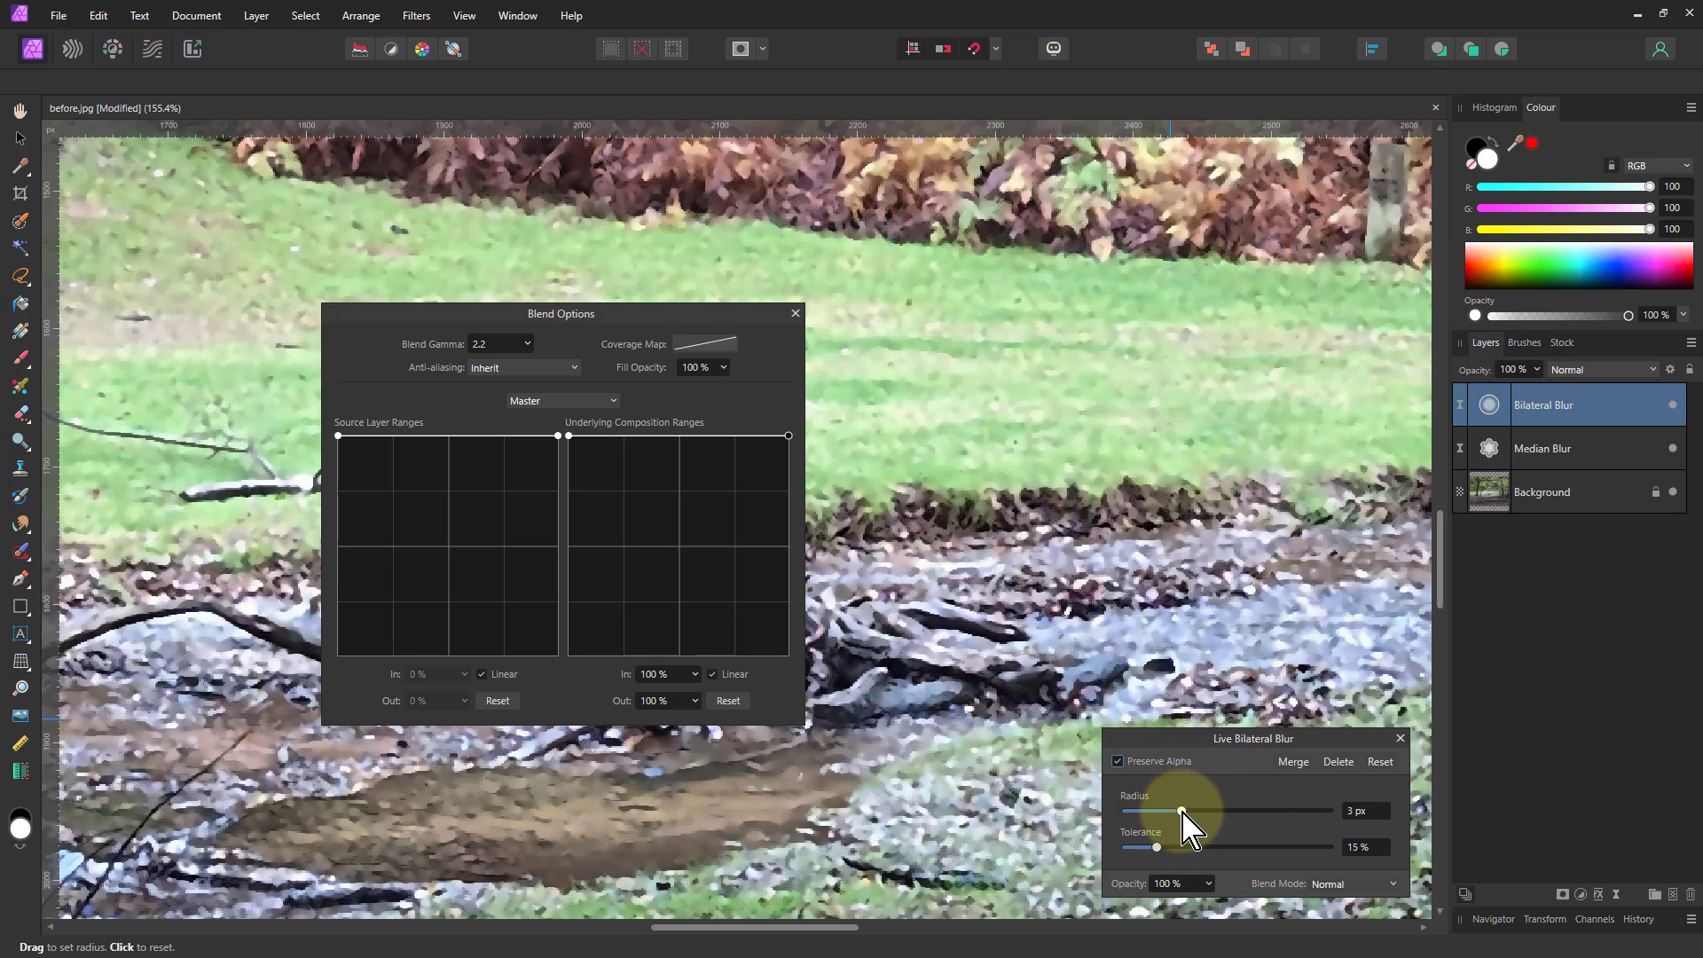
# - Set the Bilateral Blur radius to about 5.3 px, then return to the Median Blur layer
pyautogui.moveTo(1157, 811); pyautogui.dragTo(1212, 811)
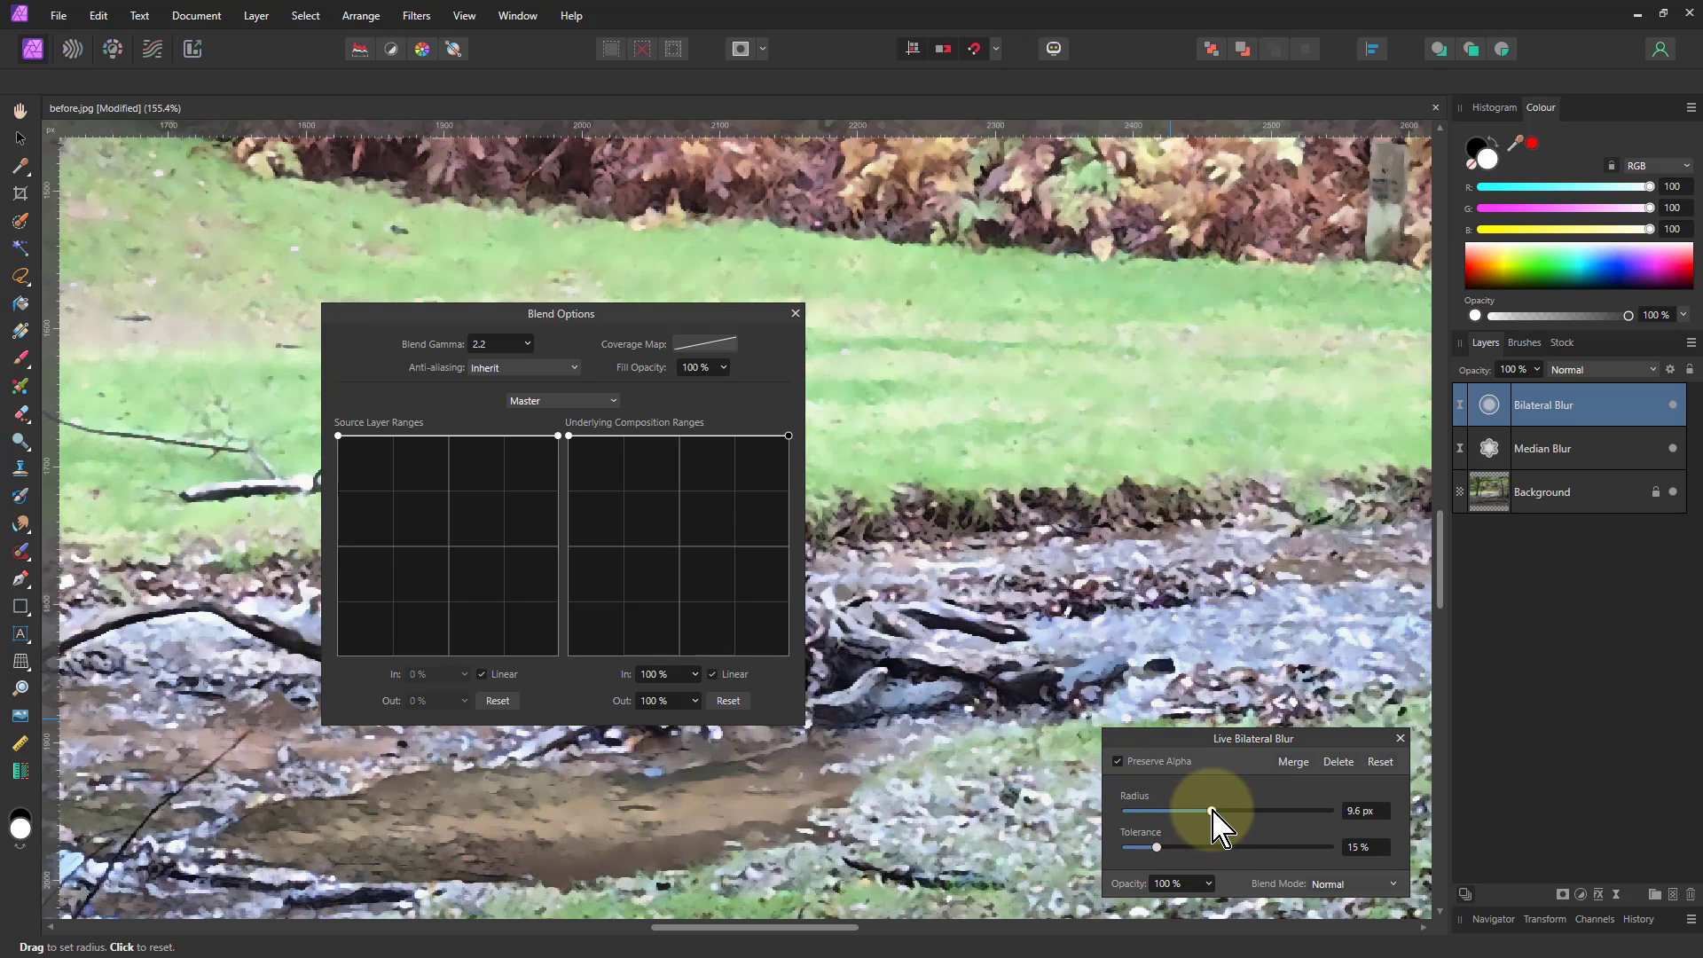
pyautogui.moveTo(1217, 811); pyautogui.dragTo(1189, 811)
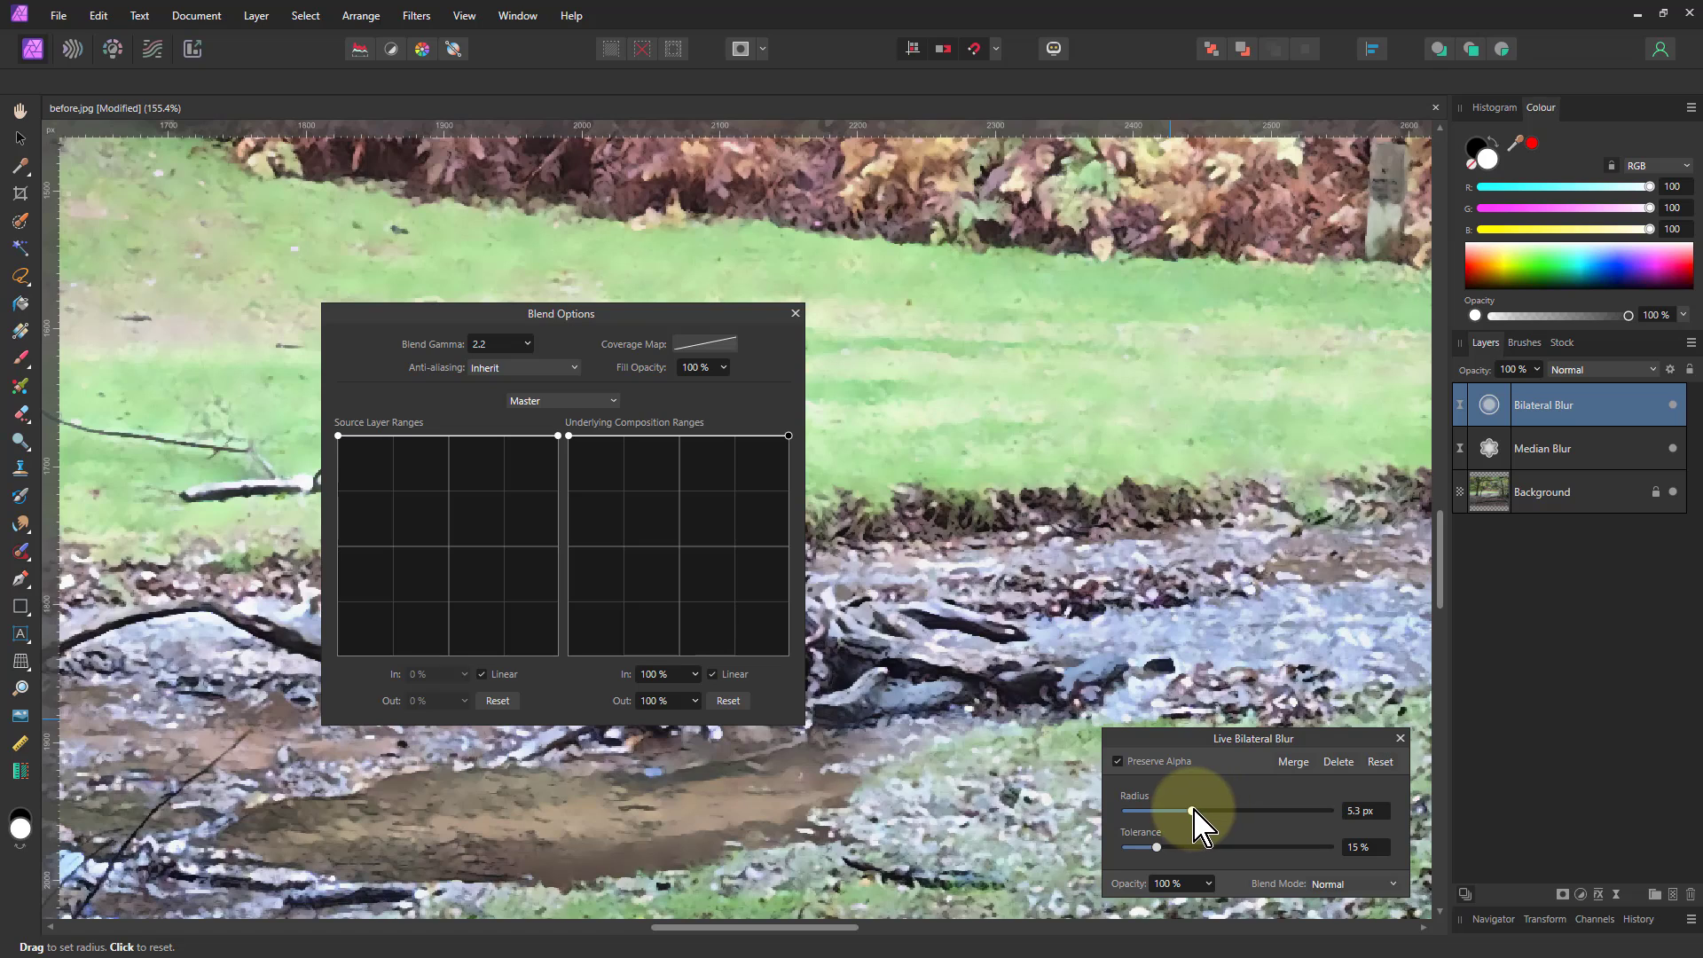
pyautogui.click(1541, 447)
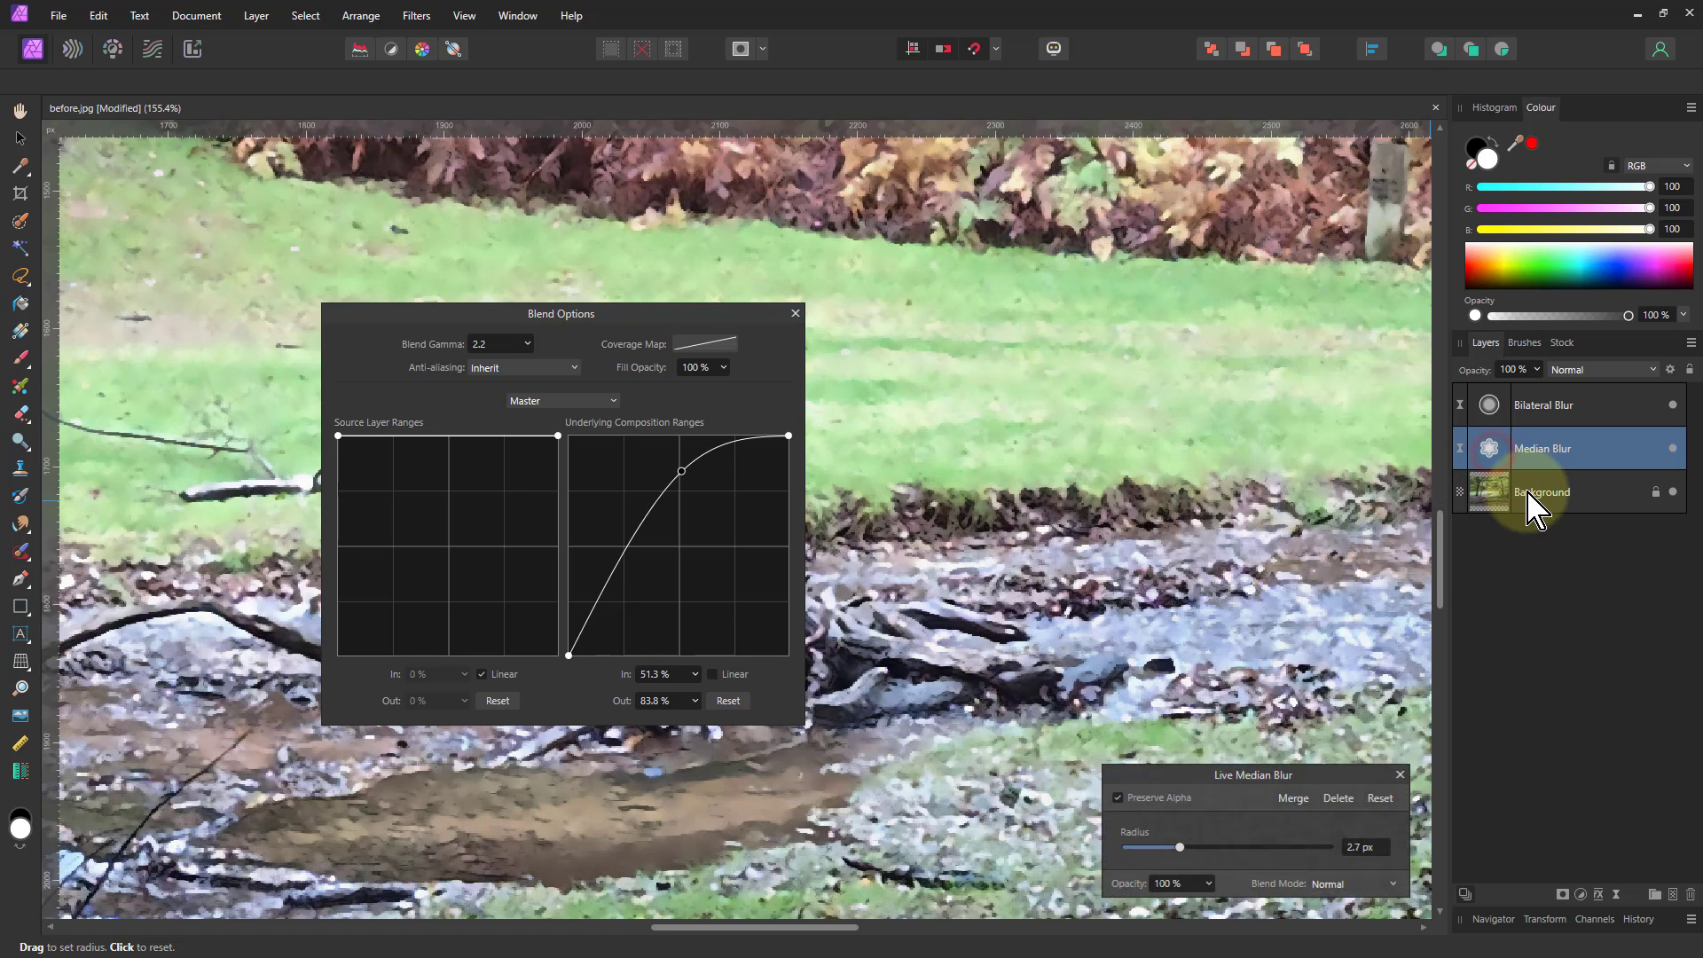
pyautogui.moveTo(1488, 466)
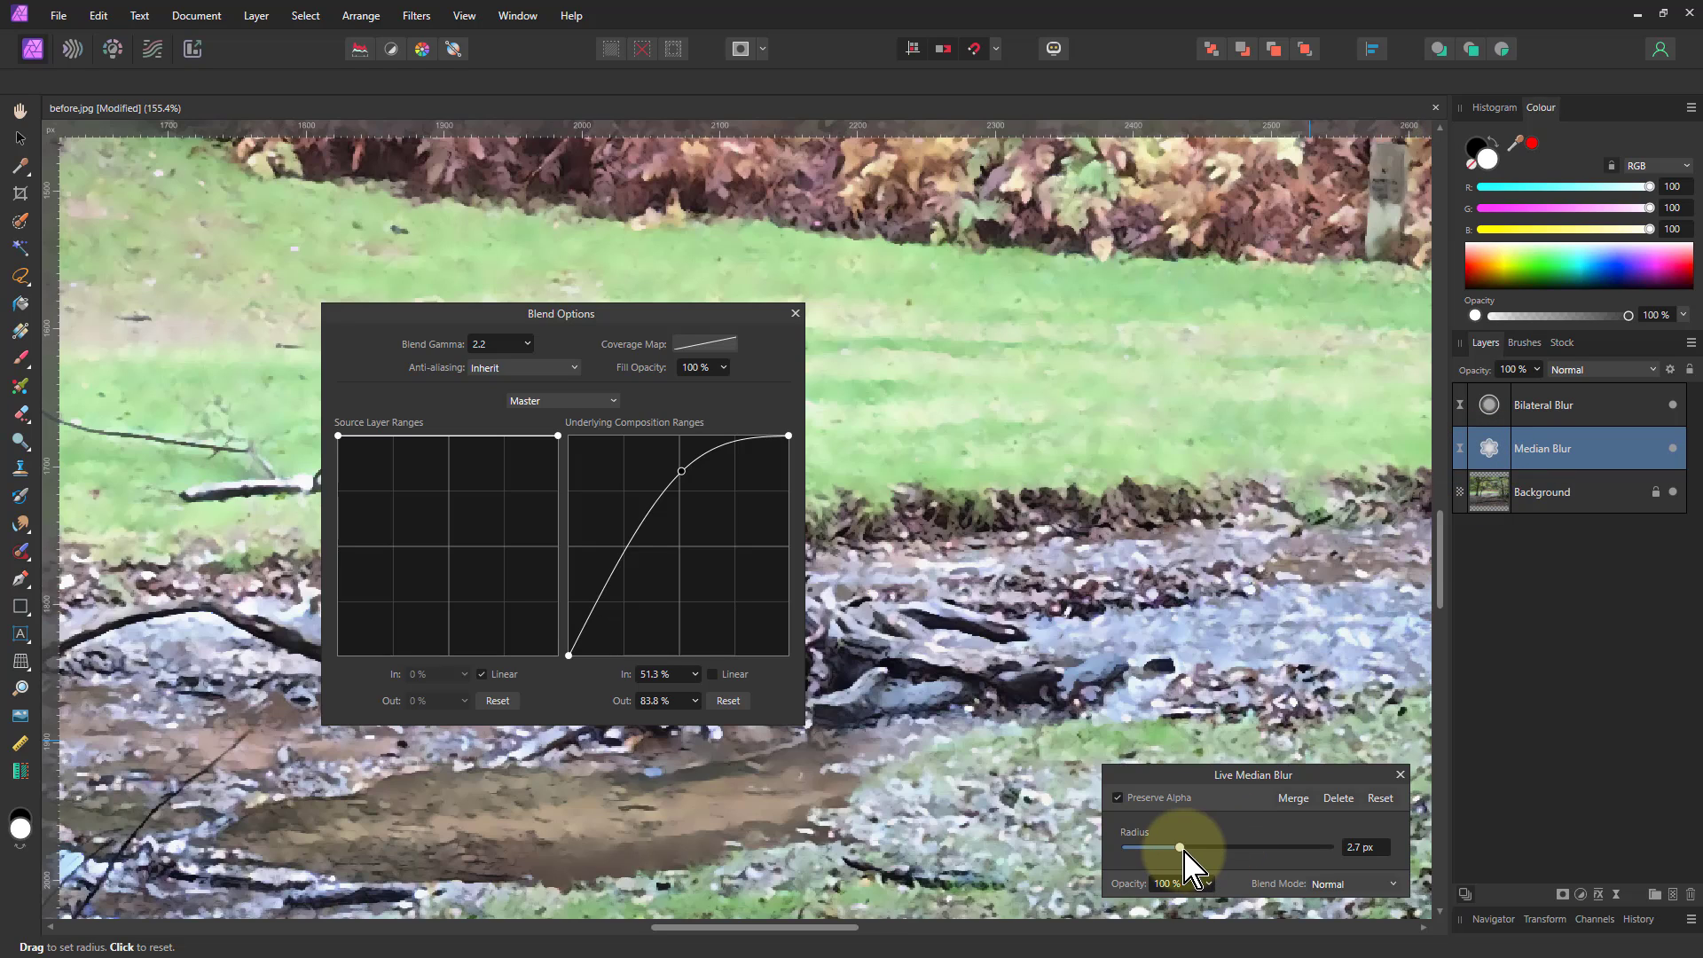
# - Try larger and smaller Median Blur radii, leaving it at 1 px
pyautogui.moveTo(1182, 846); pyautogui.dragTo(1178, 847)
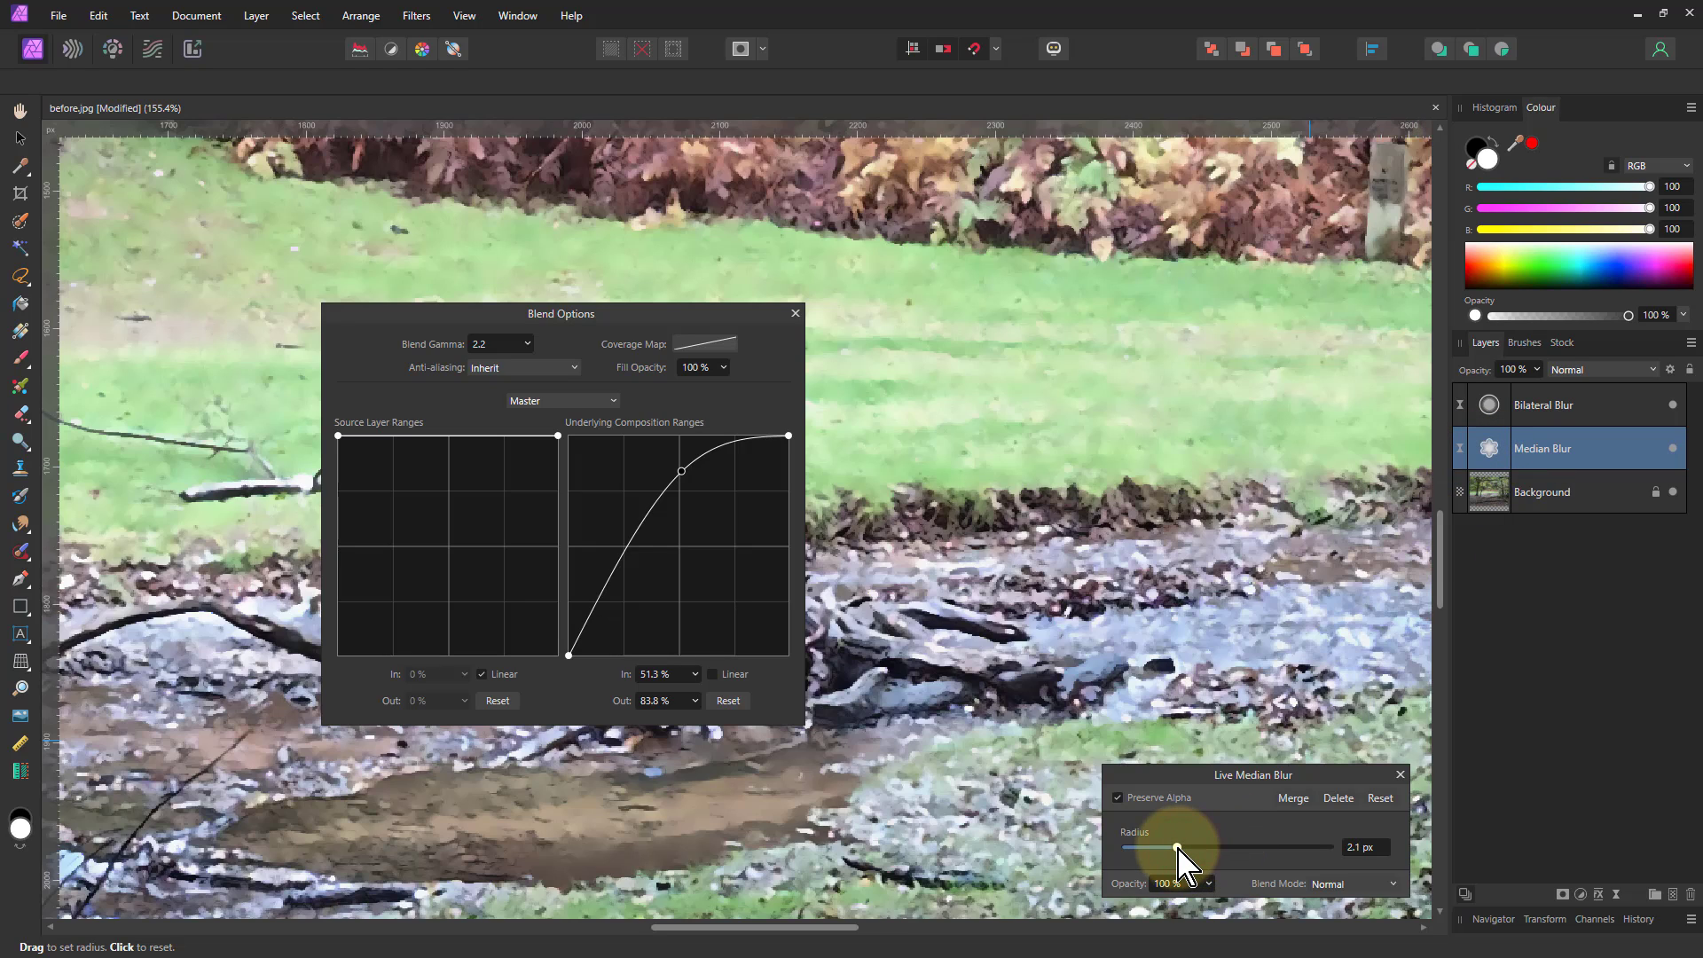
pyautogui.moveTo(1184, 848); pyautogui.dragTo(1174, 848)
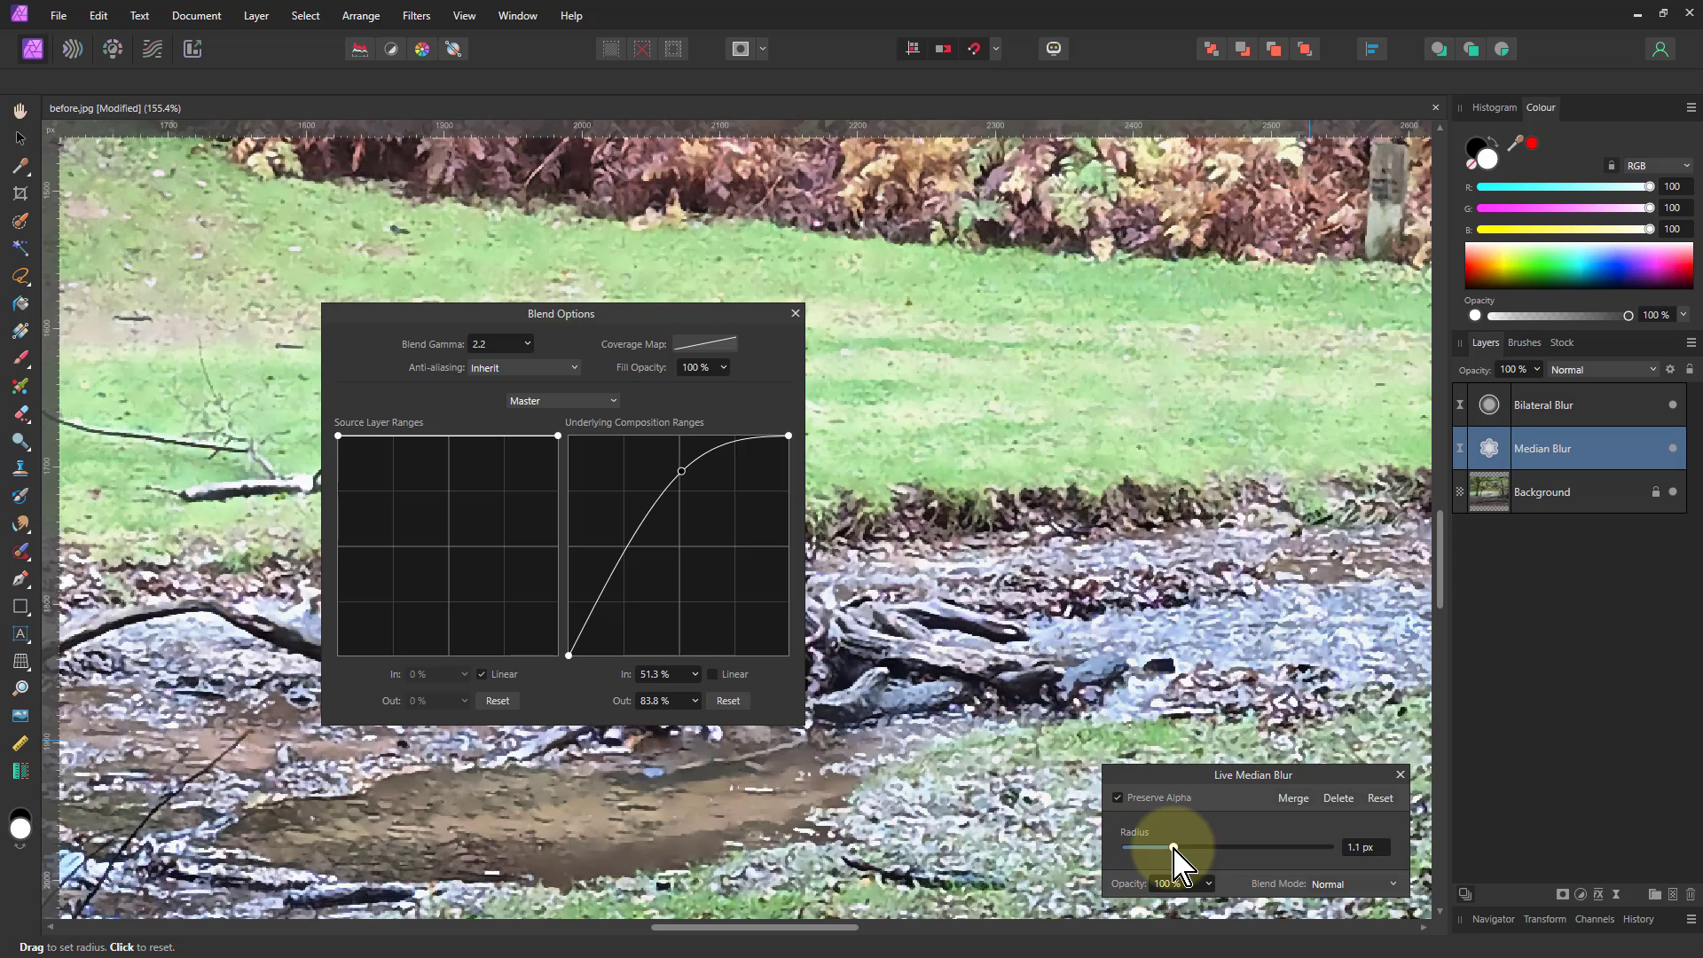
pyautogui.moveTo(1173, 849); pyautogui.dragTo(1183, 848)
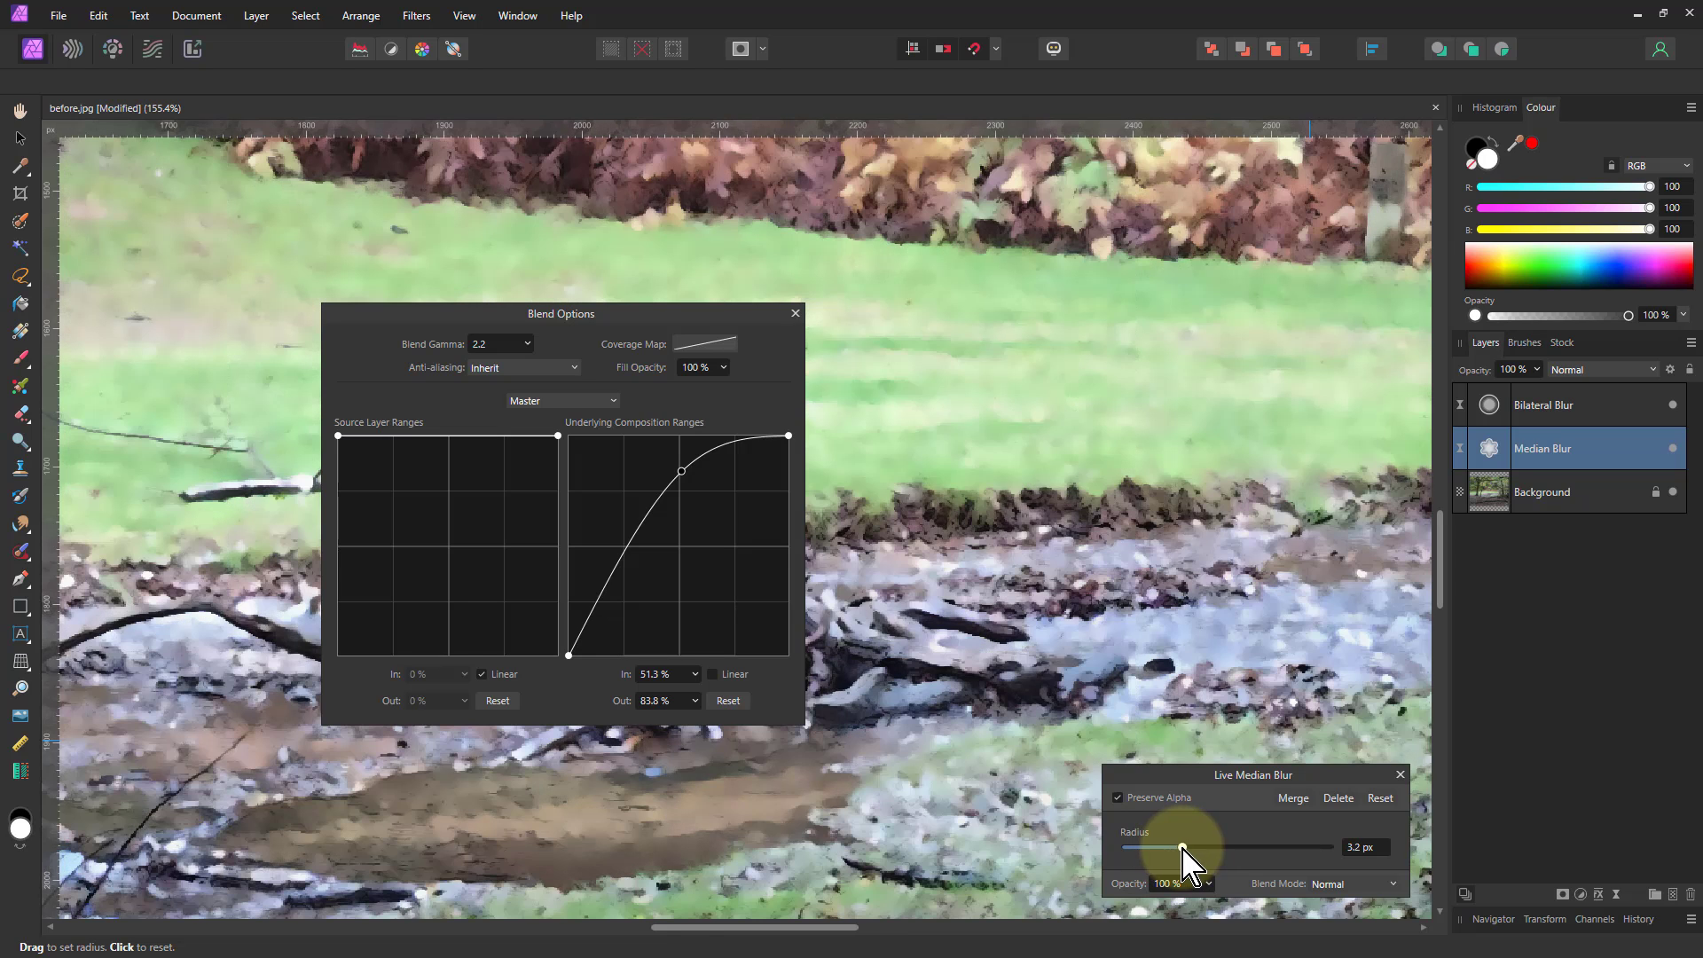
pyautogui.moveTo(1184, 847); pyautogui.dragTo(1181, 847)
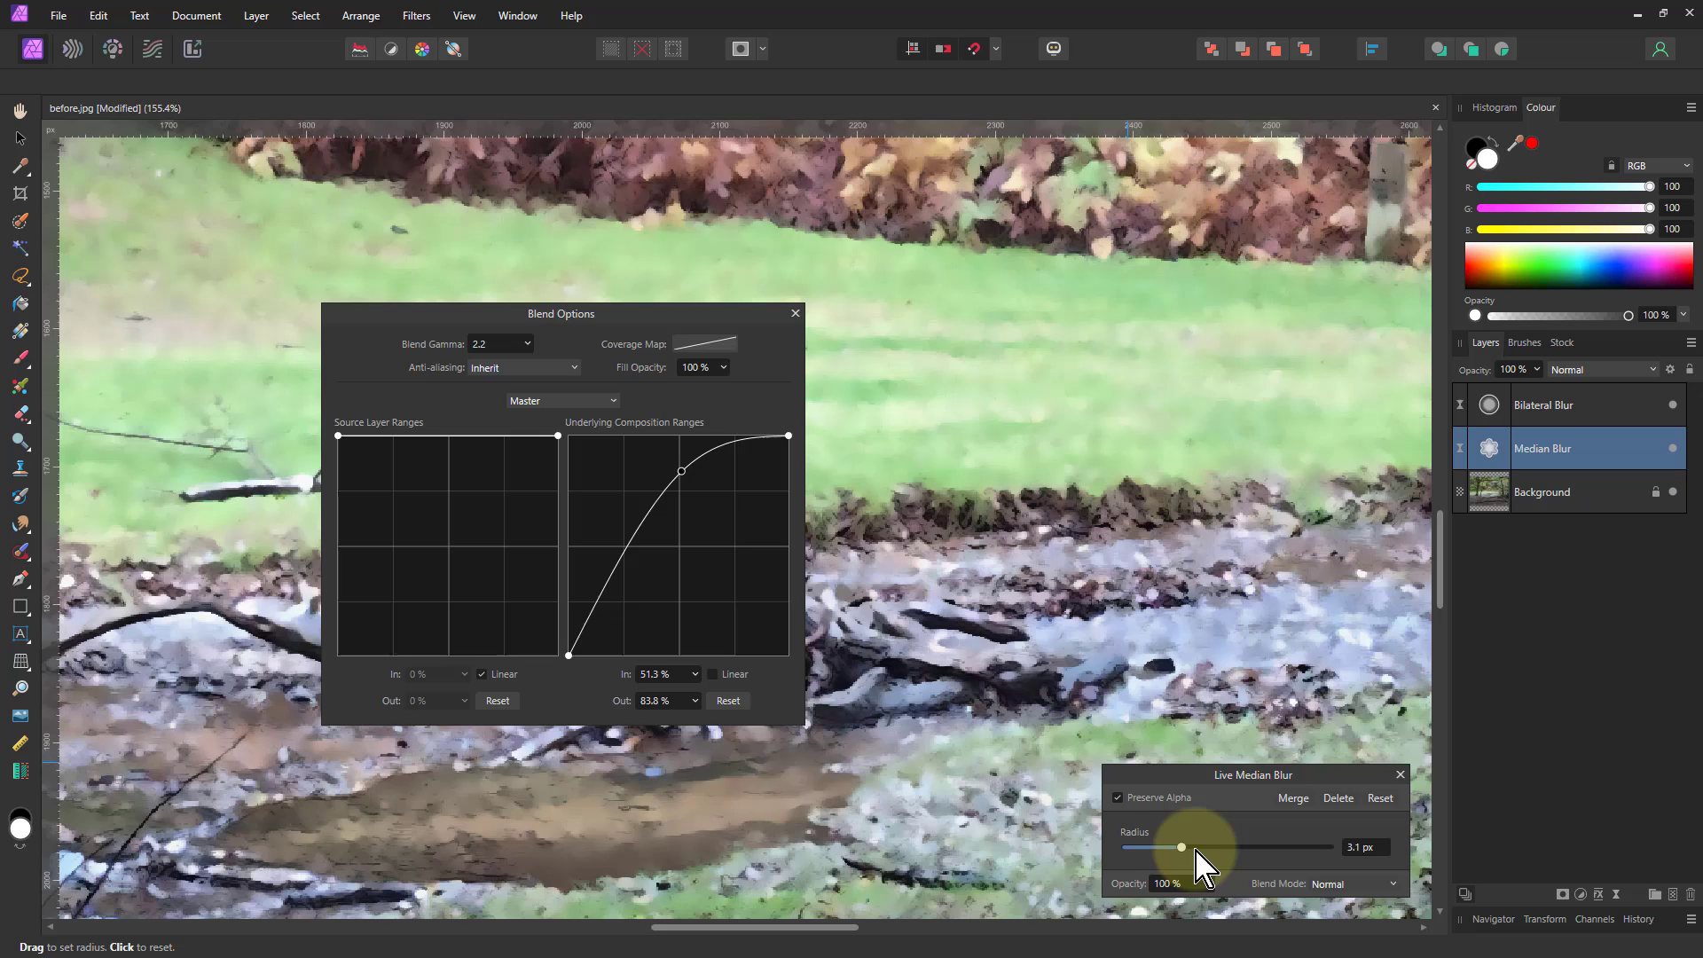
pyautogui.moveTo(1182, 846); pyautogui.dragTo(1180, 847)
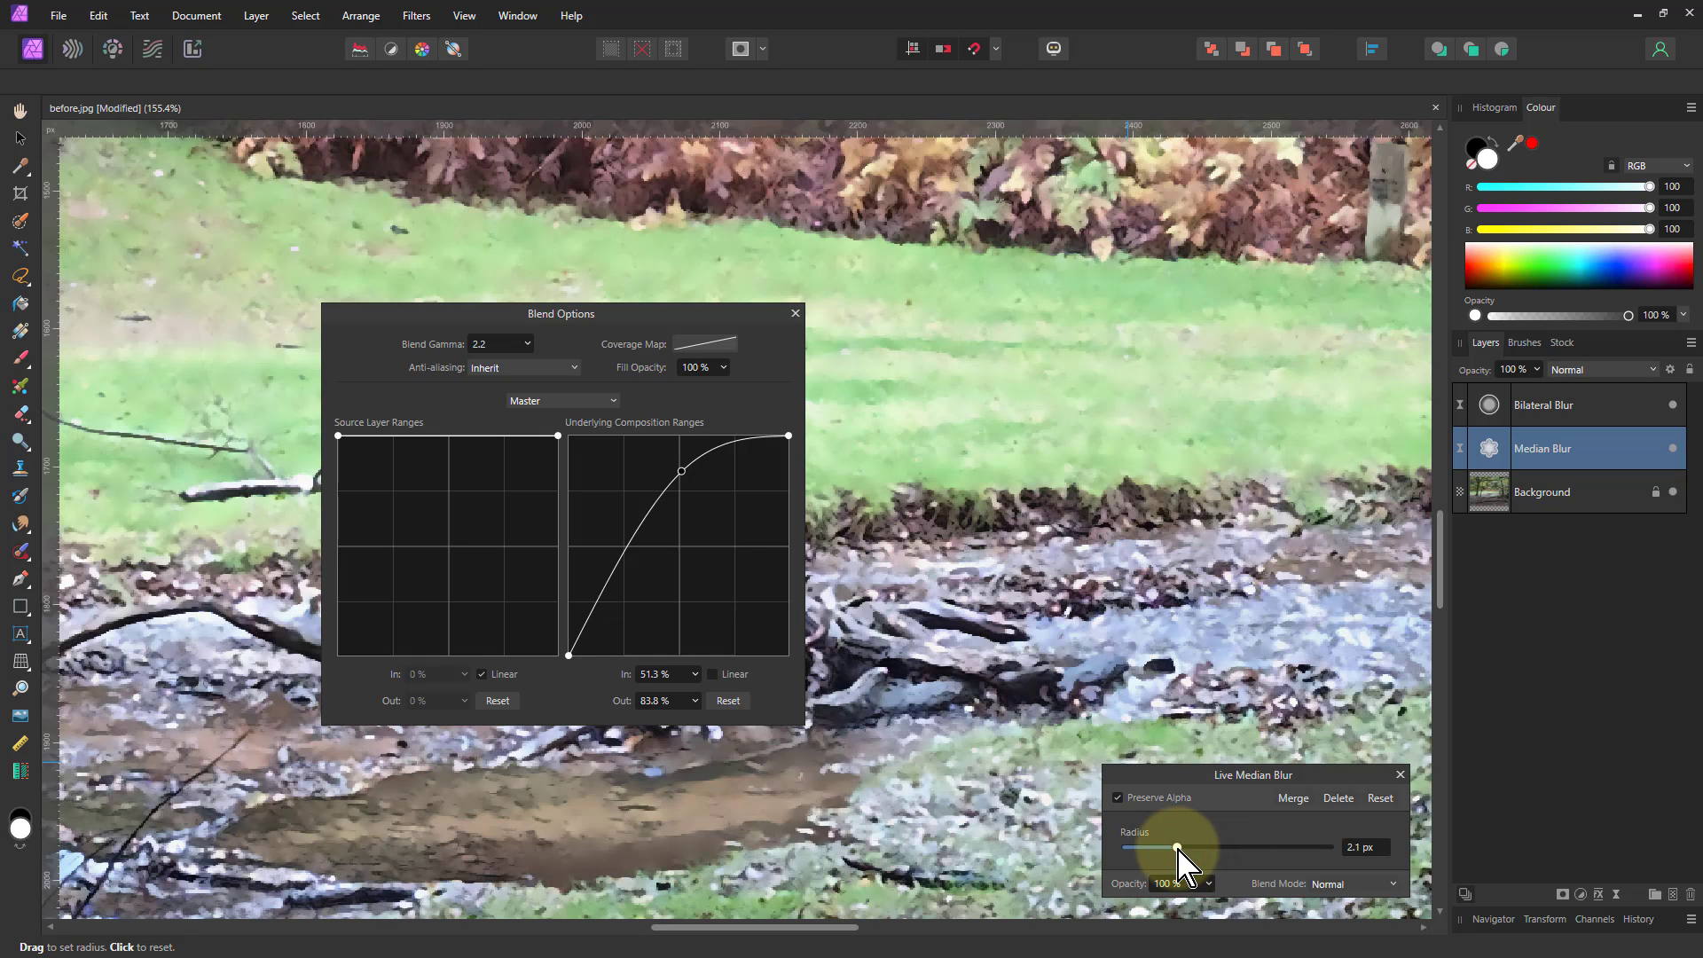
pyautogui.moveTo(1179, 848); pyautogui.dragTo(1171, 848)
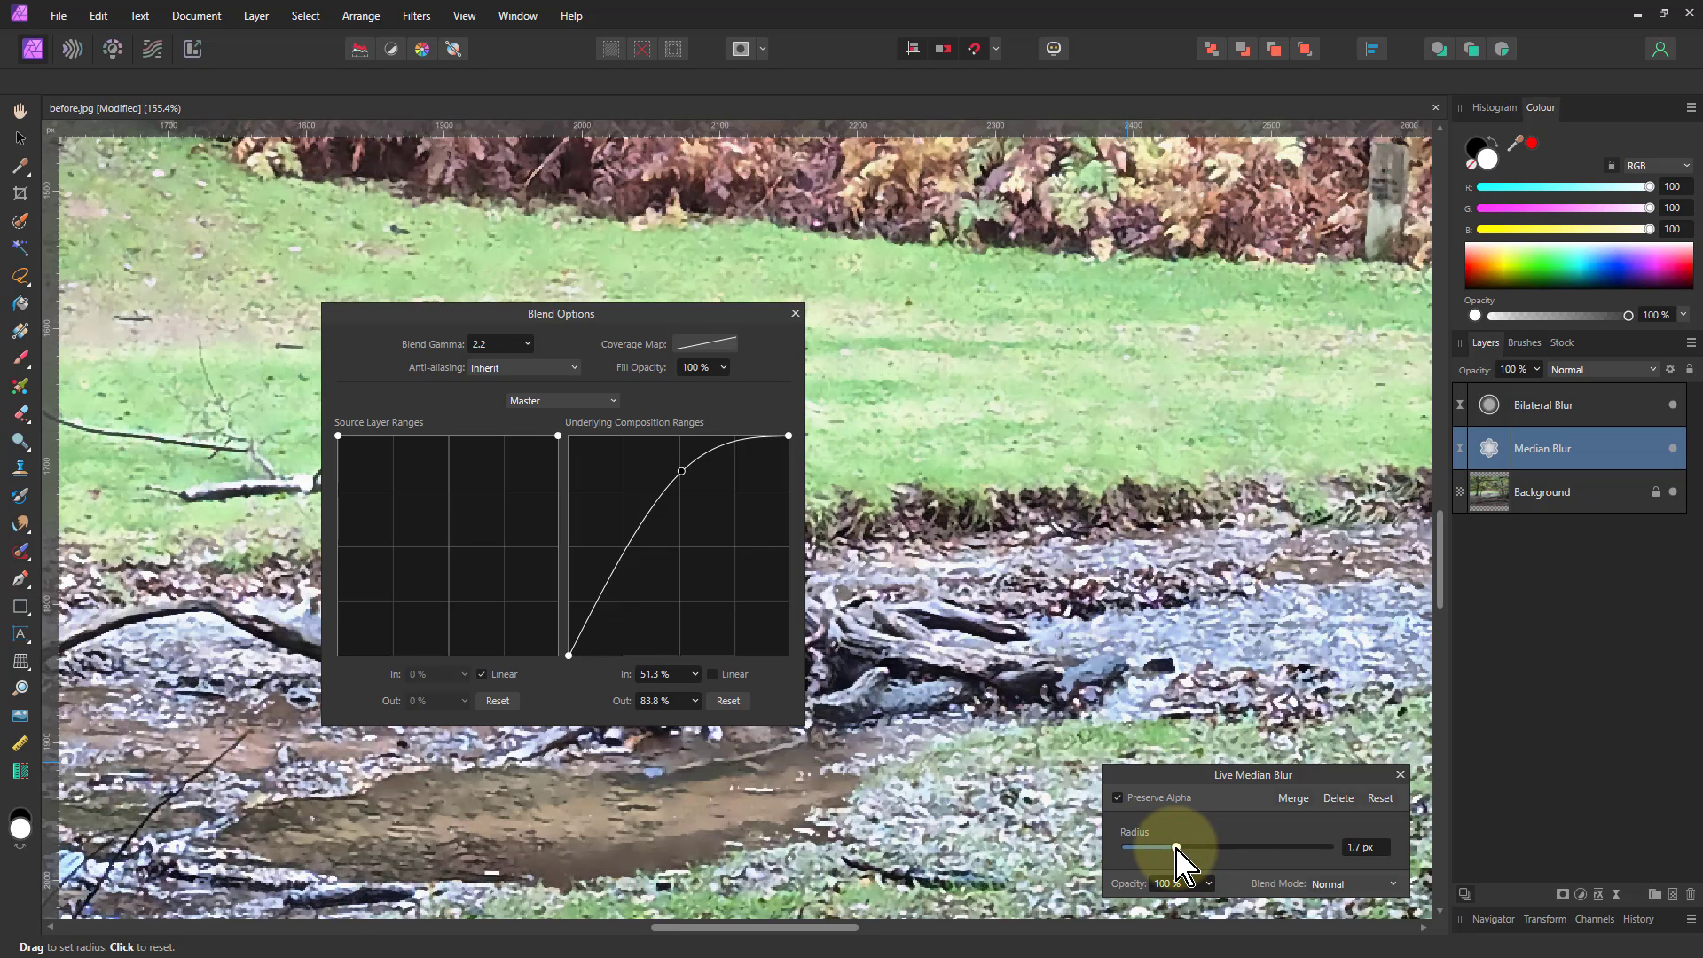
# - On the Bilateral Blur layer, push the radius much higher and pull it back to compare
pyautogui.click(1541, 404)
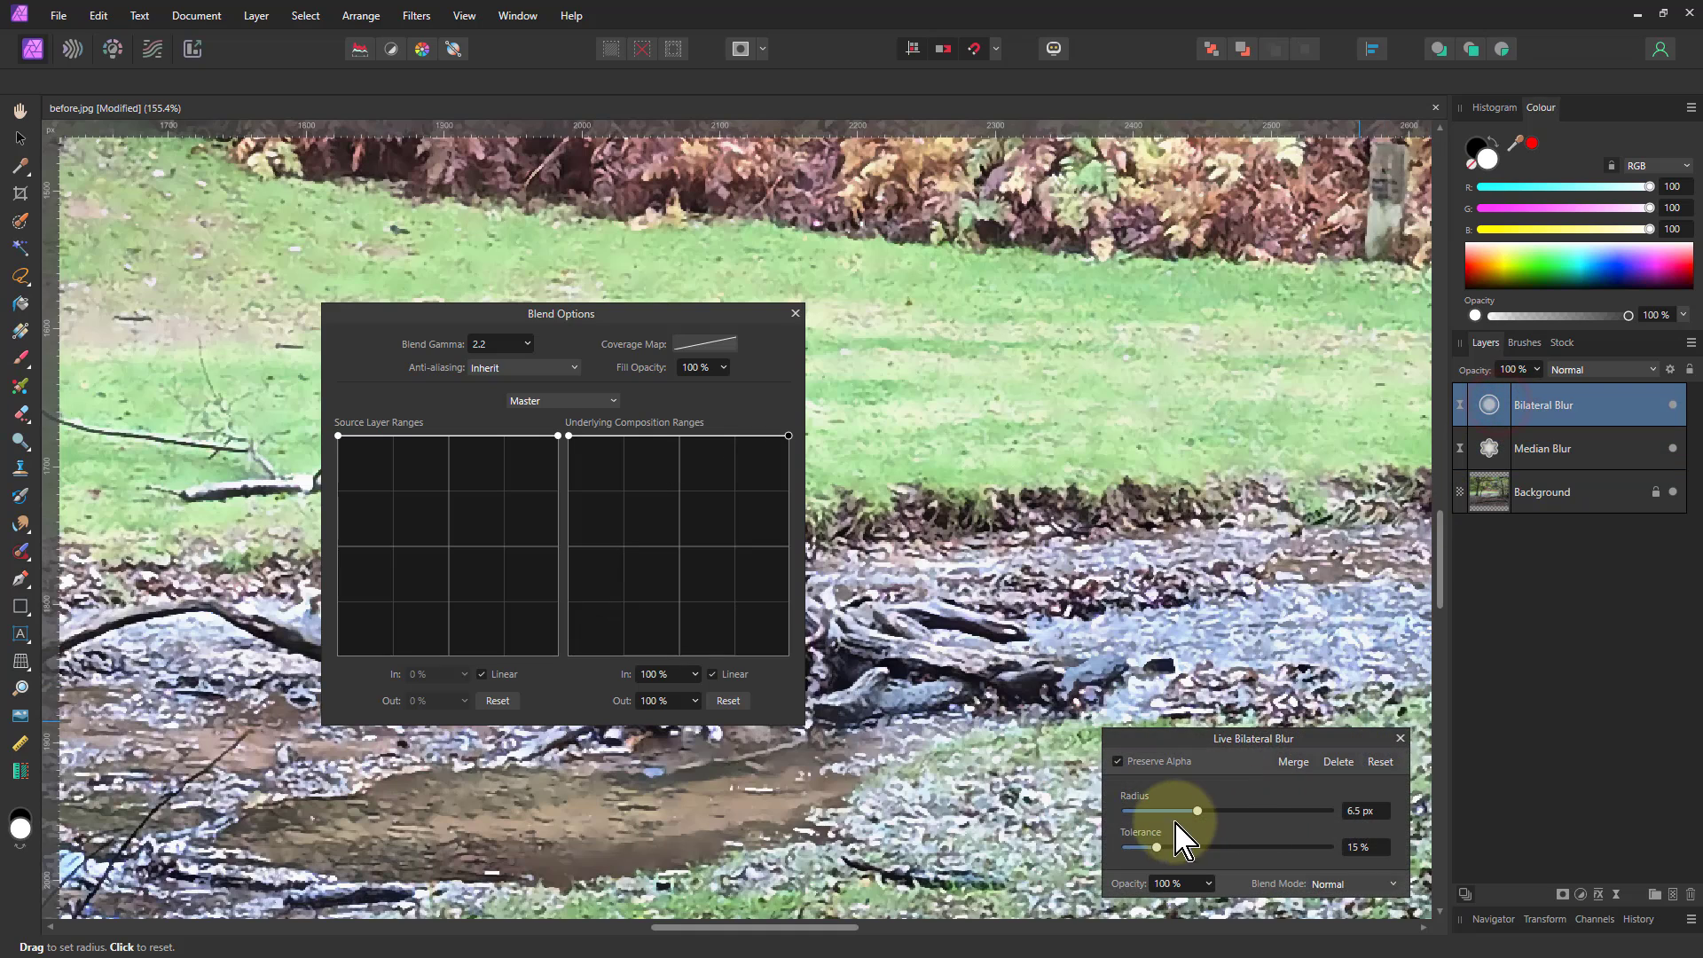
pyautogui.moveTo(1194, 811); pyautogui.dragTo(1217, 810)
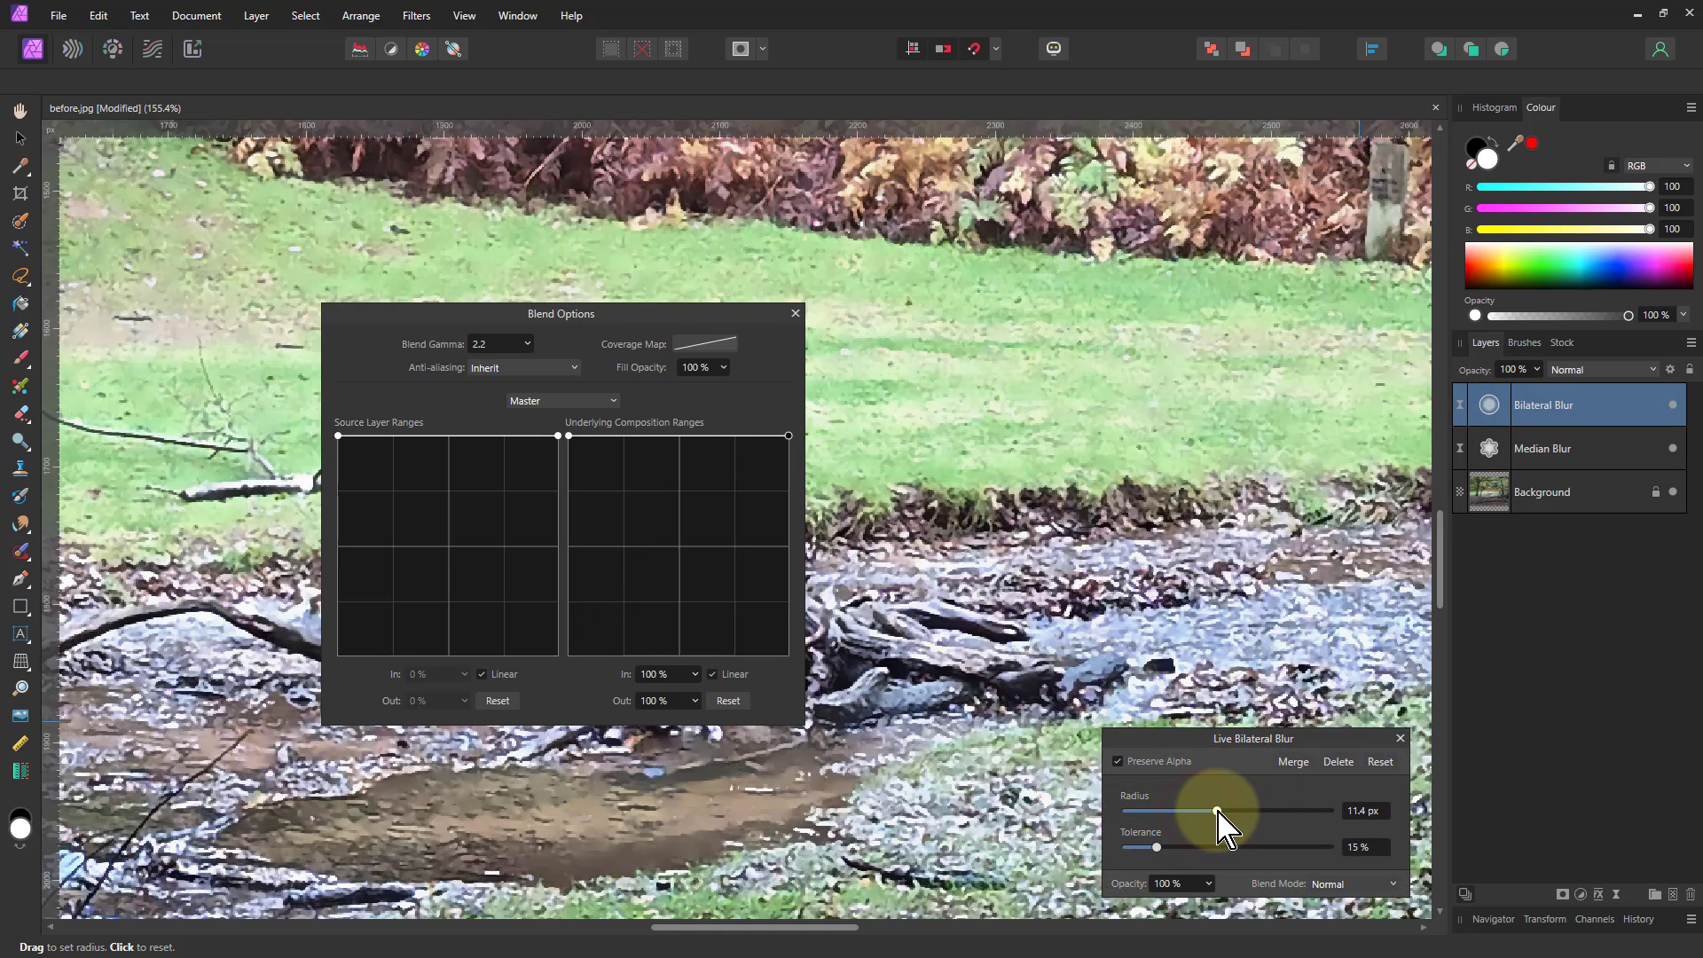
pyautogui.moveTo(1217, 811); pyautogui.dragTo(1244, 811)
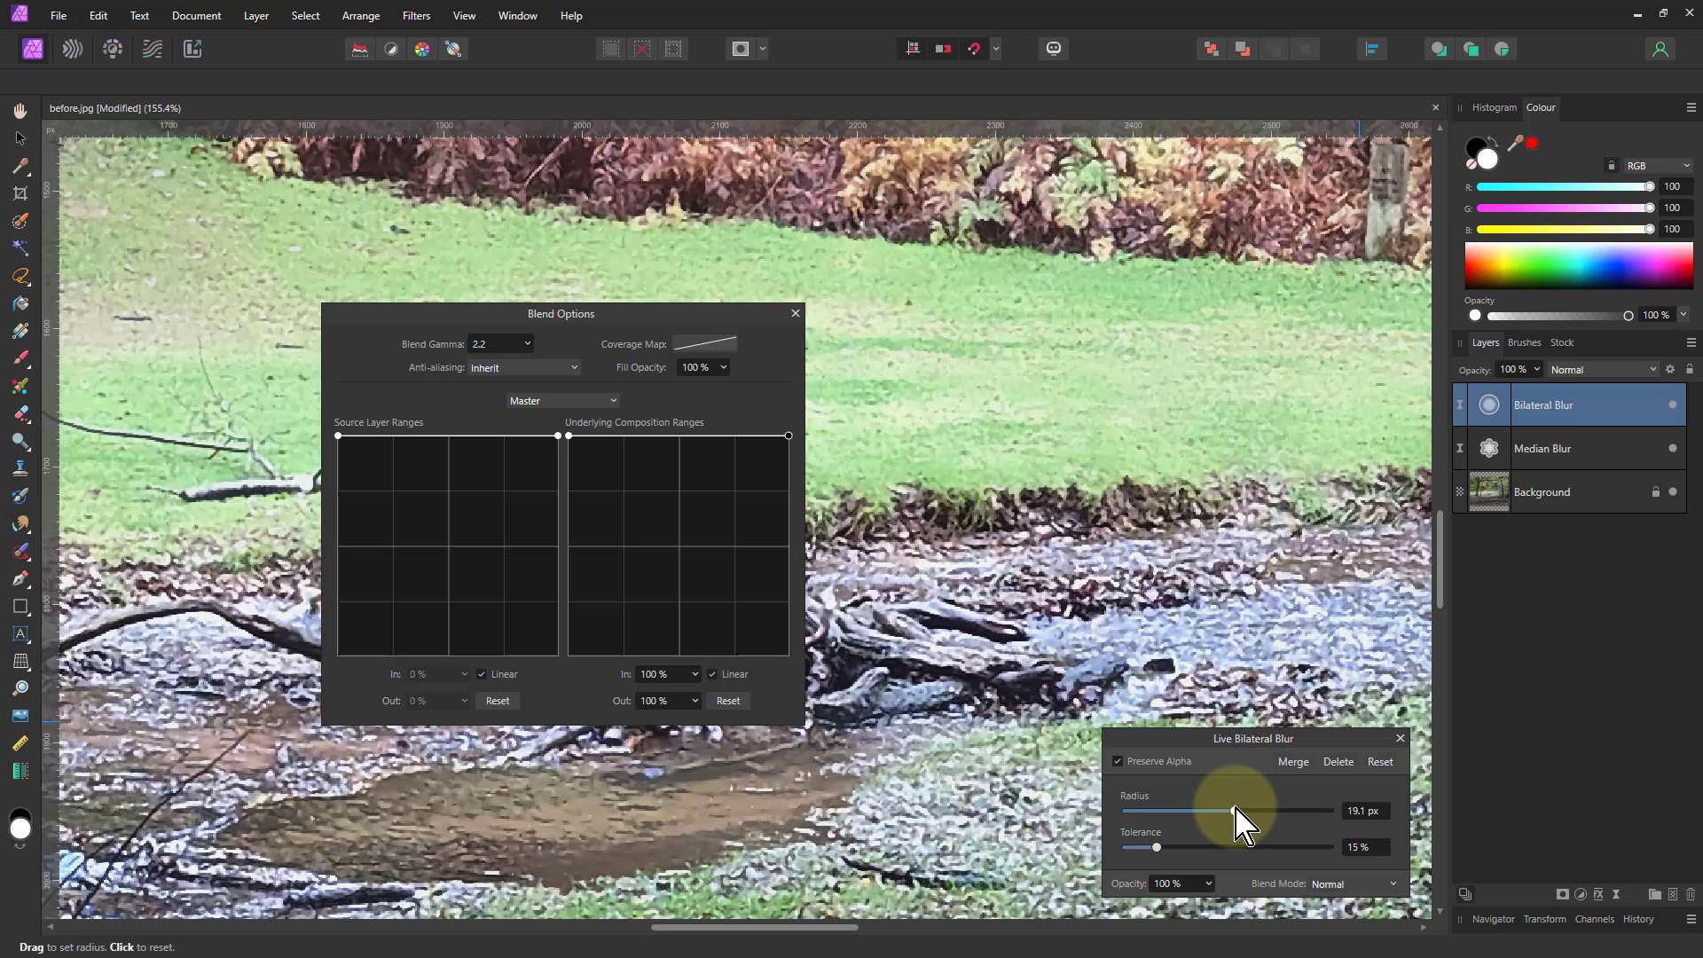
pyautogui.moveTo(1233, 811); pyautogui.dragTo(1203, 811)
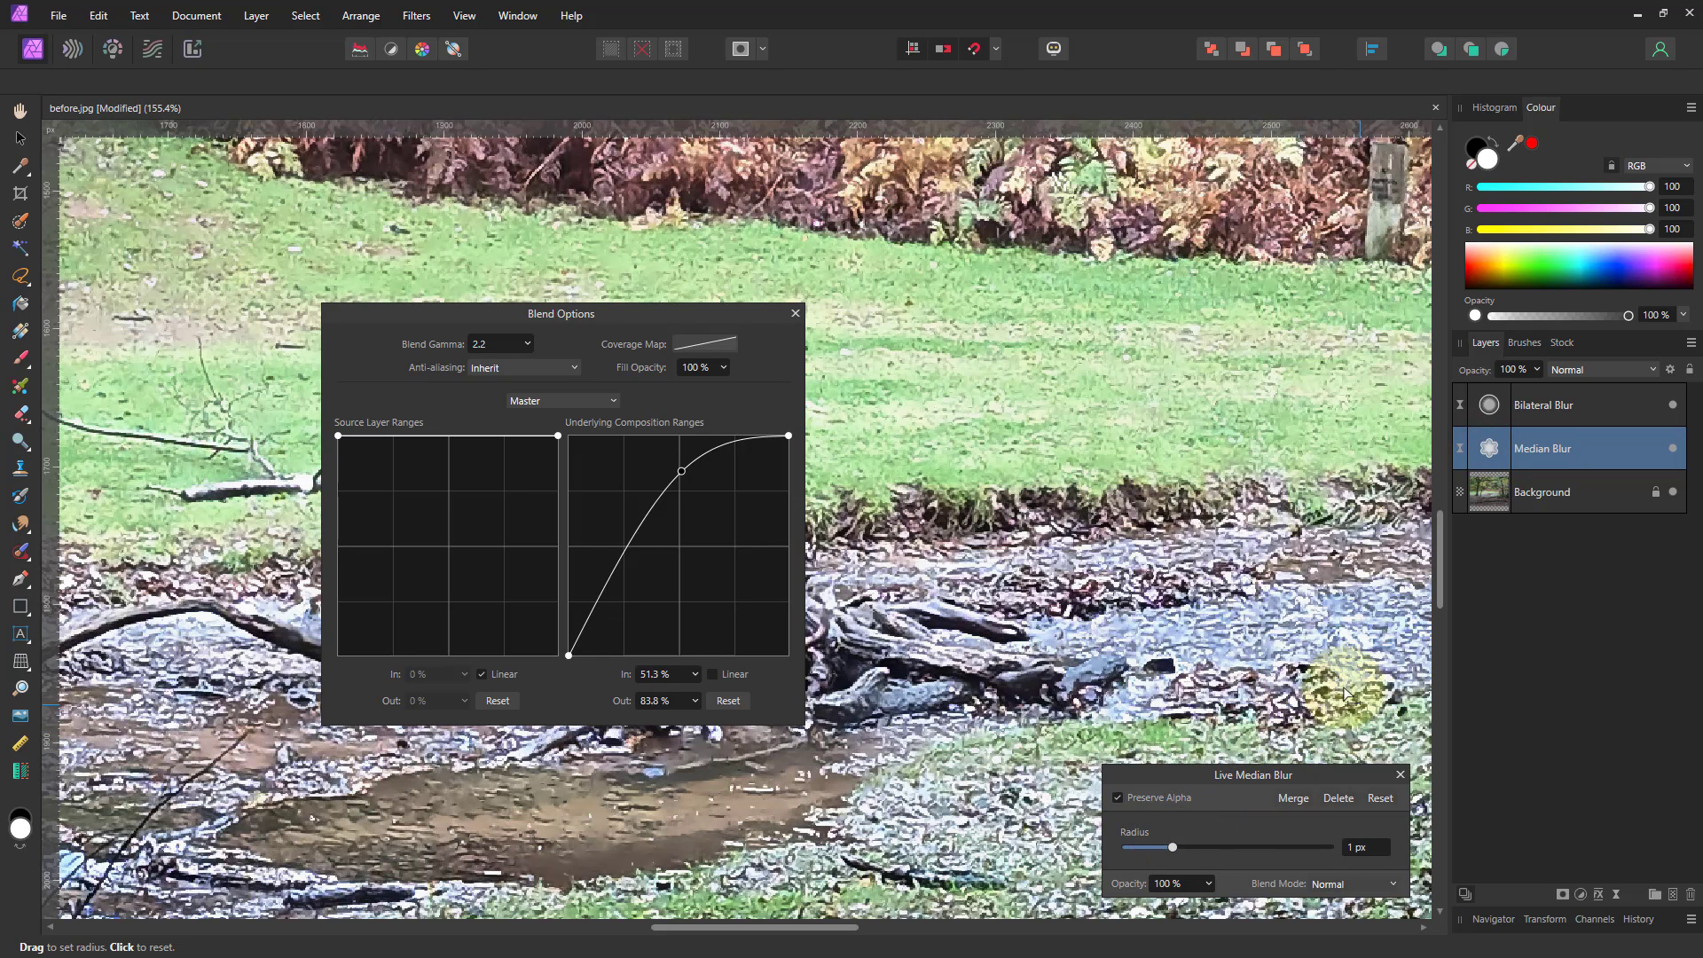
# - Curve the Bilateral Blur's underlying blend range to about 51.7% in, 83.4% out, sparing dark areas
pyautogui.click(1541, 405)
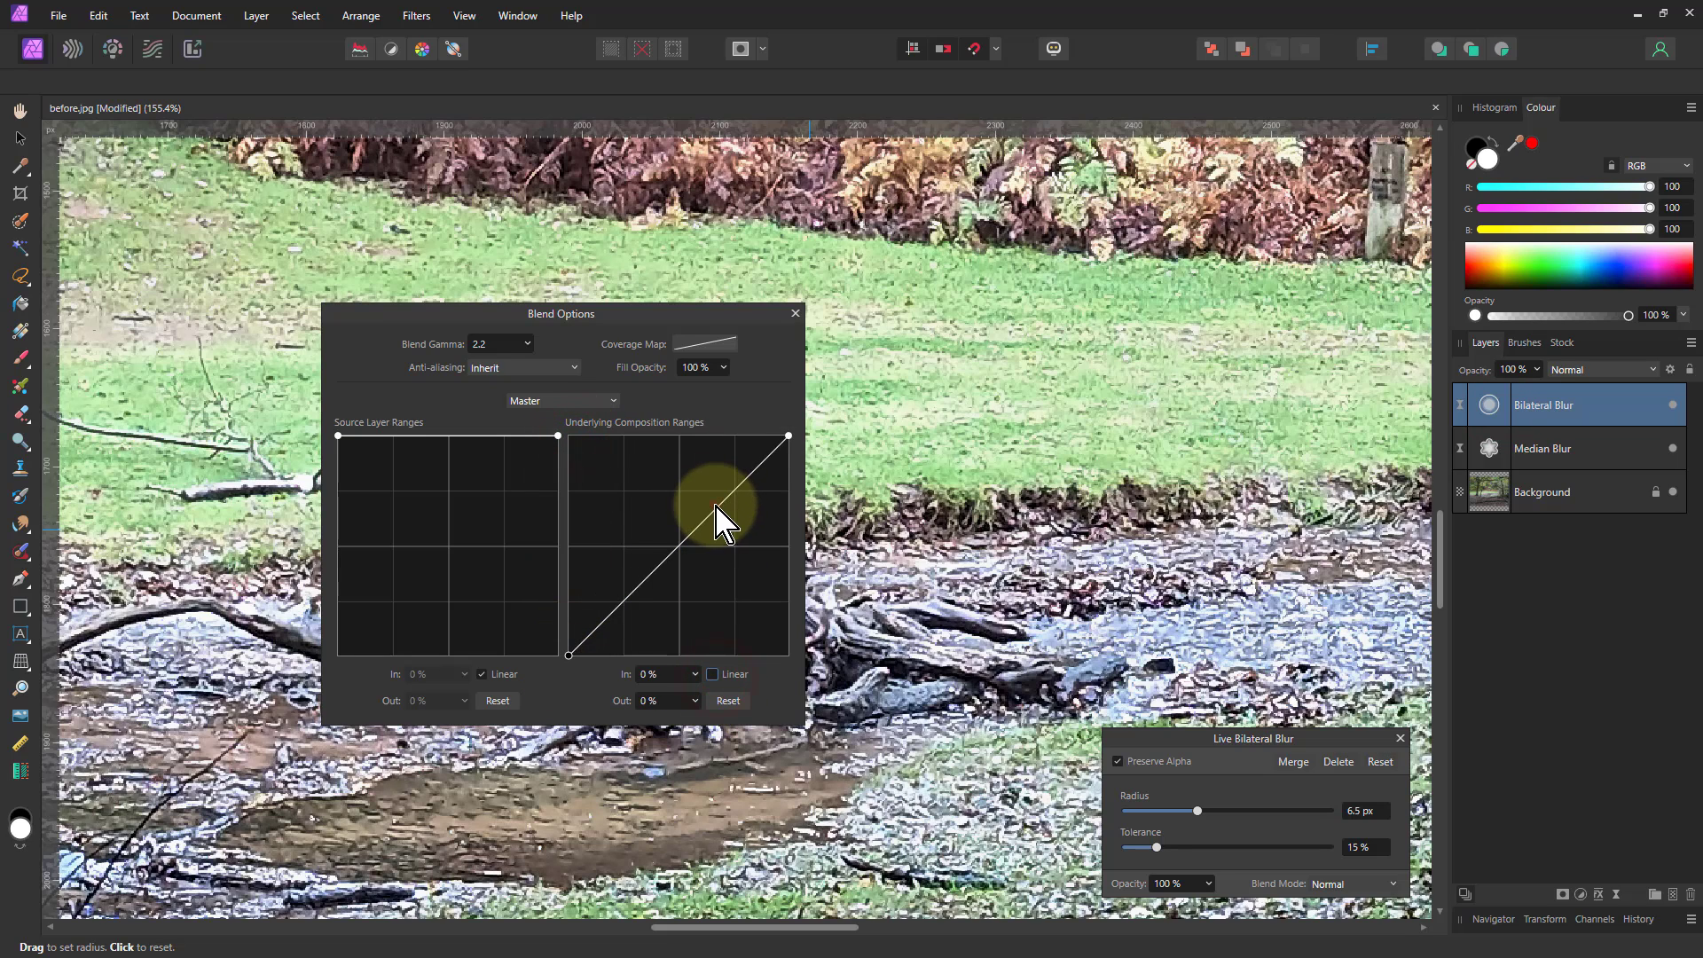
pyautogui.moveTo(726, 520); pyautogui.dragTo(682, 481)
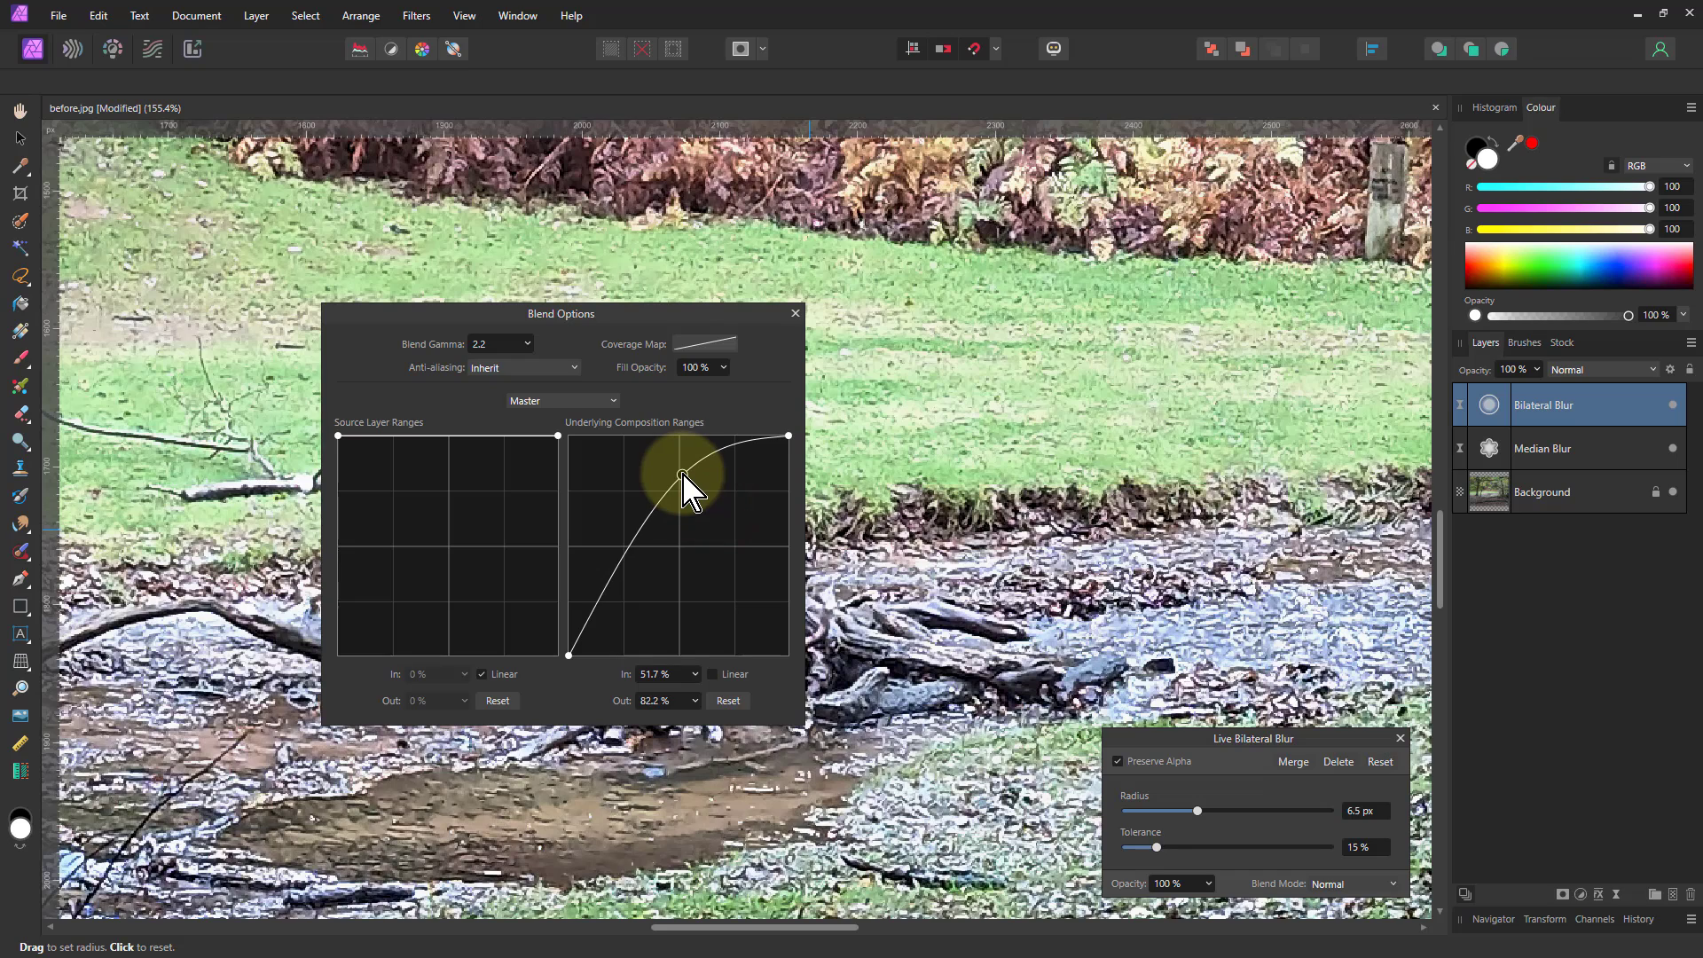
pyautogui.moveTo(682, 482); pyautogui.dragTo(574, 608)
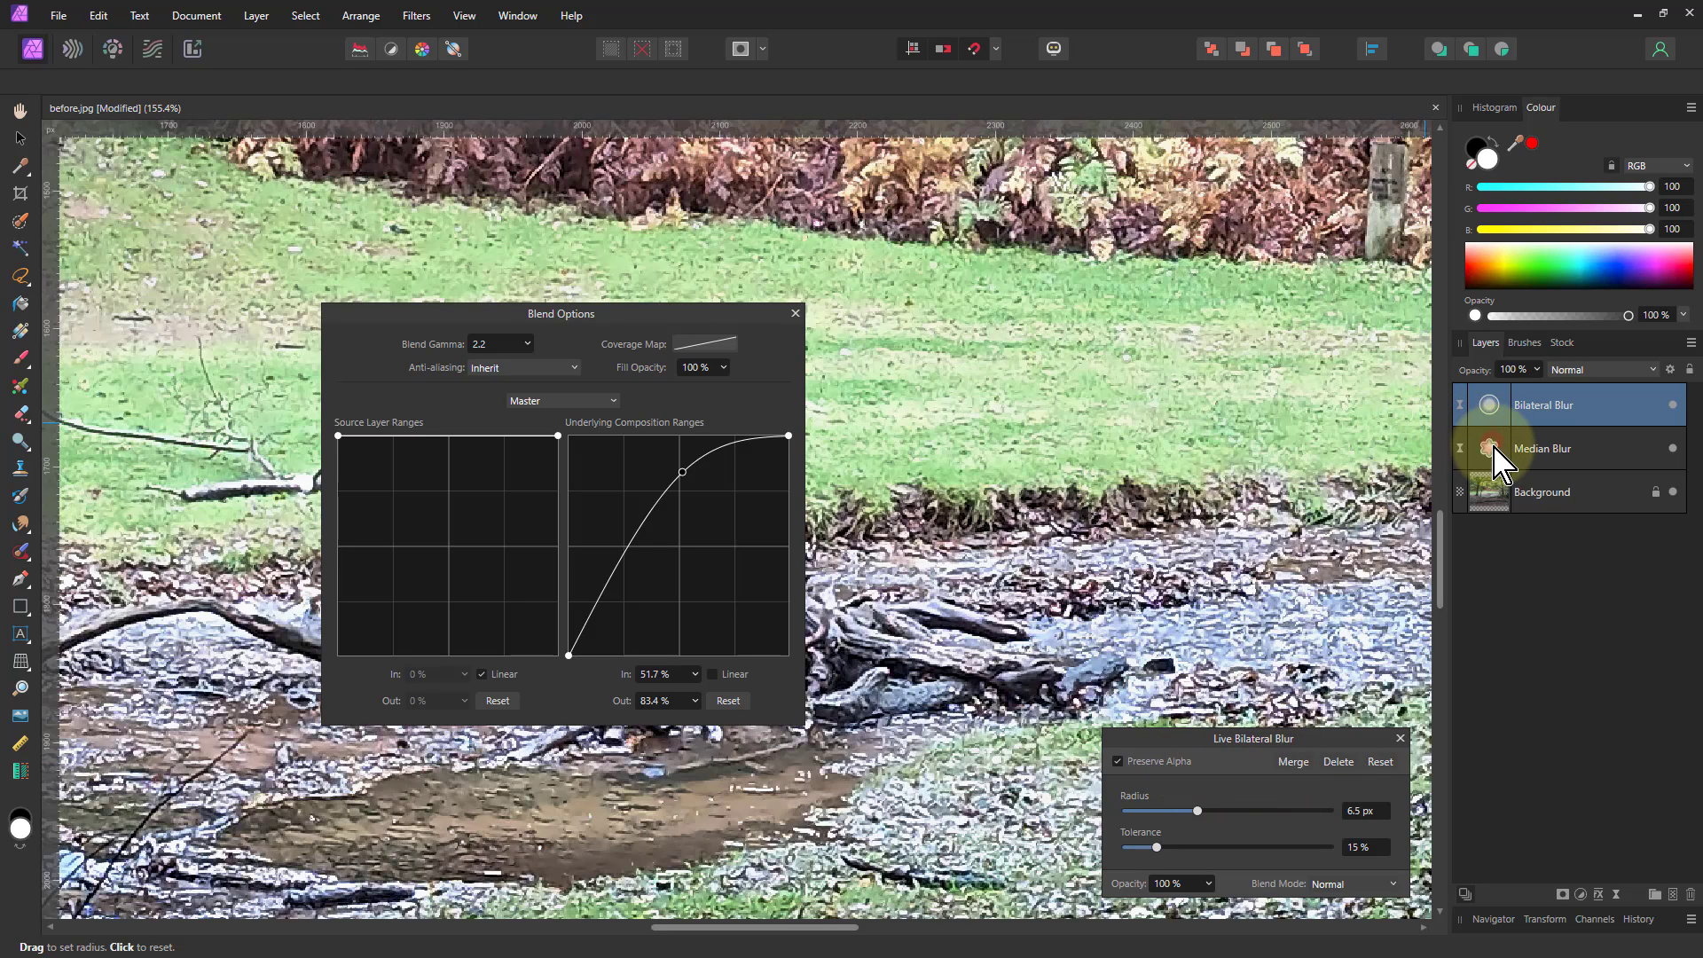
# - On the Median Blur layer, nudge the radius up and down and settle it at 1.9 px
pyautogui.click(1541, 447)
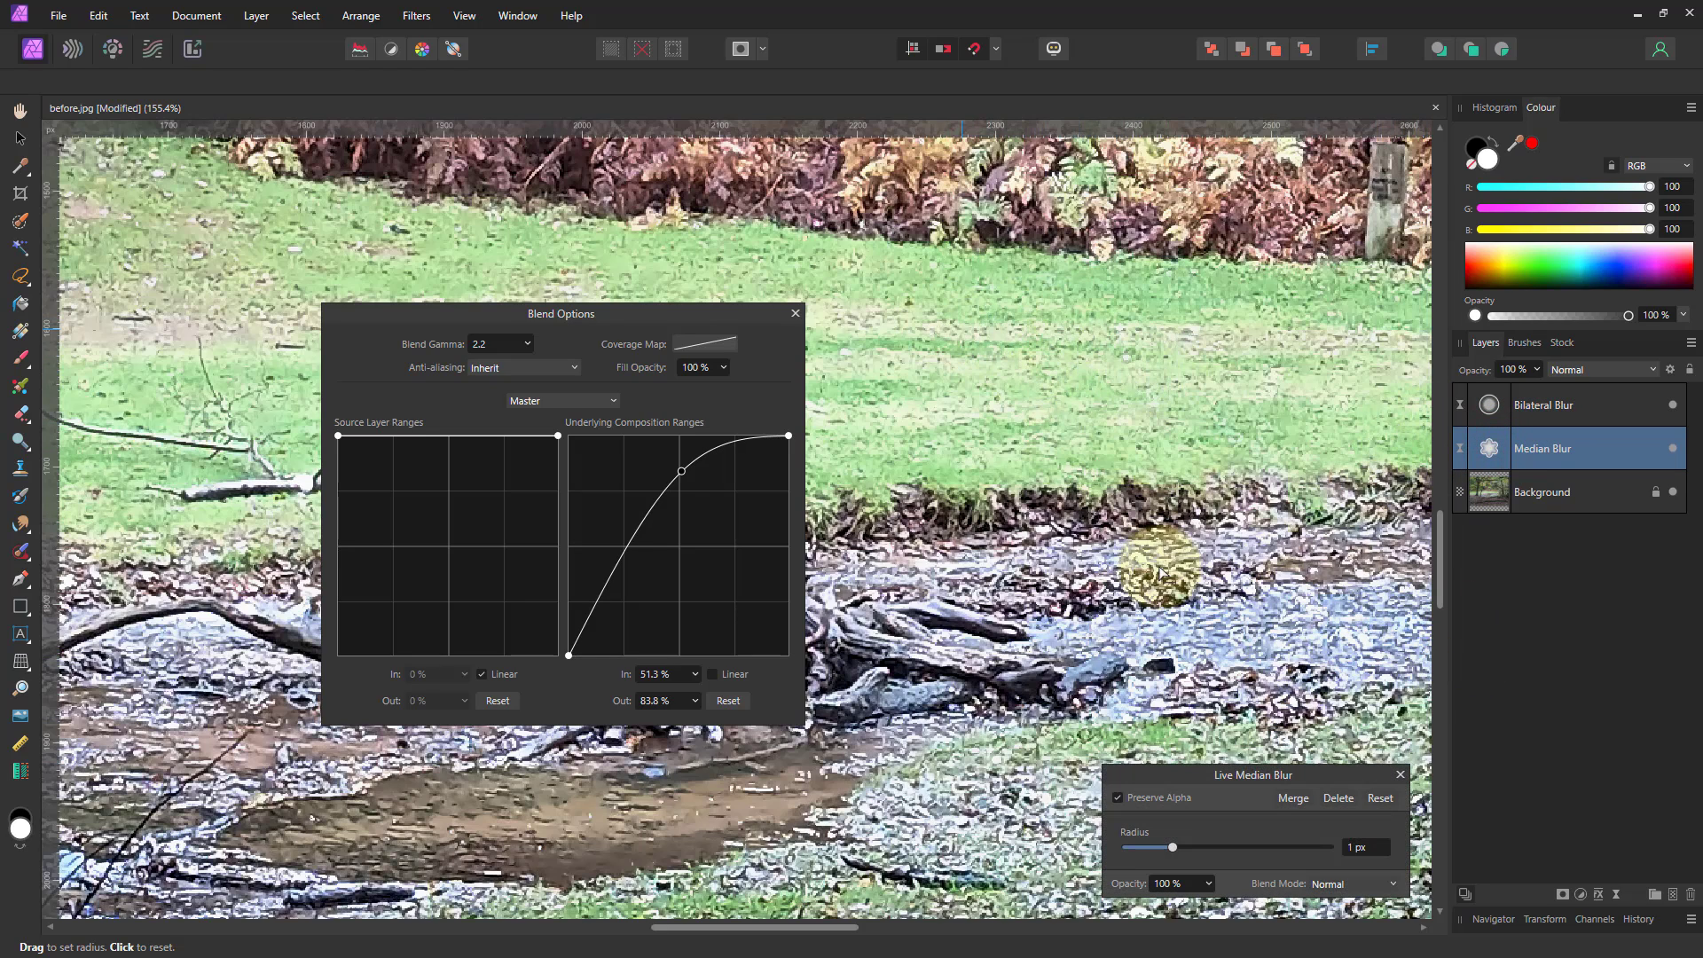
pyautogui.moveTo(1172, 848); pyautogui.dragTo(1184, 848)
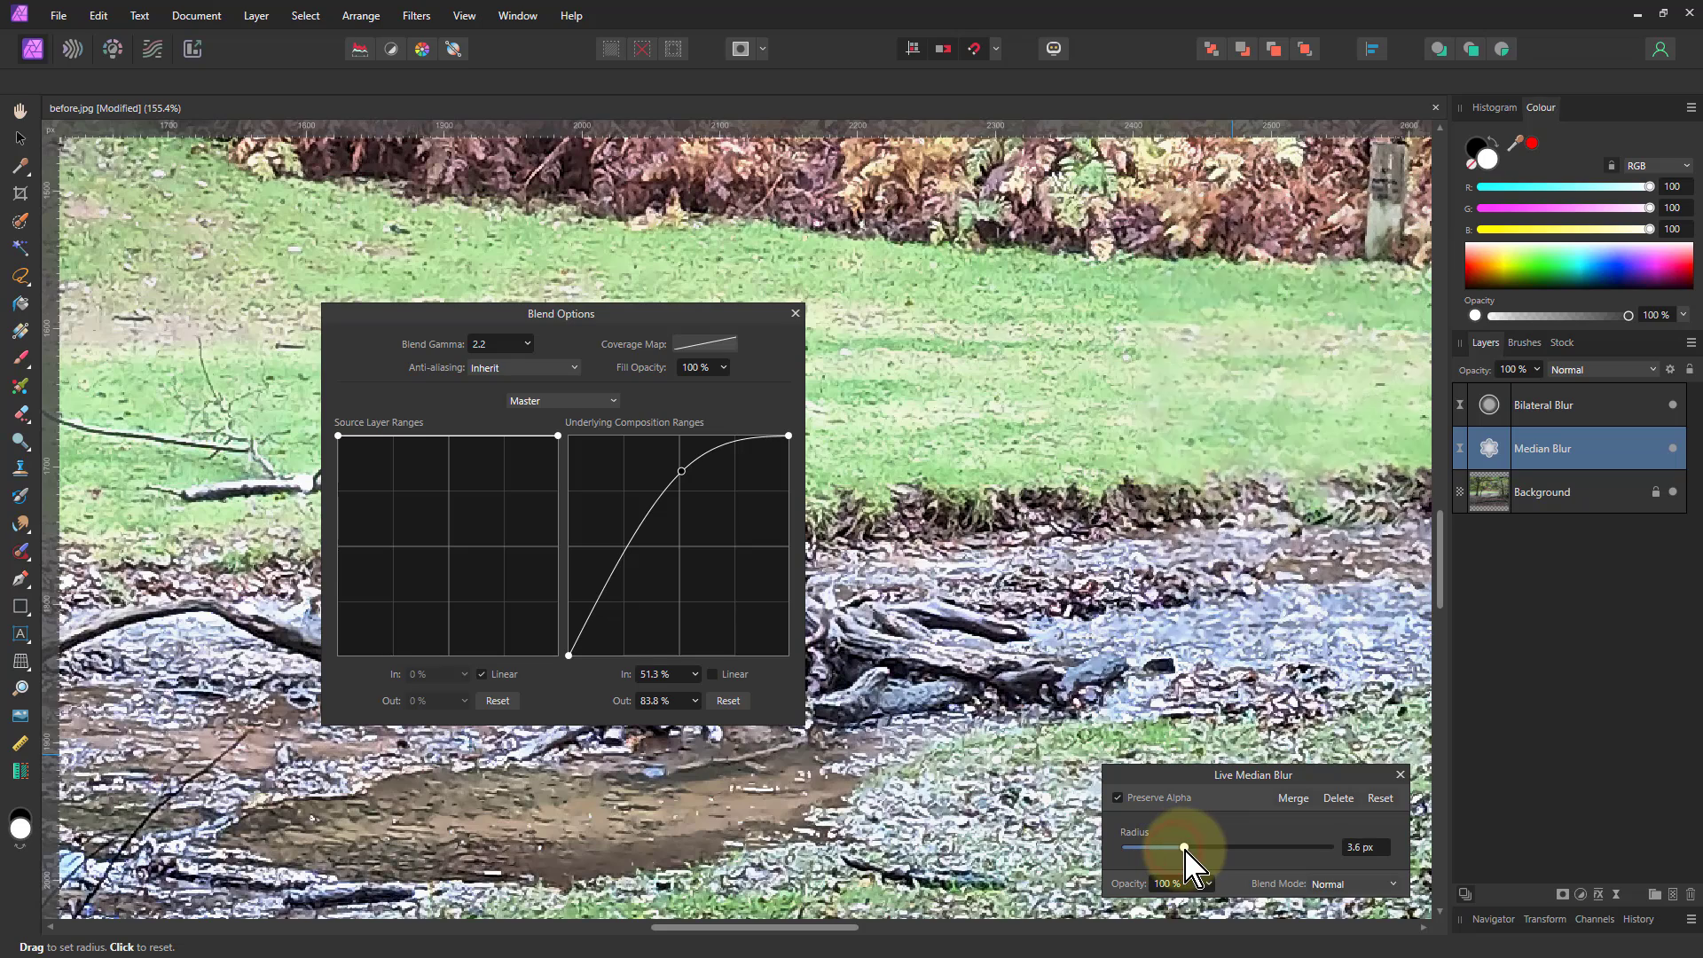
pyautogui.moveTo(1184, 848); pyautogui.dragTo(1178, 848)
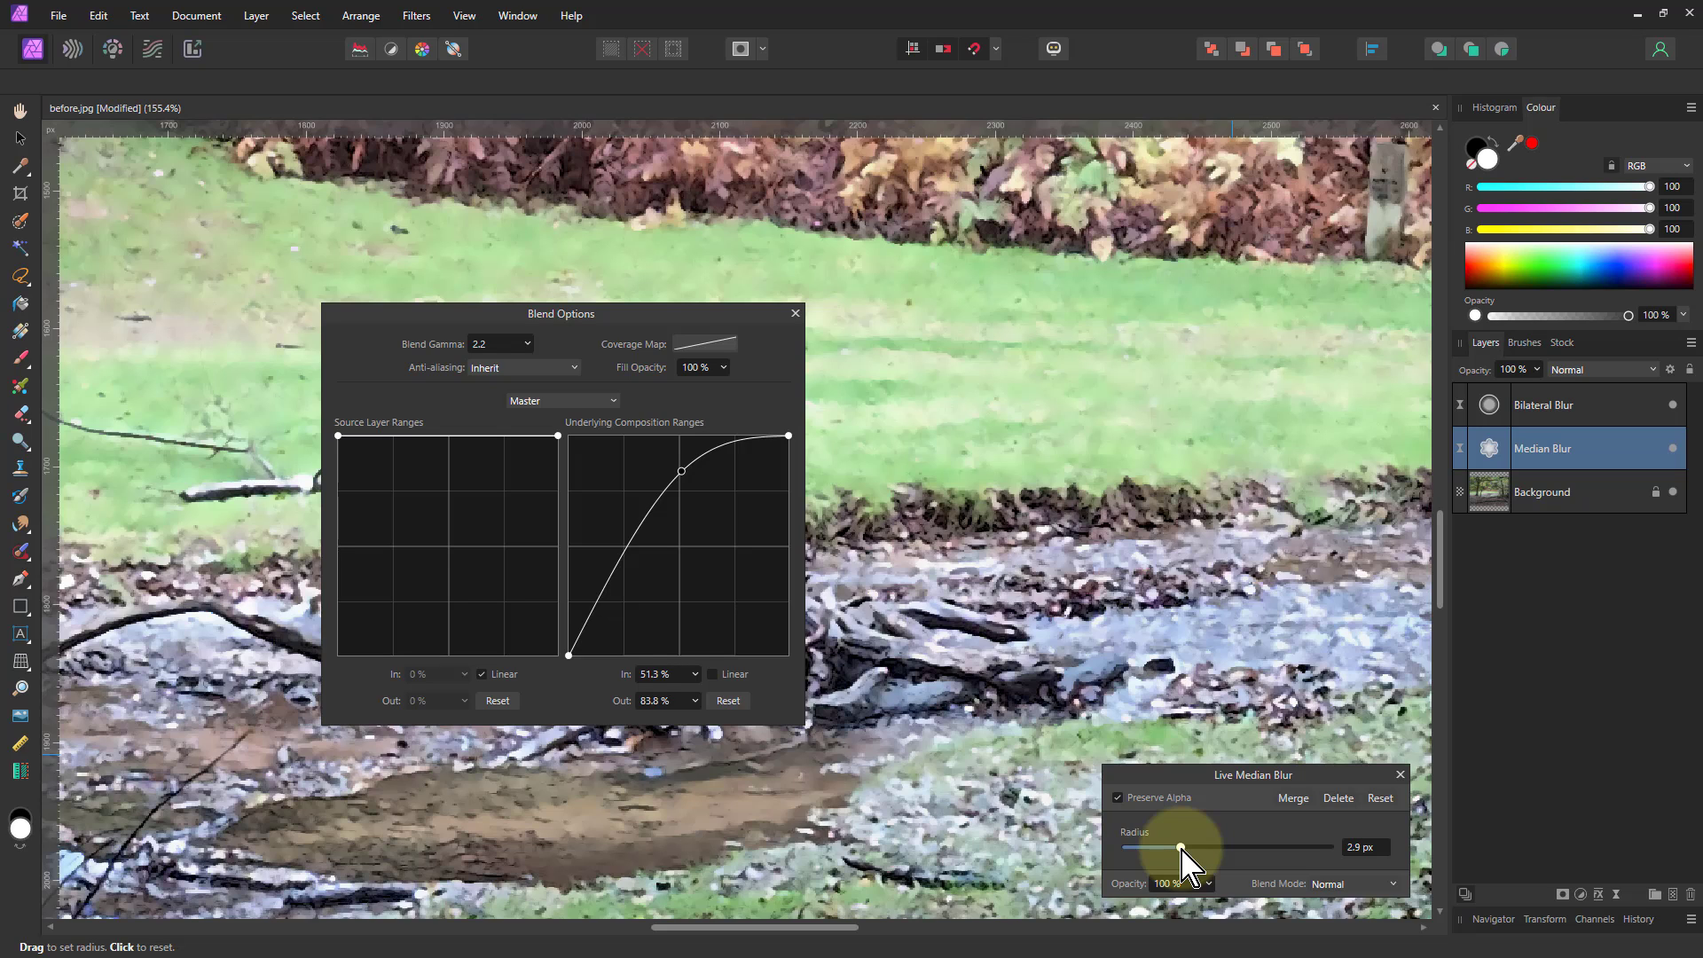
pyautogui.moveTo(1184, 846); pyautogui.dragTo(1177, 846)
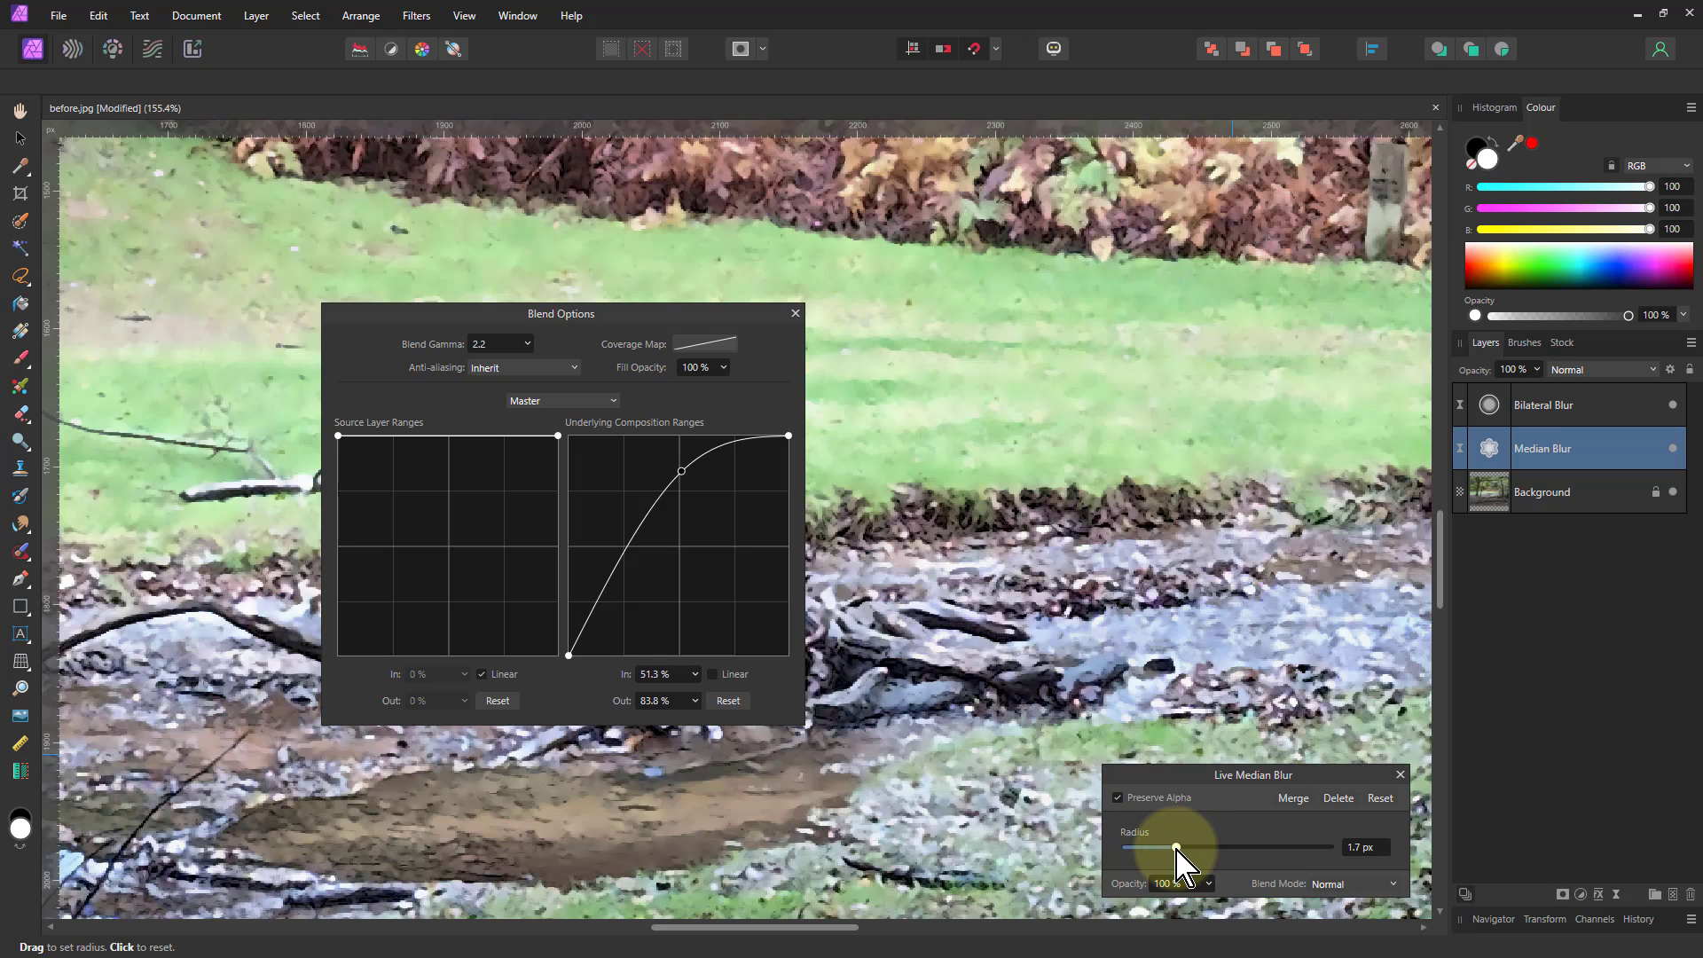
pyautogui.moveTo(1173, 848); pyautogui.dragTo(1181, 848)
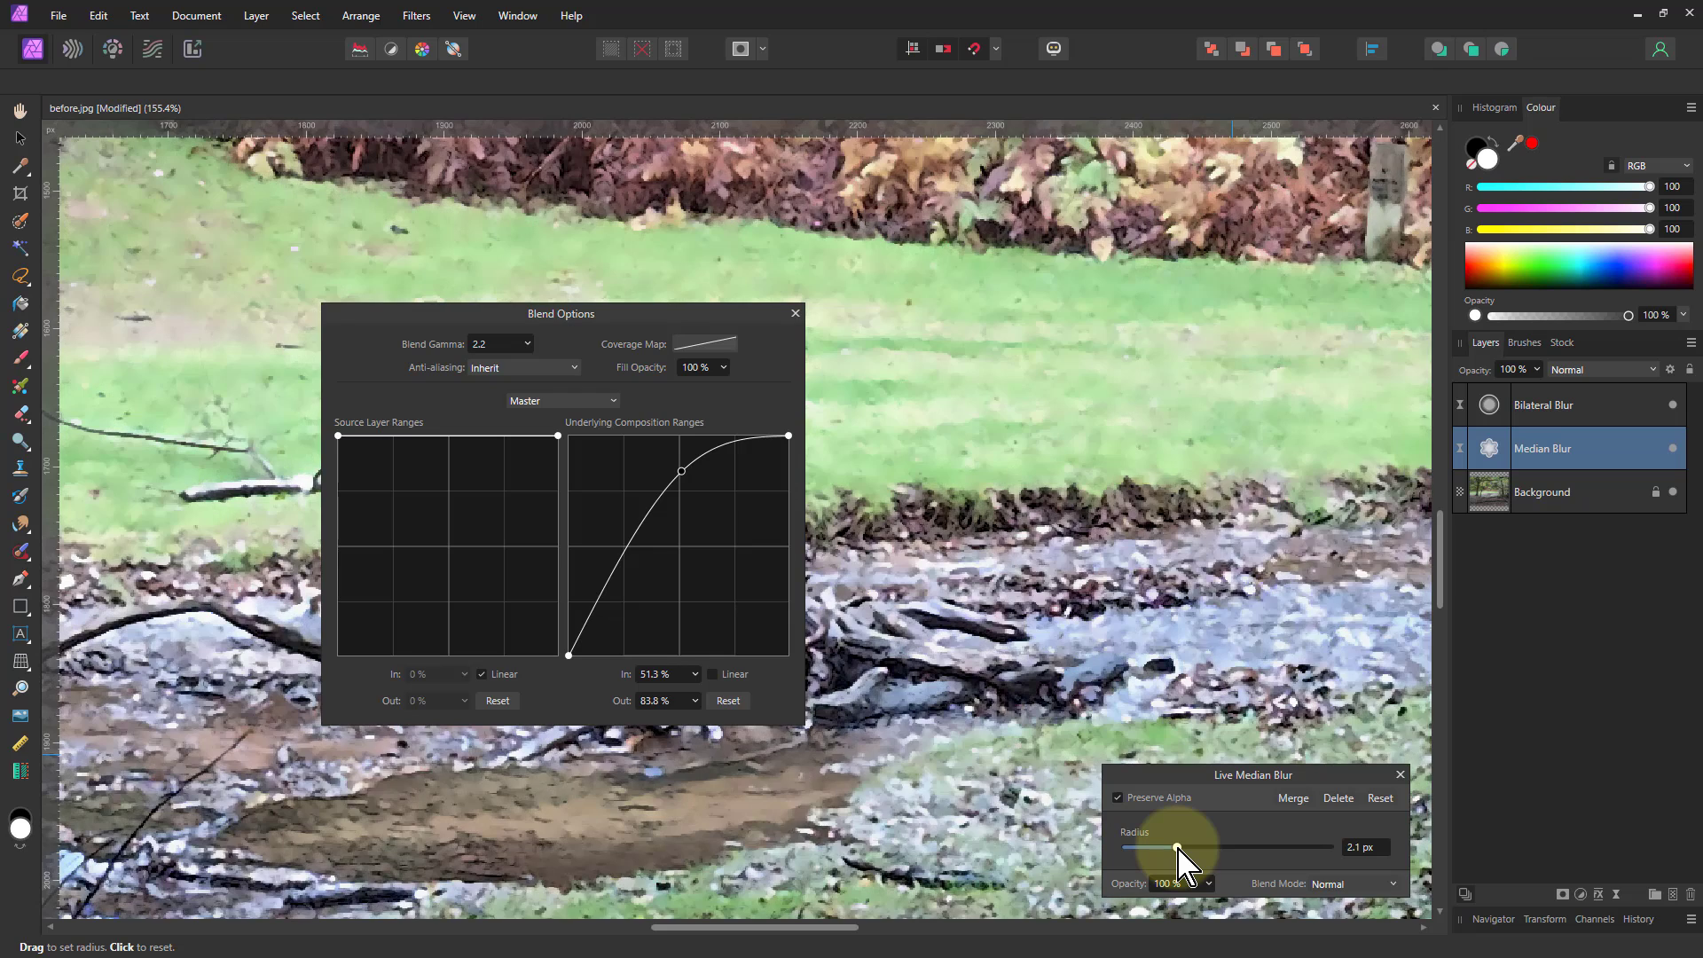
pyautogui.moveTo(1184, 848); pyautogui.dragTo(1177, 848)
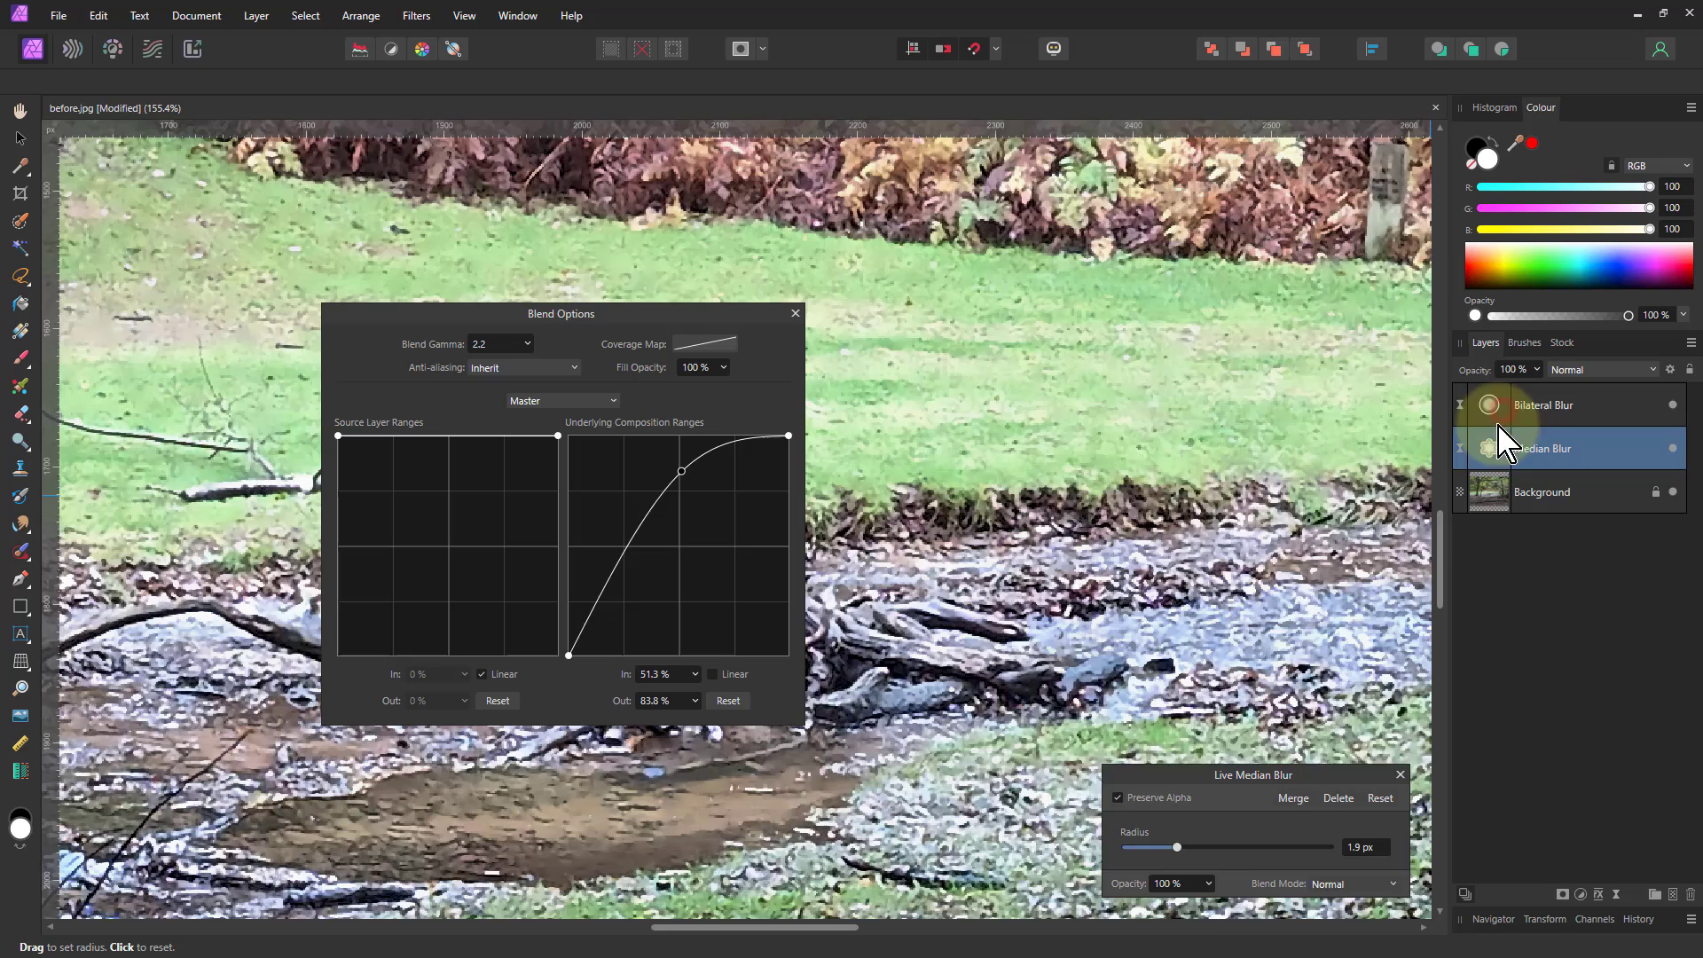
# - On the Bilateral Blur layer, raise the radius to about 5.5 px after trying nearby values
pyautogui.click(1541, 405)
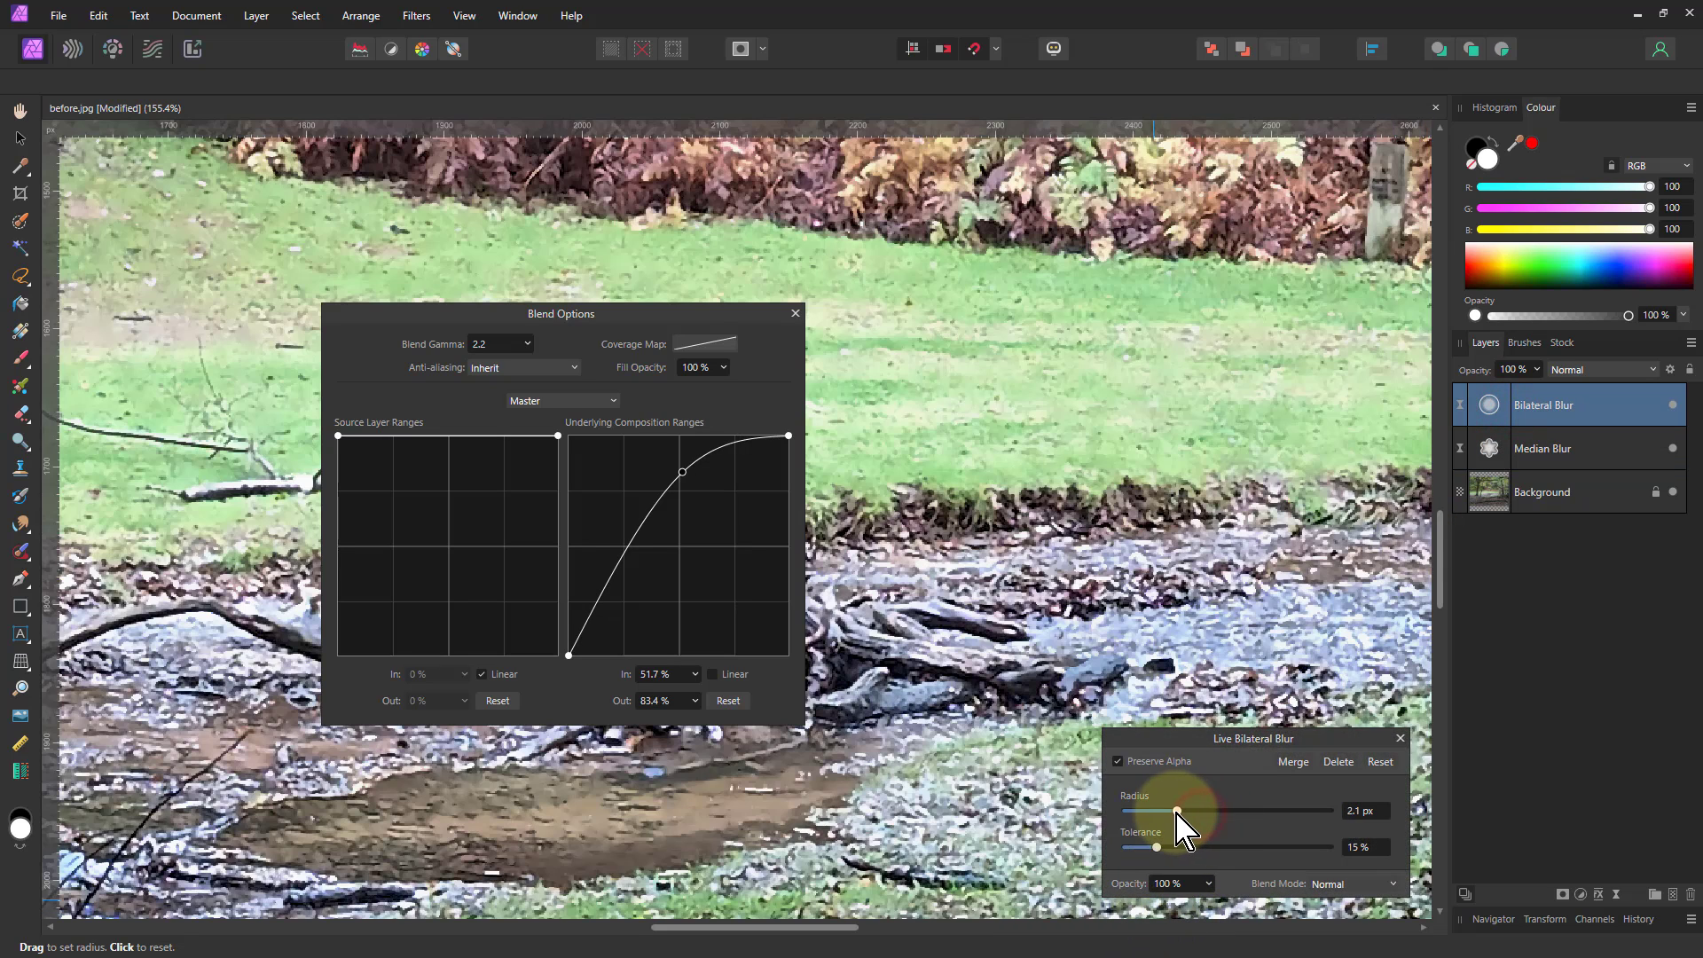
pyautogui.moveTo(1171, 811); pyautogui.dragTo(1194, 811)
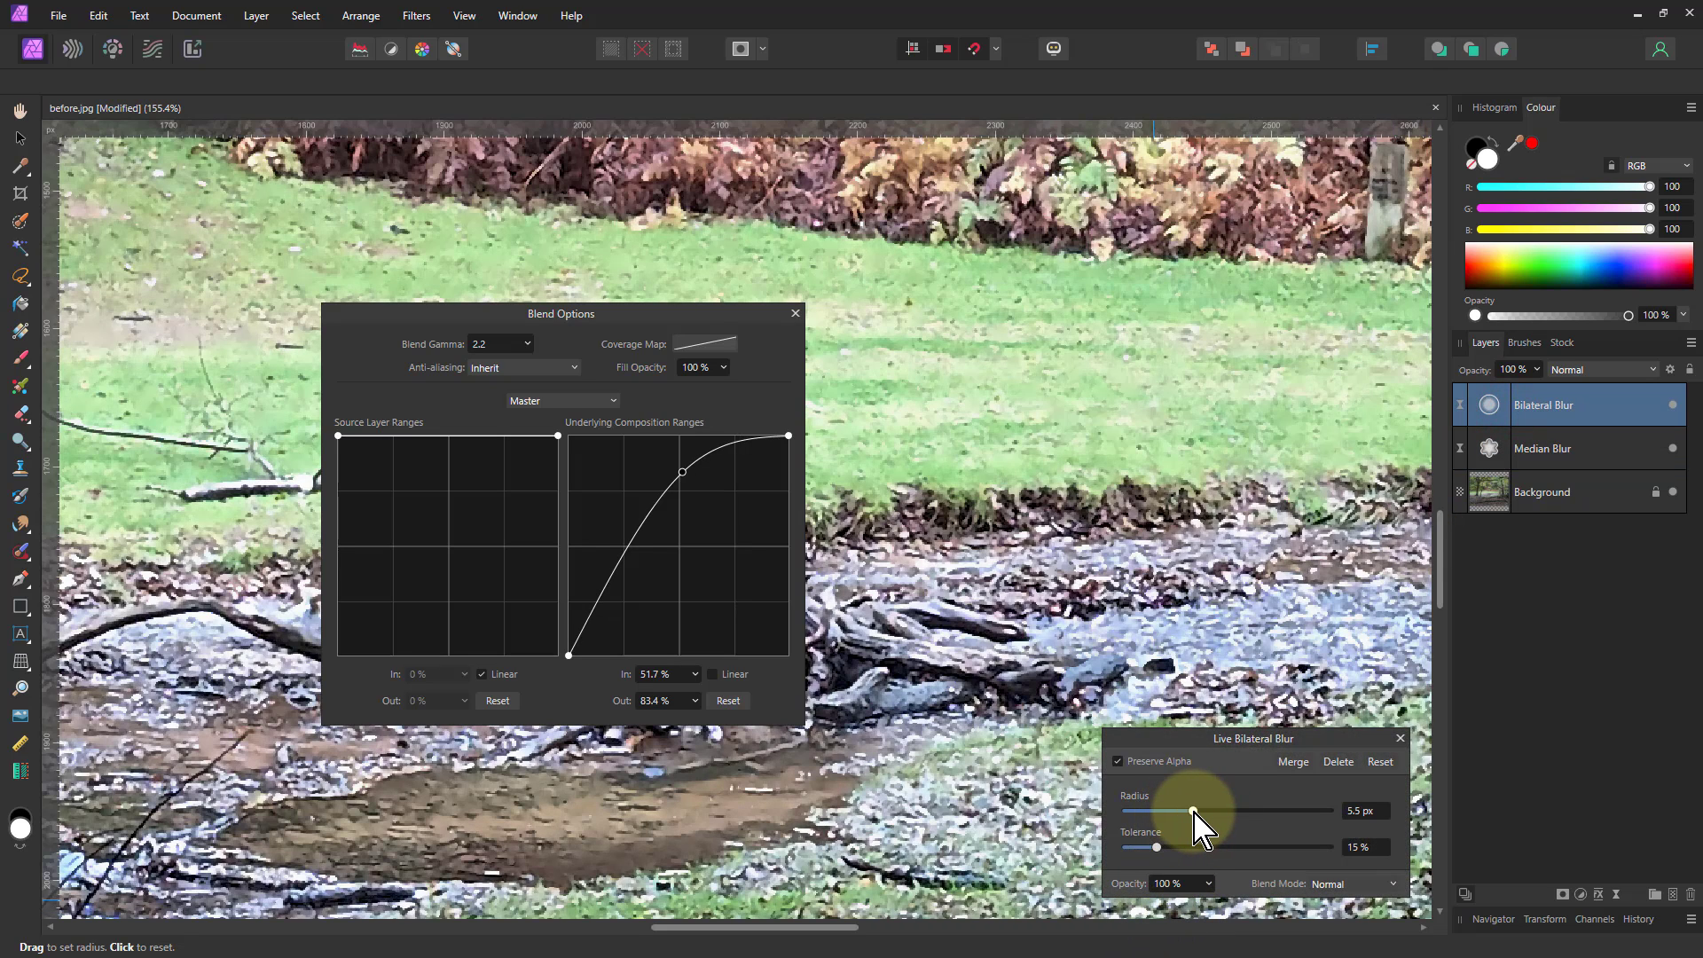
pyautogui.moveTo(1194, 811); pyautogui.dragTo(1178, 811)
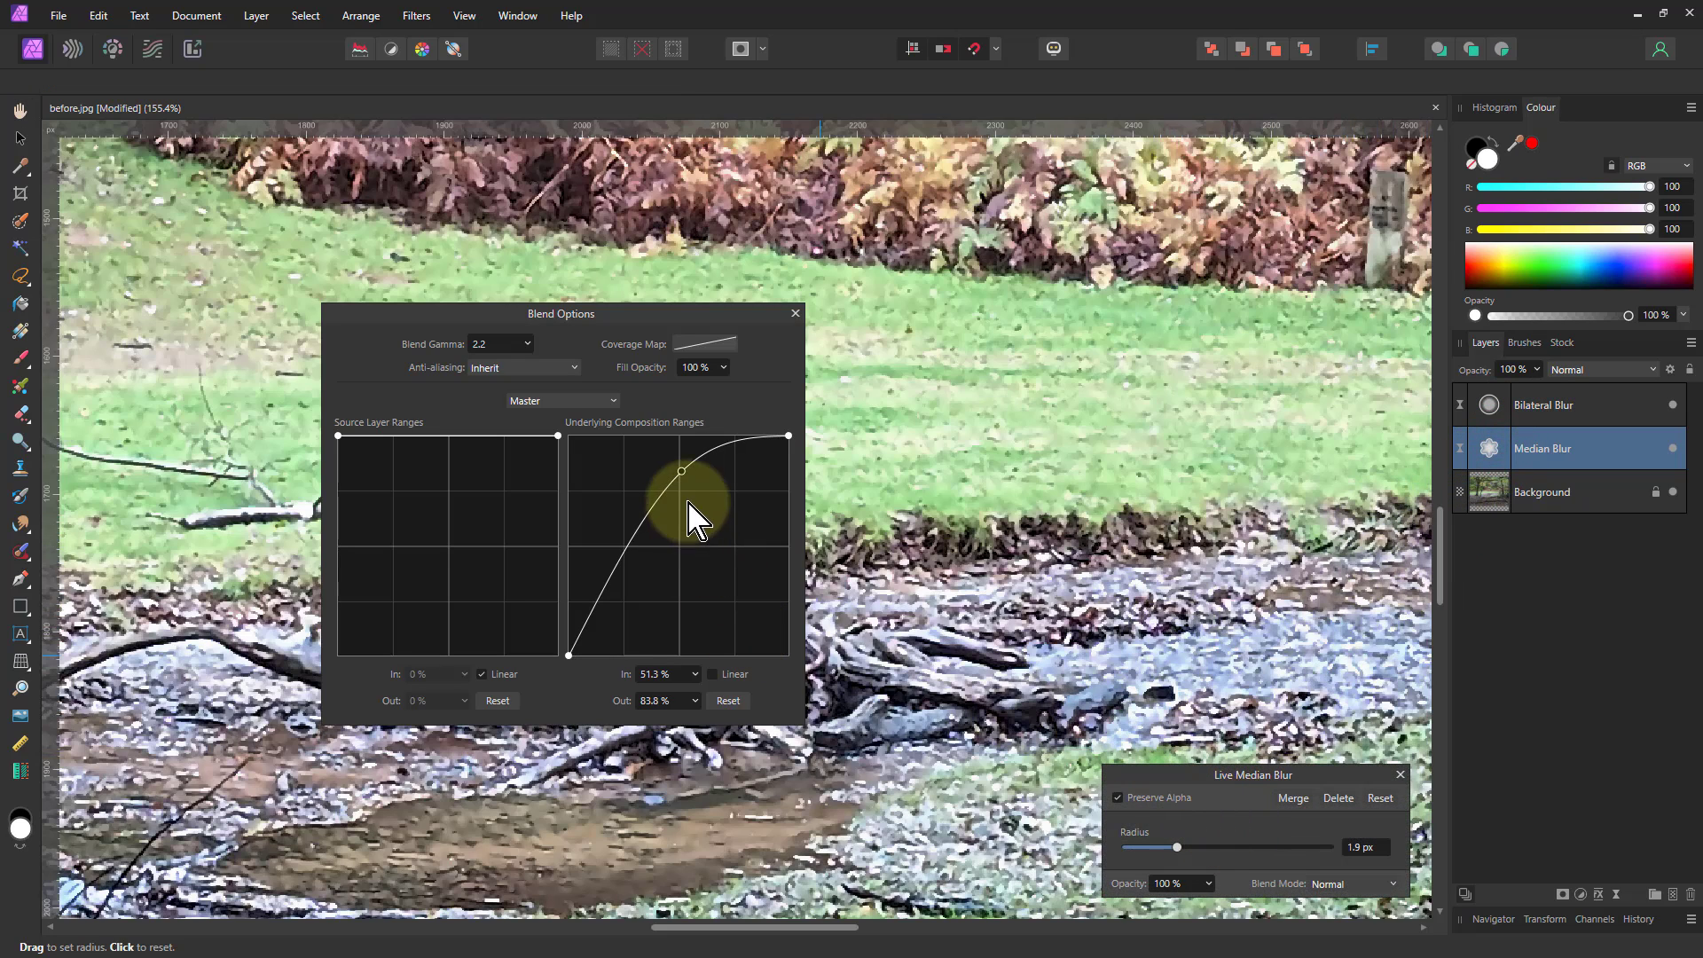
# - Move the Median Blur's underlying range curve point to about 52.5%/84.2%
pyautogui.moveTo(681, 471); pyautogui.dragTo(674, 472)
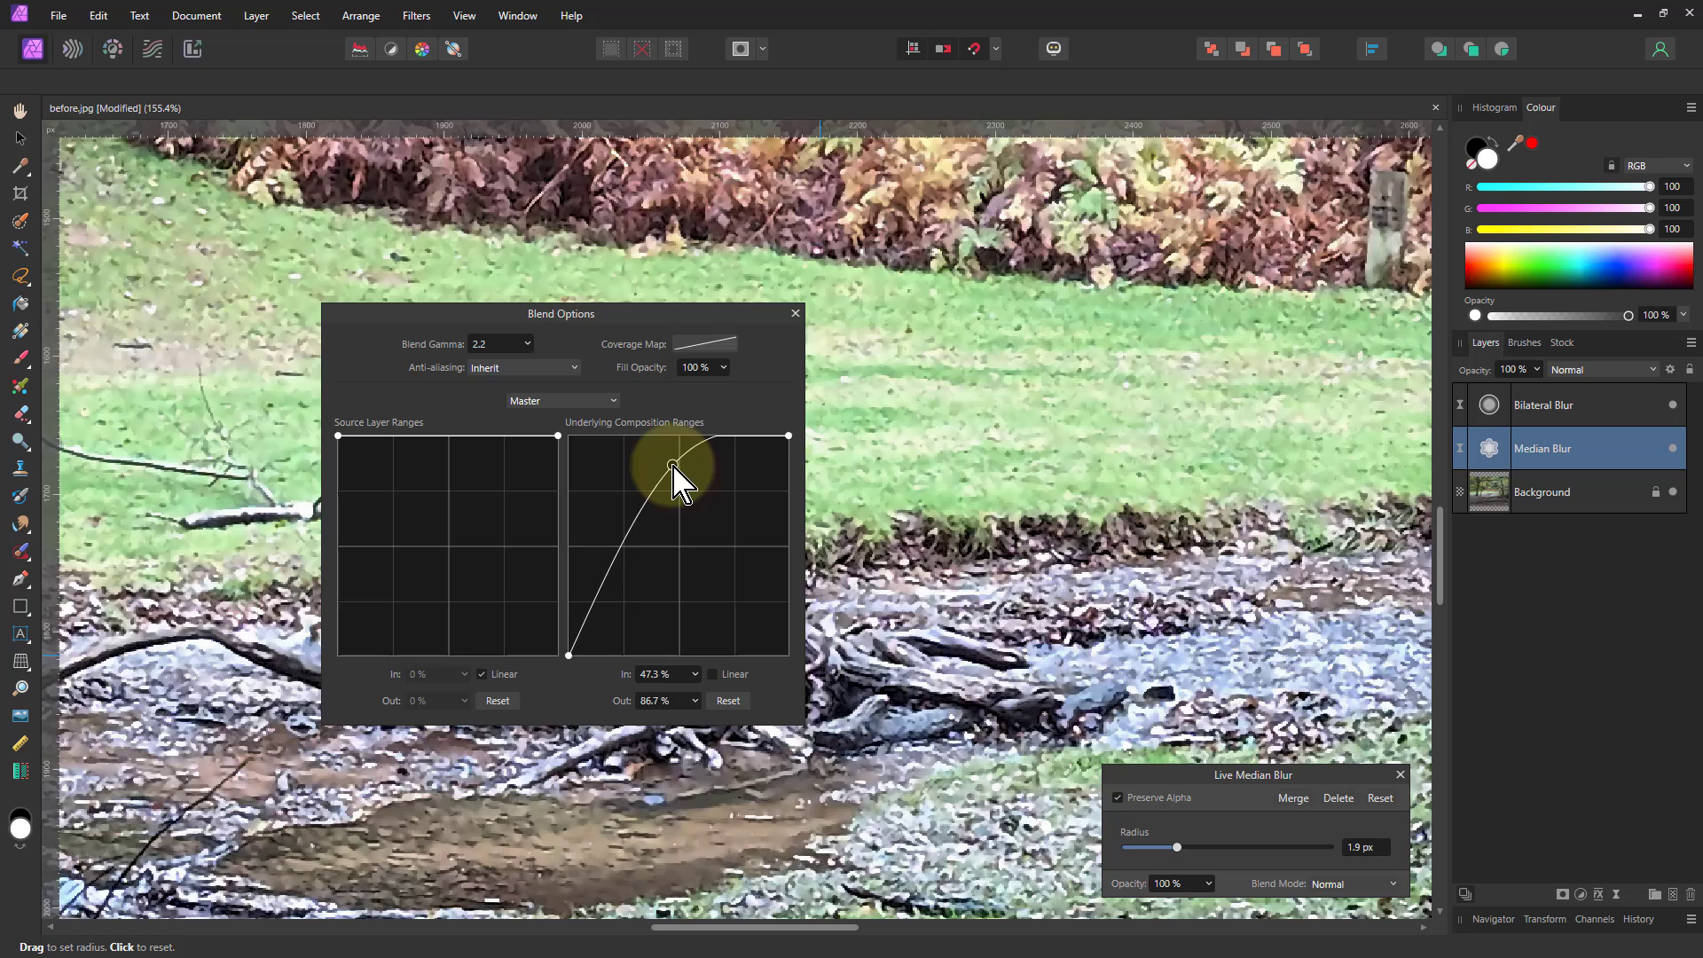
pyautogui.moveTo(674, 468); pyautogui.dragTo(690, 481)
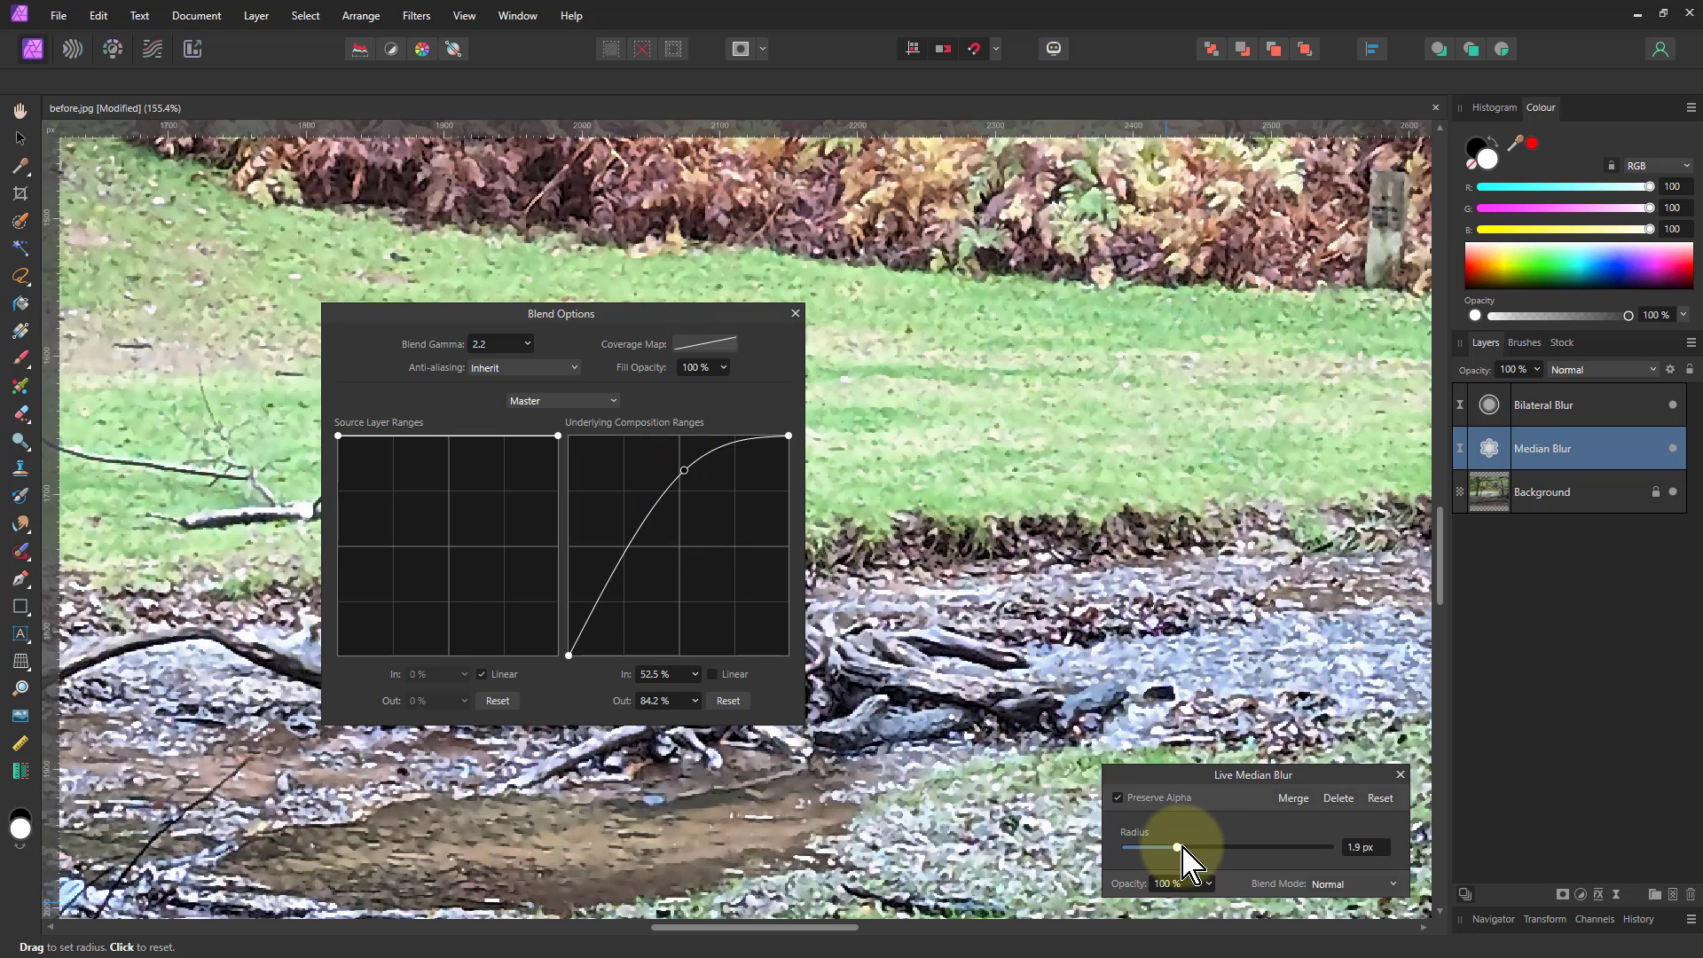
# - Trial Median Blur radii between 0.9 and 3.6 px, return to 1.9 px, and close Blend Options
pyautogui.moveTo(1178, 848); pyautogui.dragTo(1175, 848)
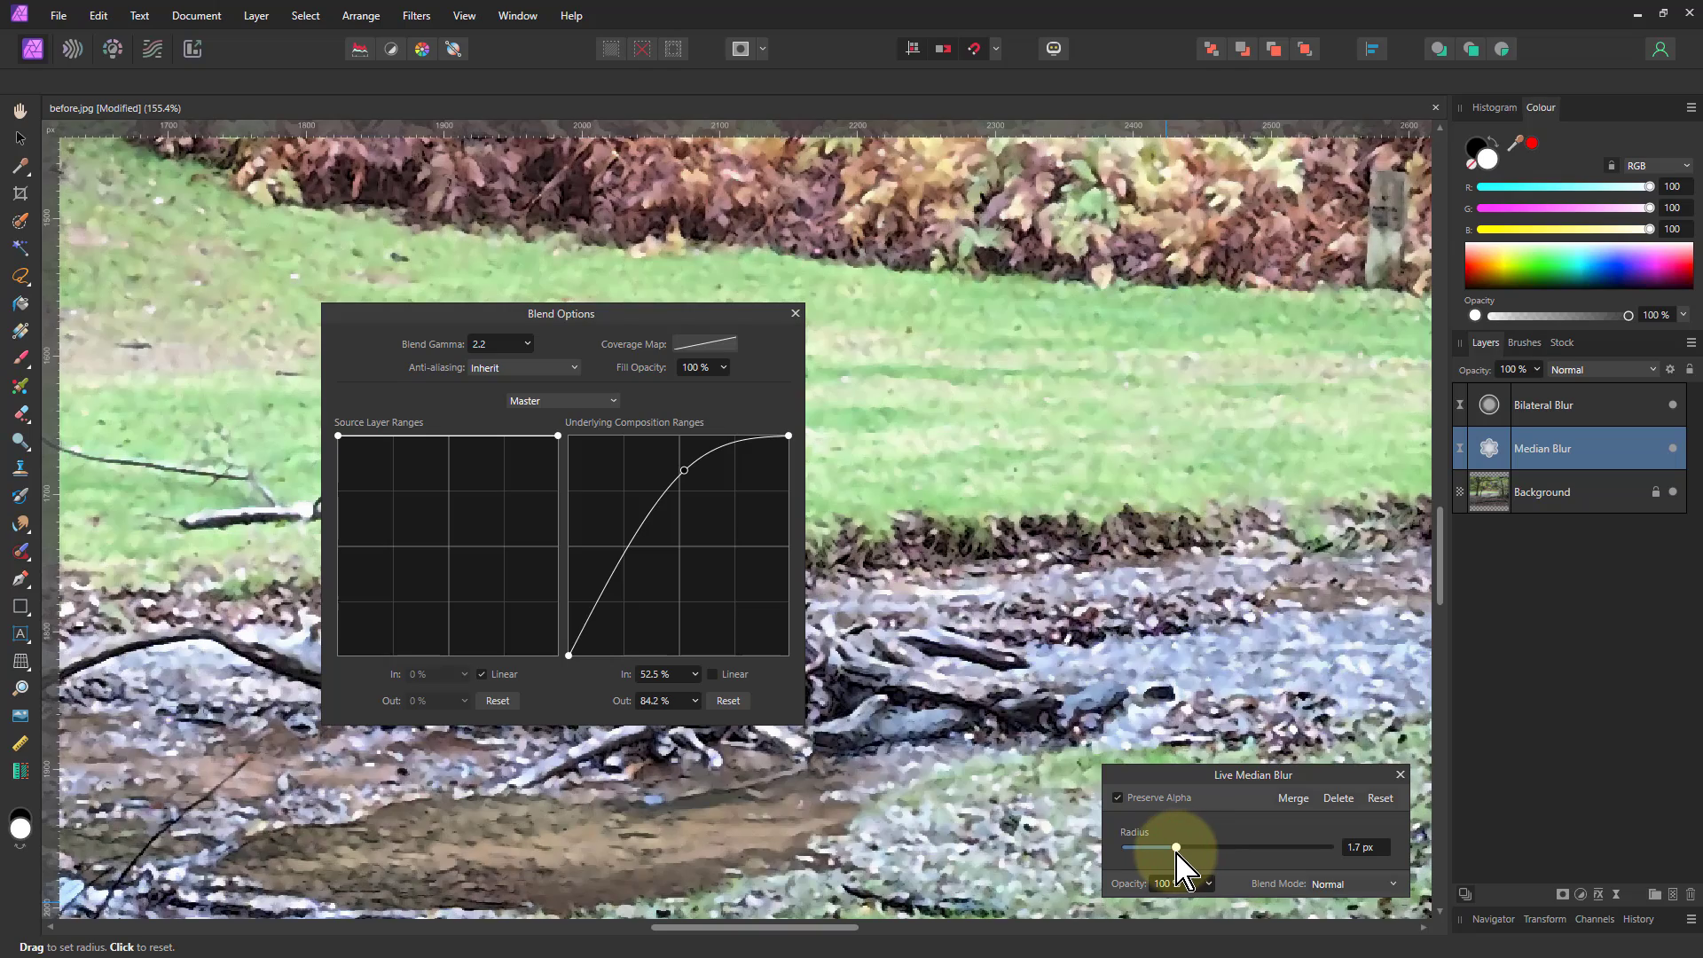
pyautogui.moveTo(1183, 847); pyautogui.dragTo(1171, 846)
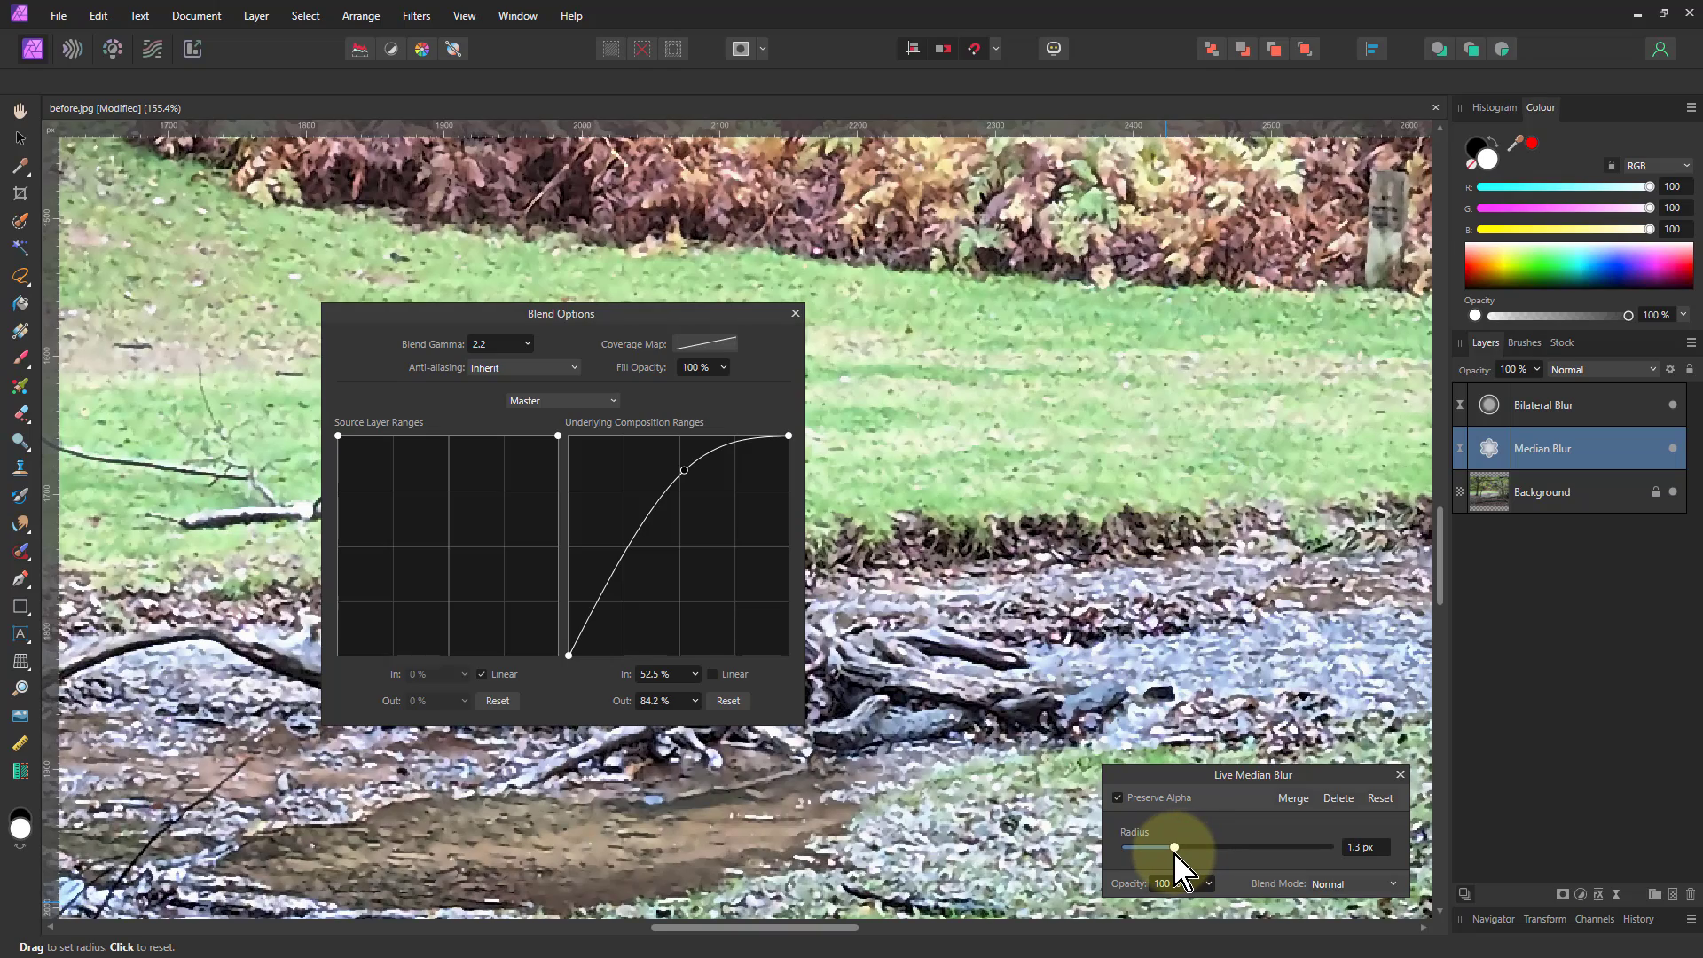
pyautogui.moveTo(1173, 847); pyautogui.dragTo(1168, 846)
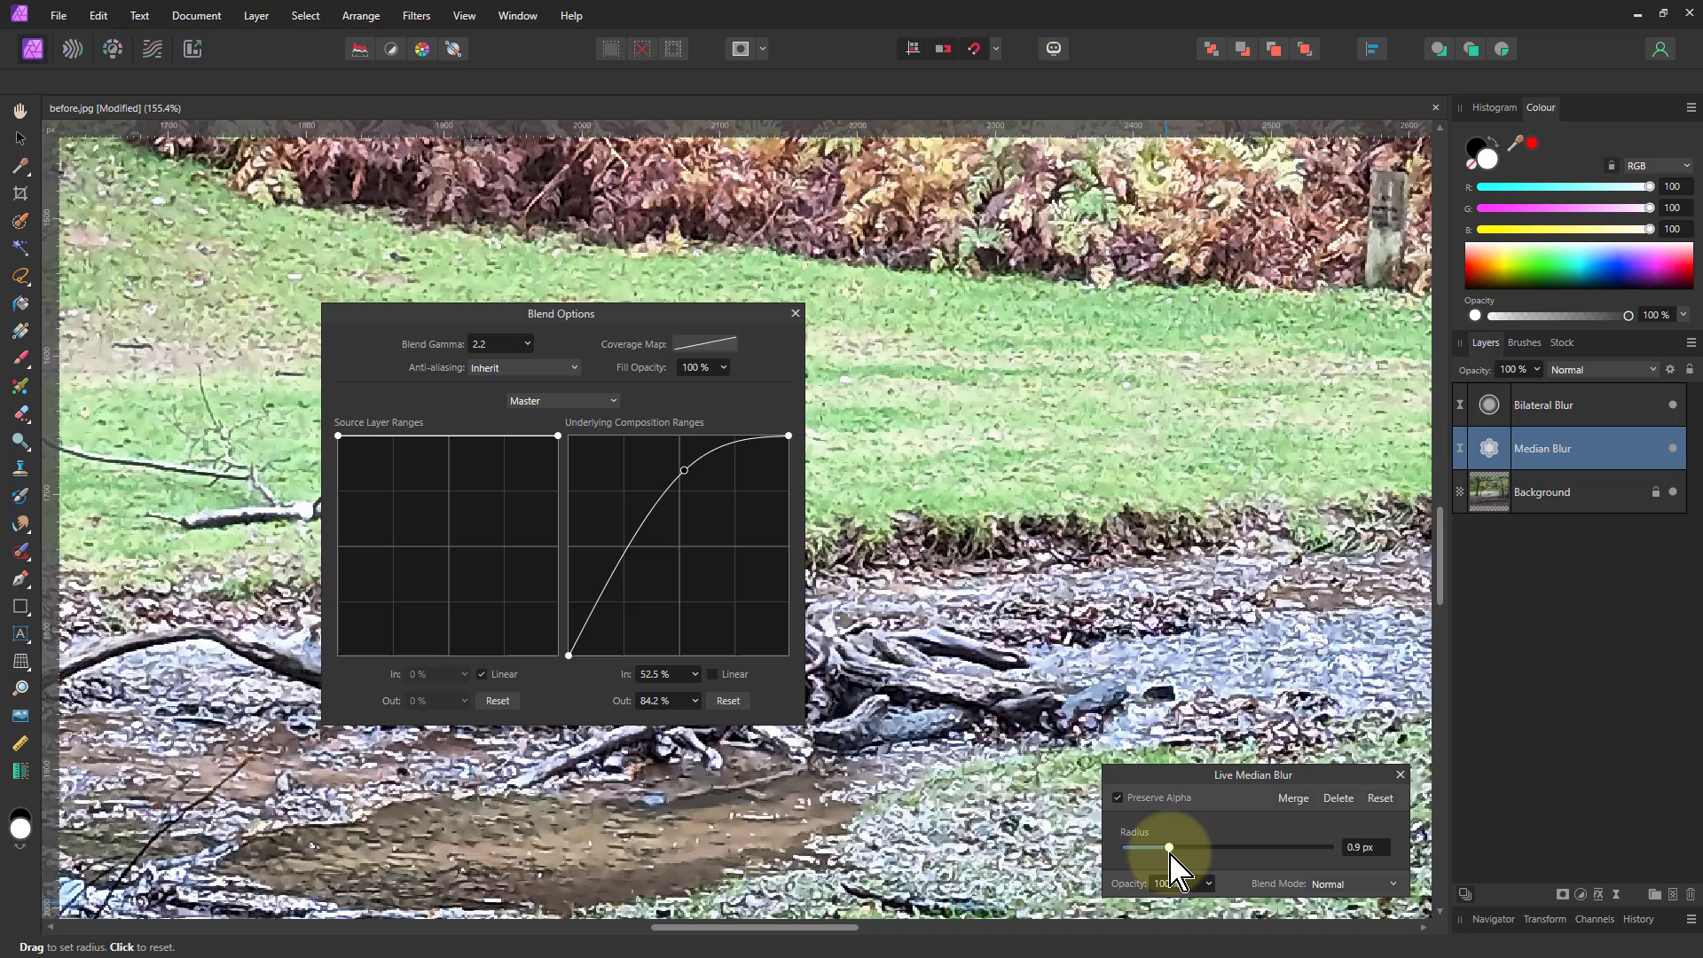
pyautogui.moveTo(1170, 848); pyautogui.dragTo(1185, 848)
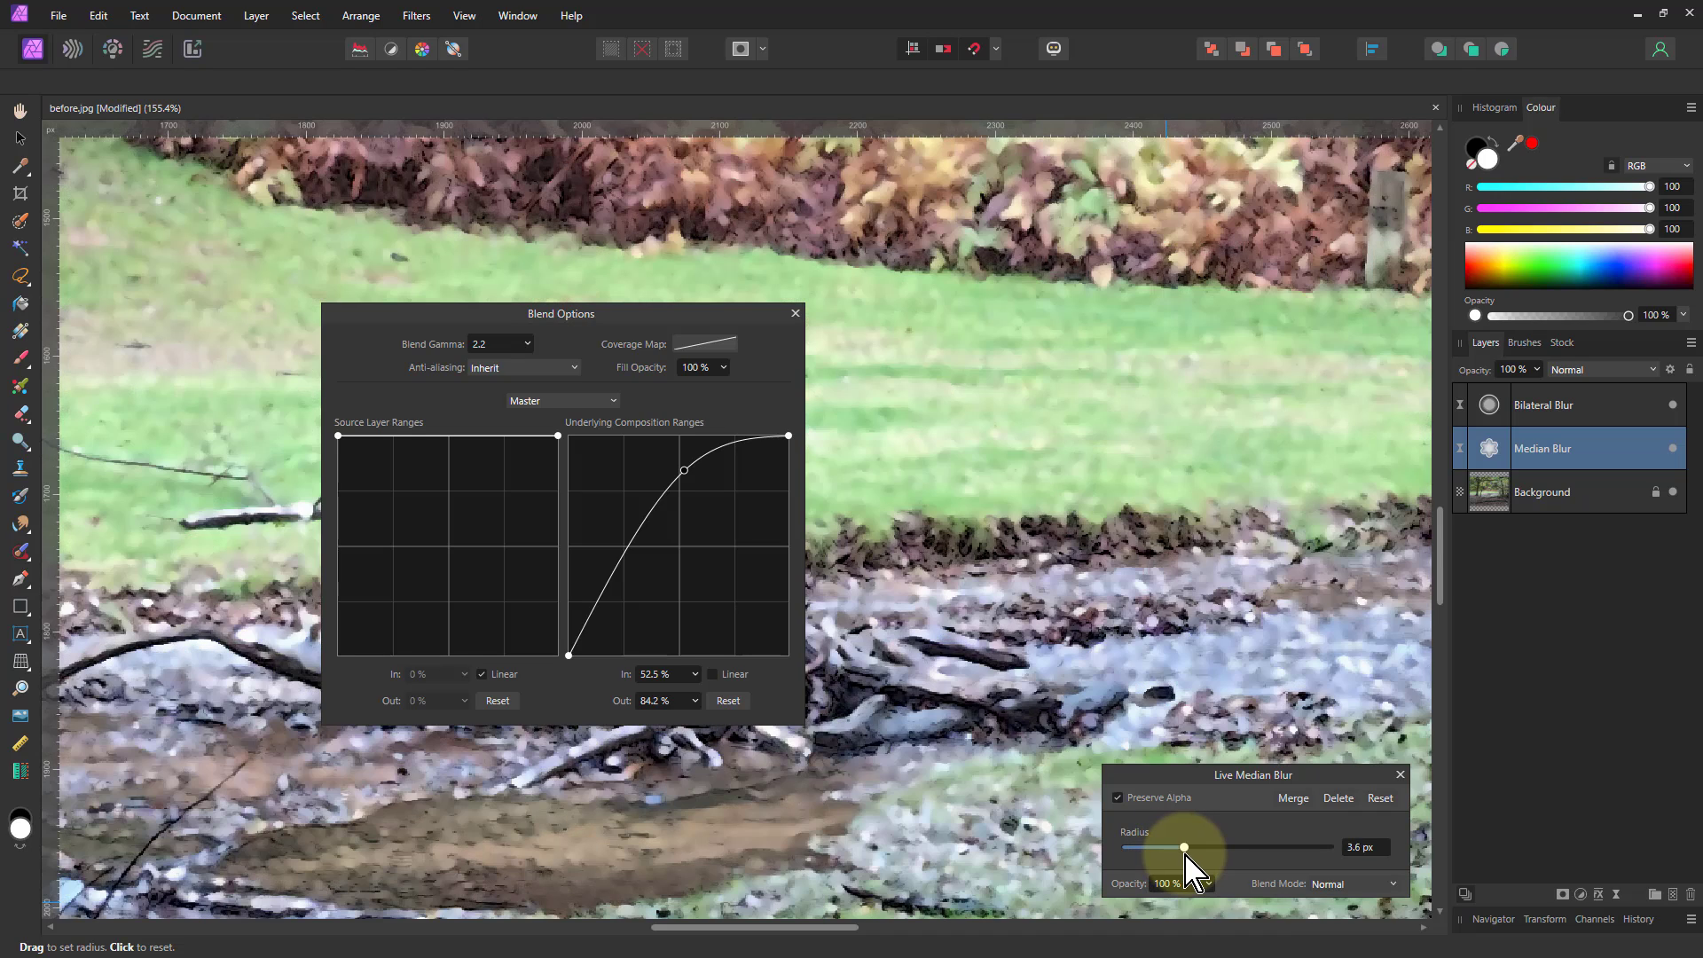
pyautogui.moveTo(1185, 848); pyautogui.dragTo(1182, 848)
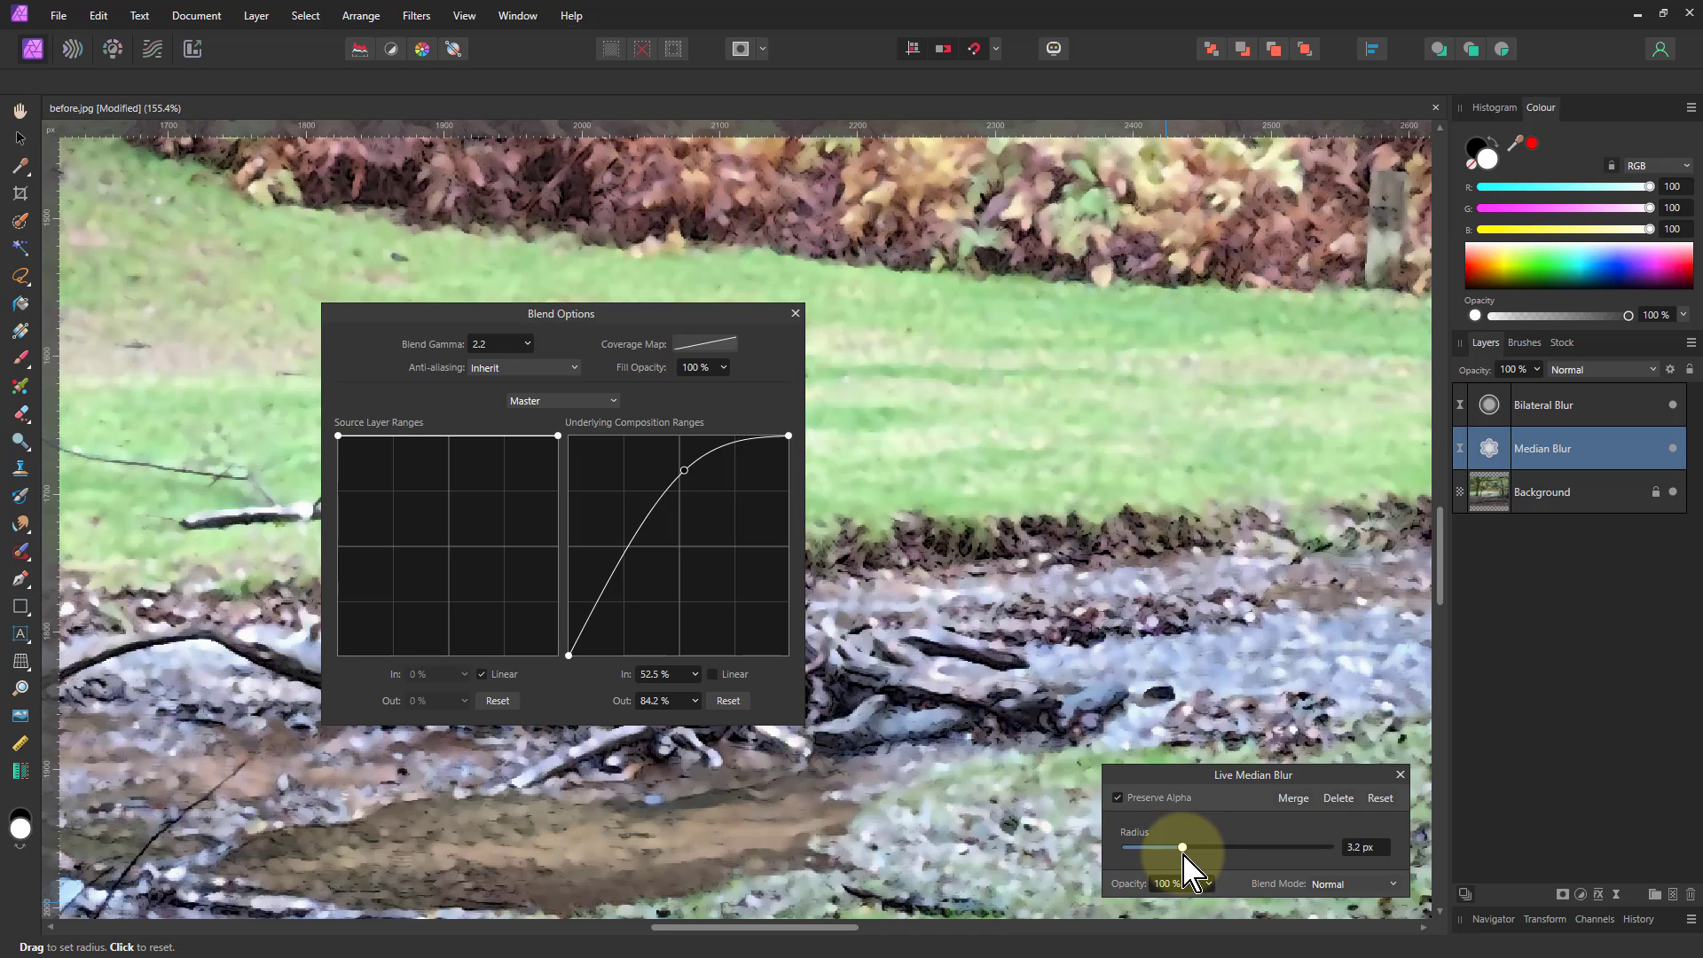
pyautogui.moveTo(1182, 849); pyautogui.dragTo(1176, 848)
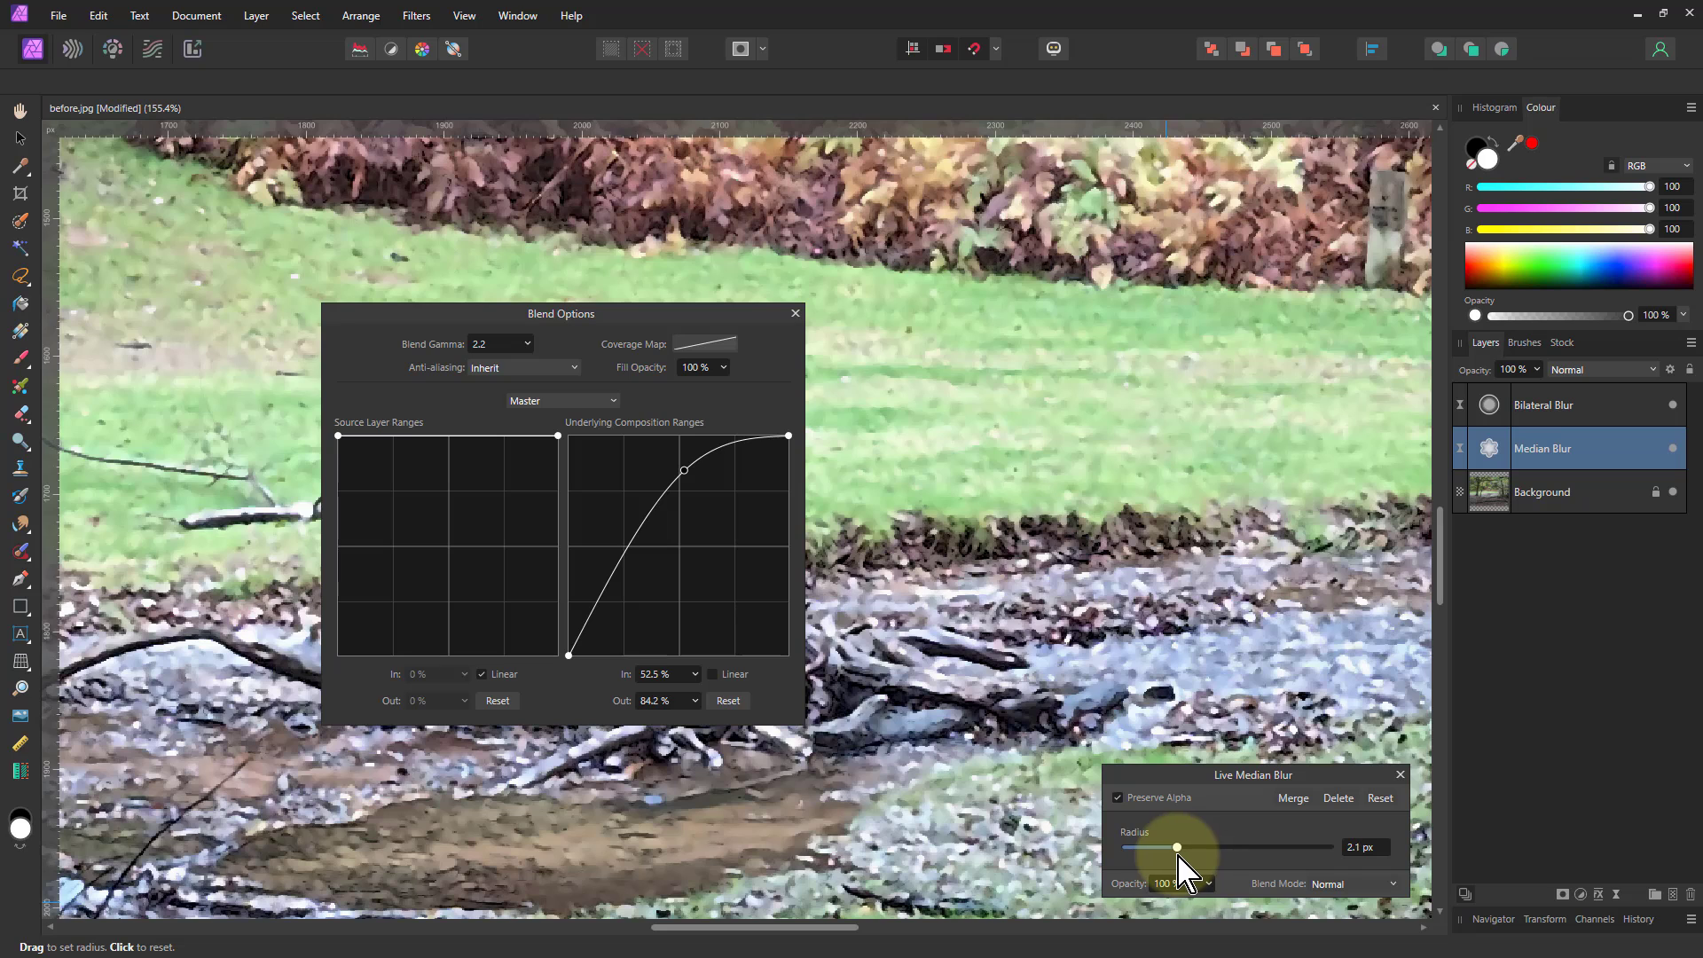
pyautogui.moveTo(1183, 847); pyautogui.dragTo(1177, 846)
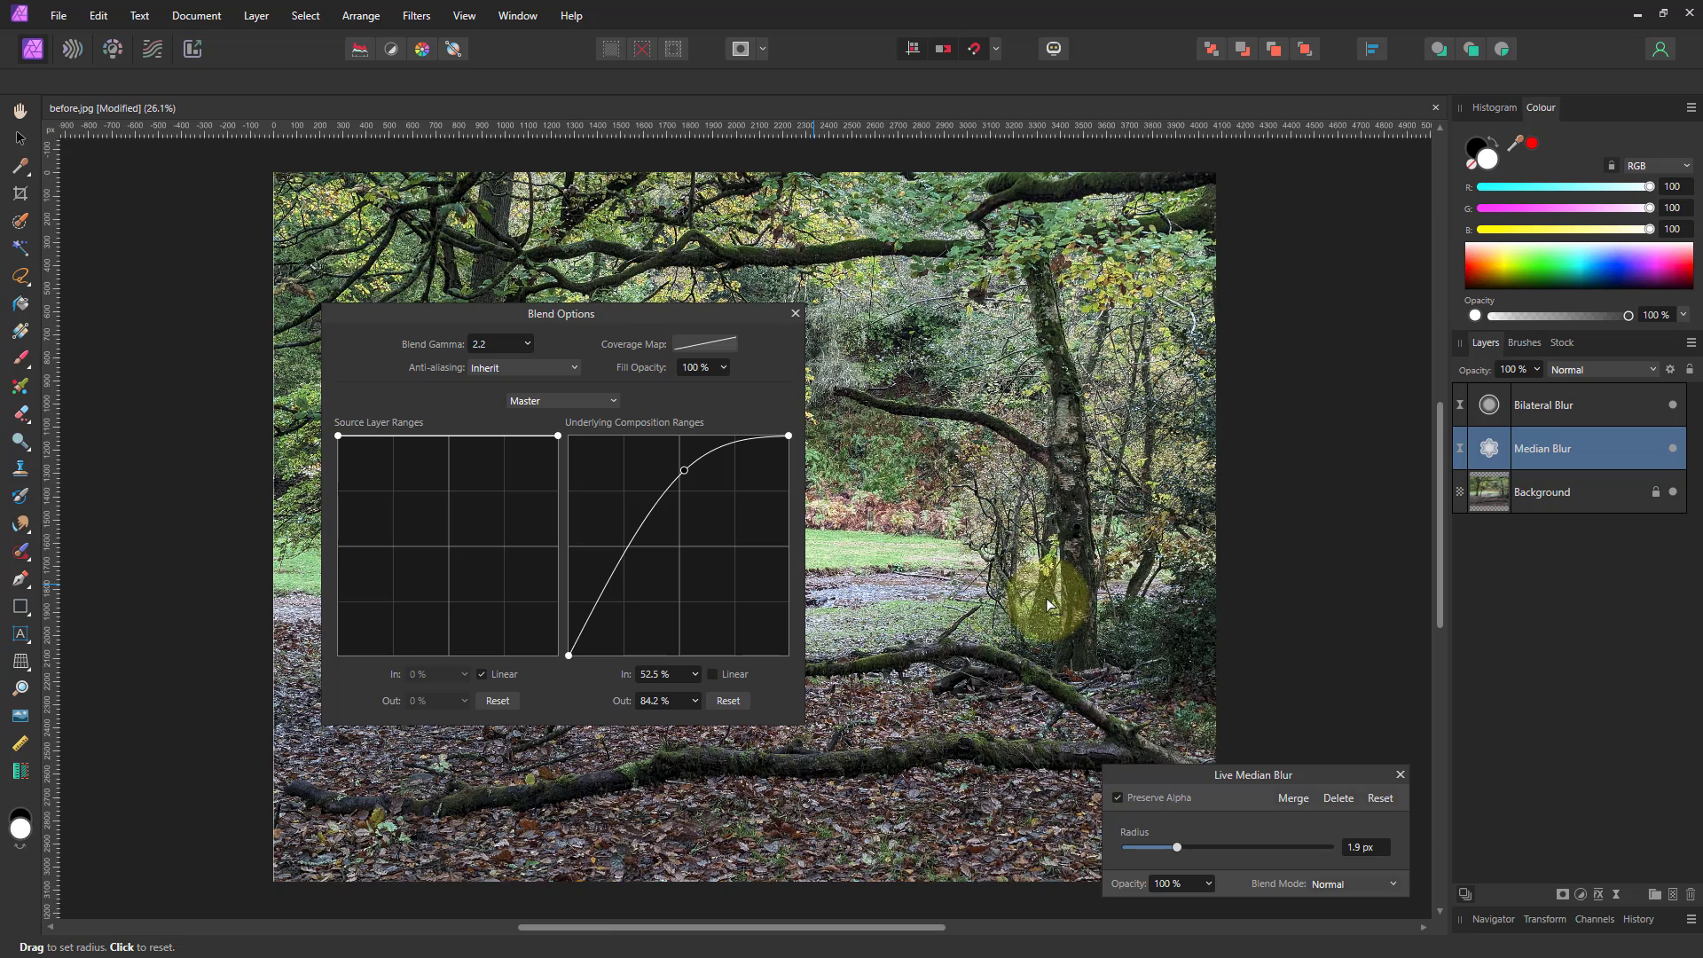
pyautogui.click(793, 312)
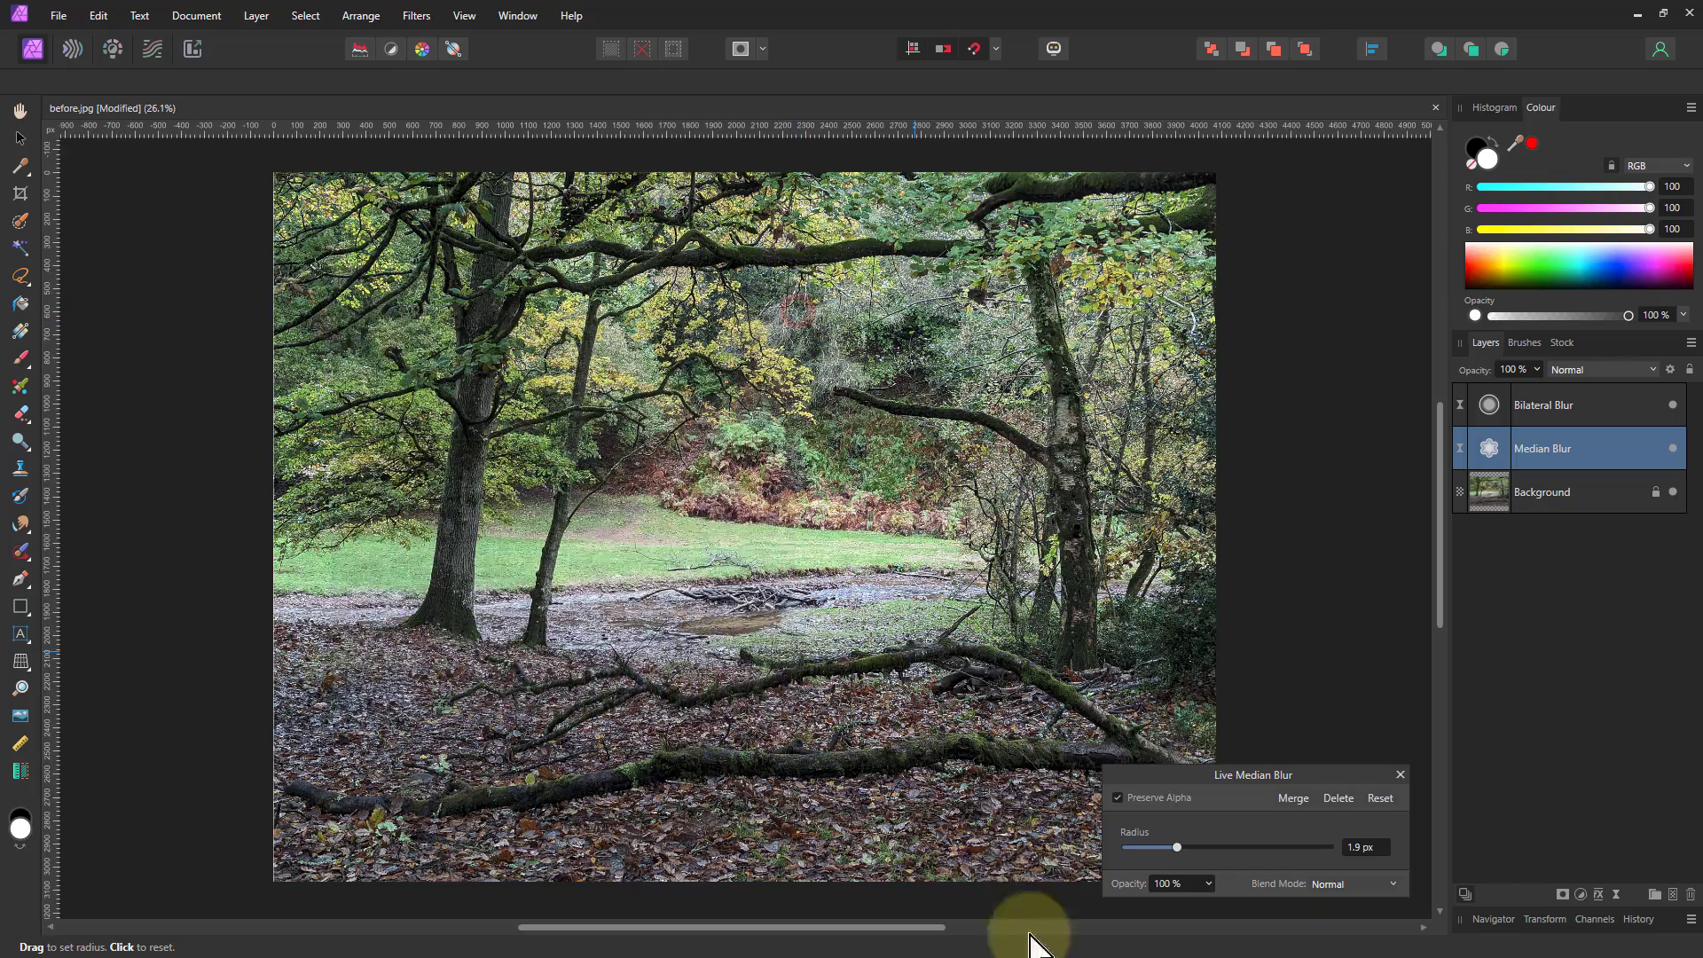